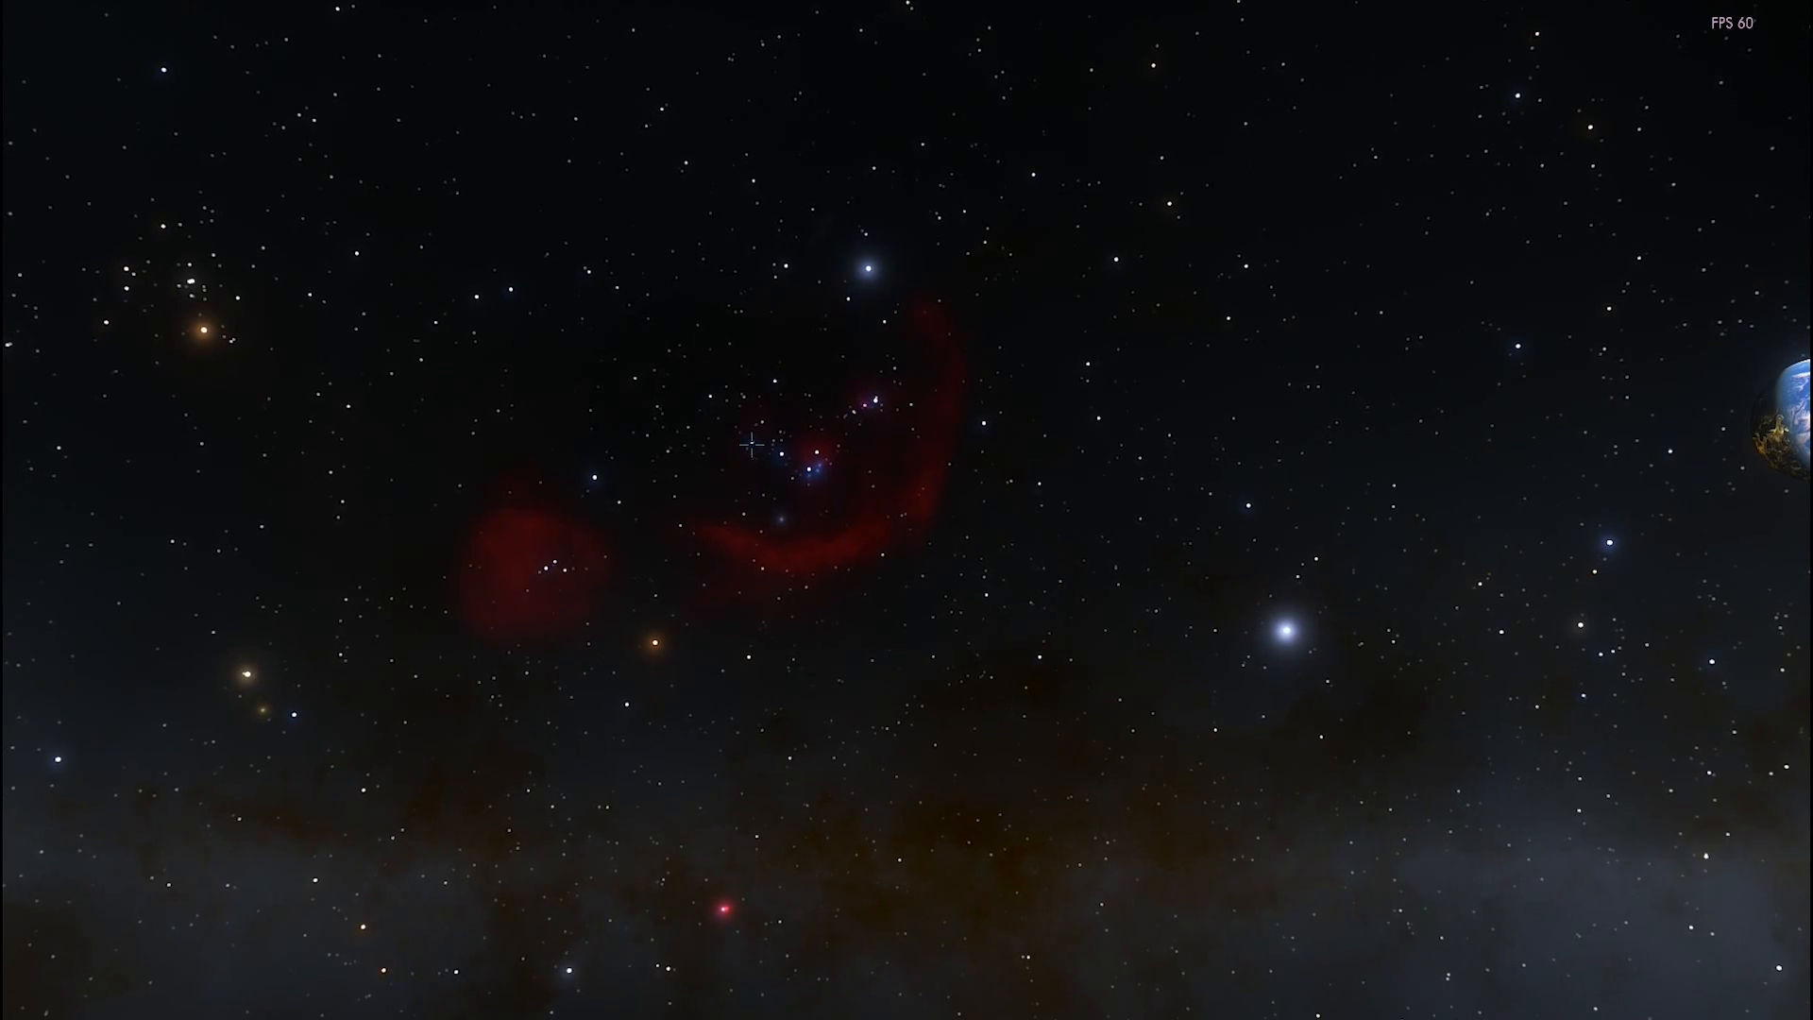
# Step: Select Alnilam to show its details, then select the Barnard's Loop nebula
pyautogui.click(756, 449)
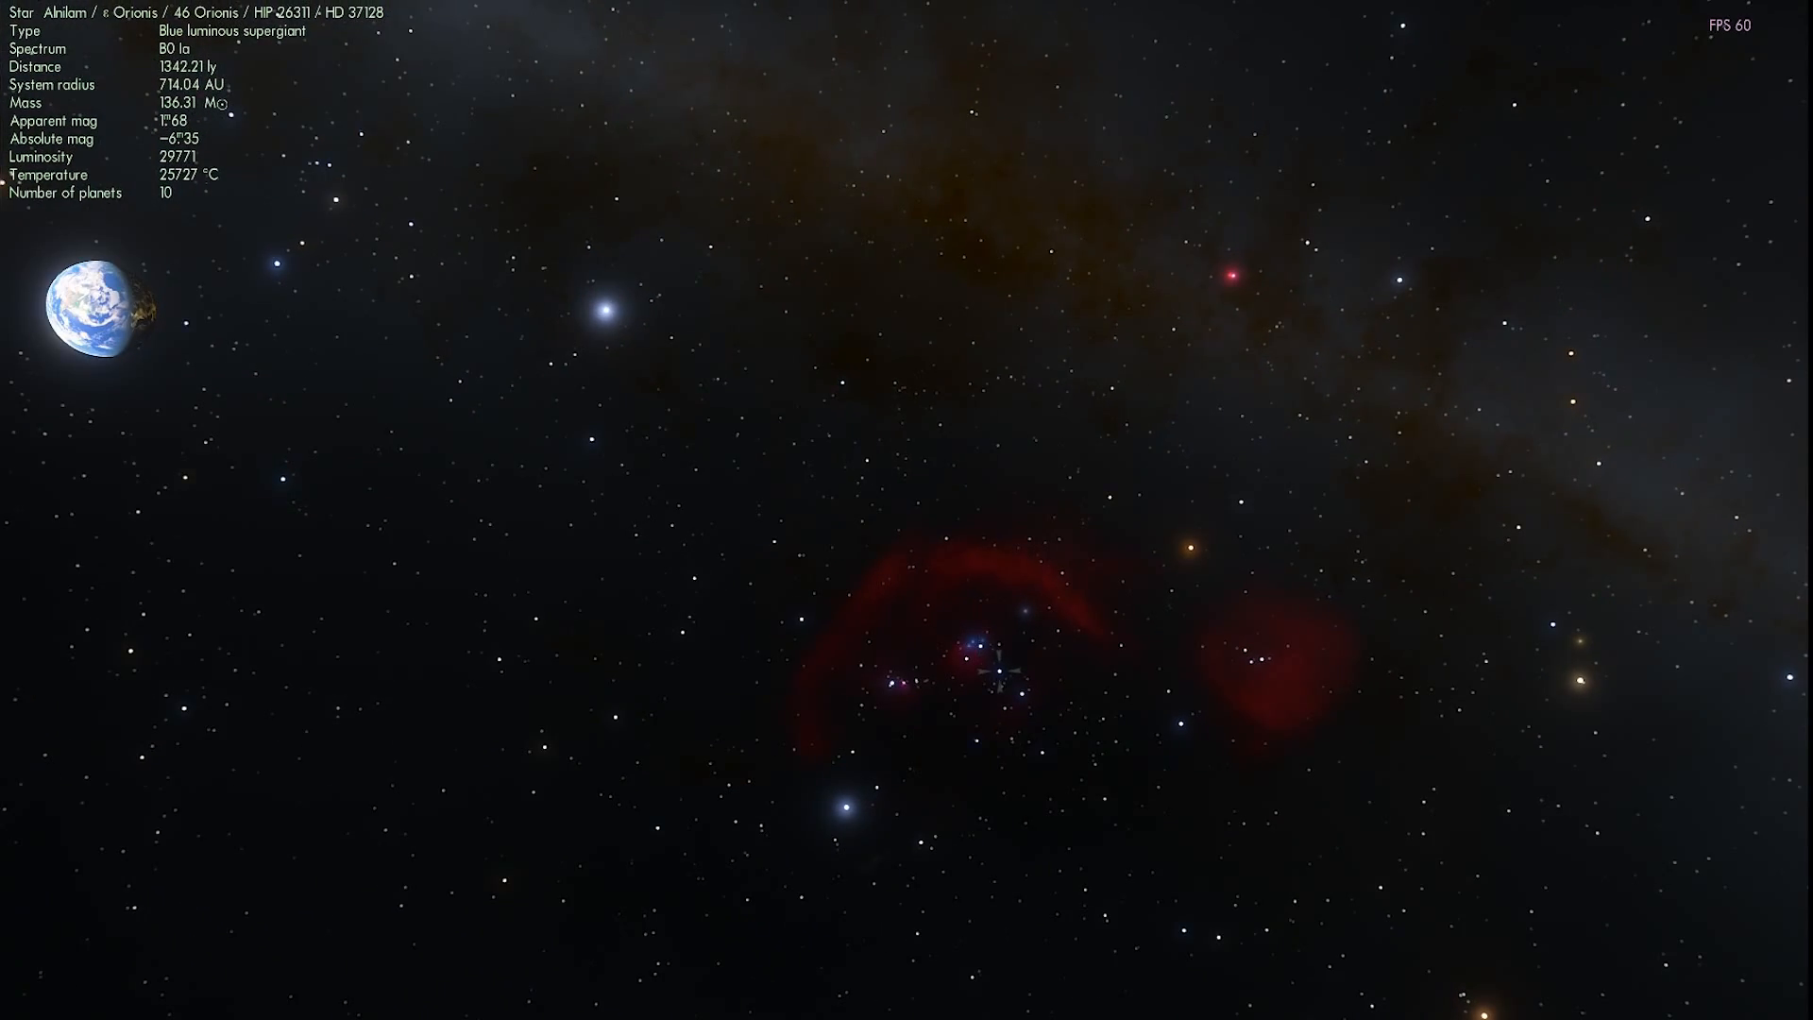
pyautogui.click(997, 648)
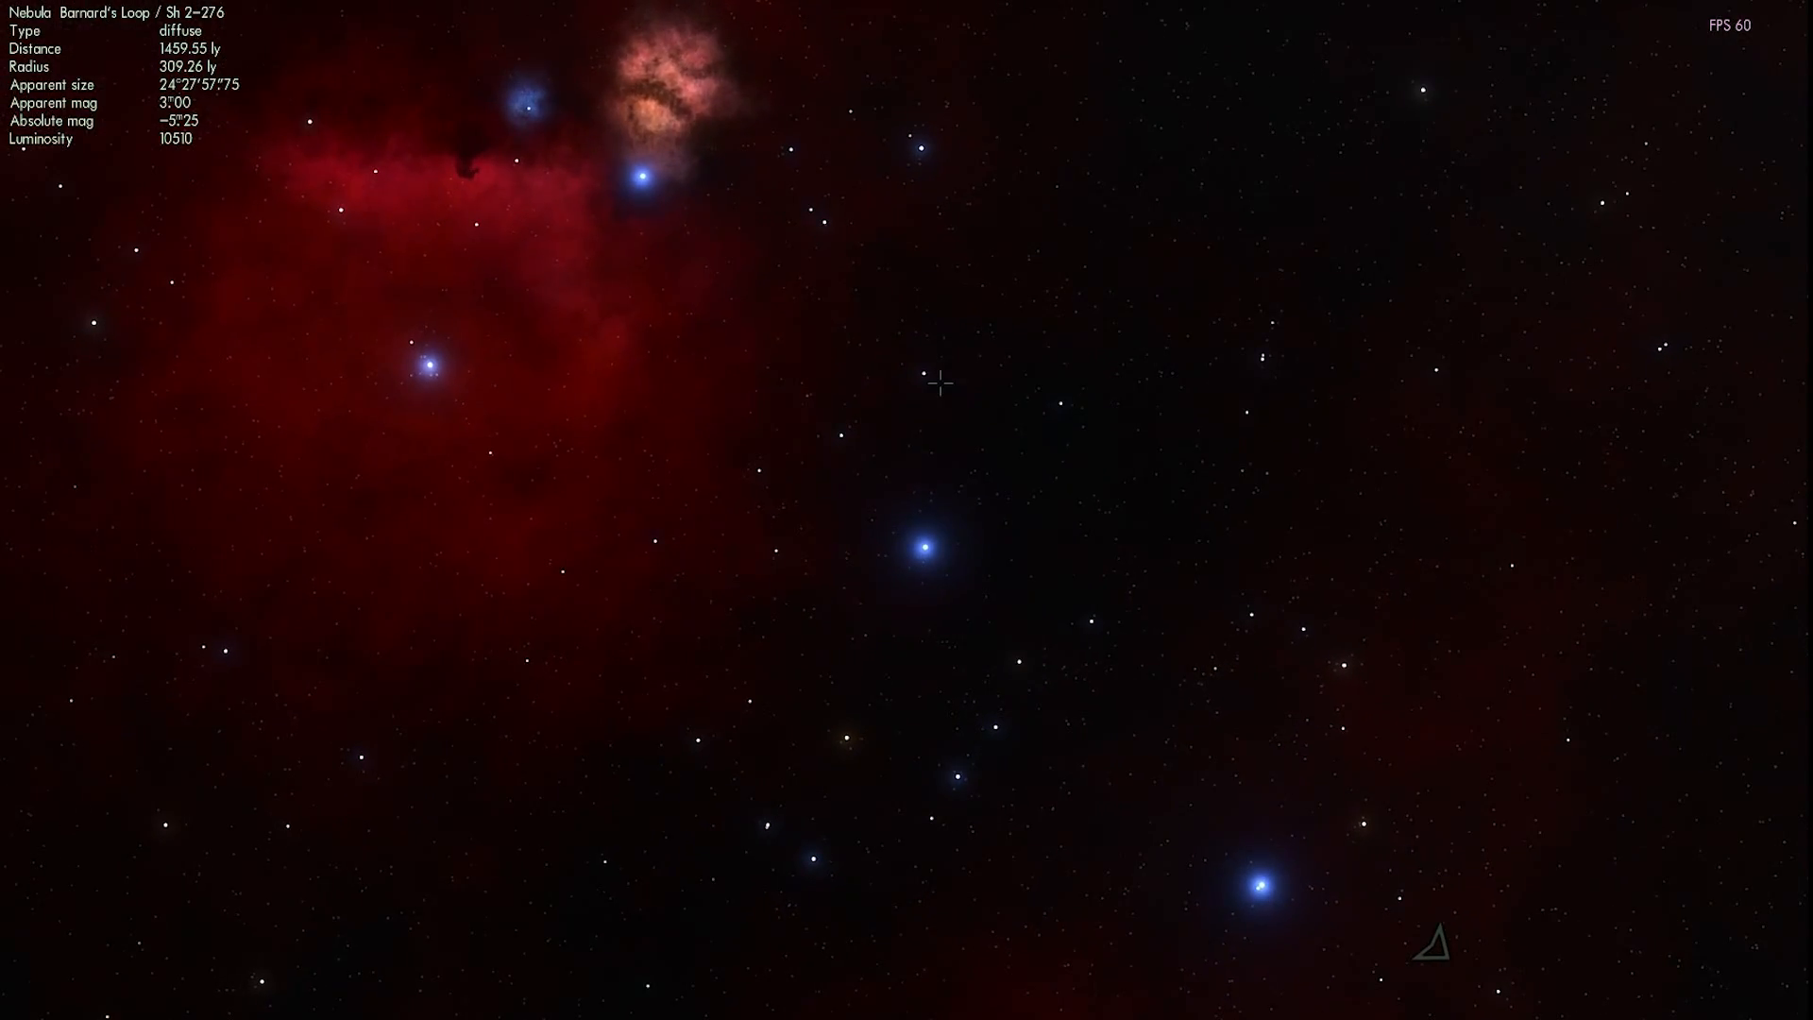
pyautogui.moveTo(919, 374)
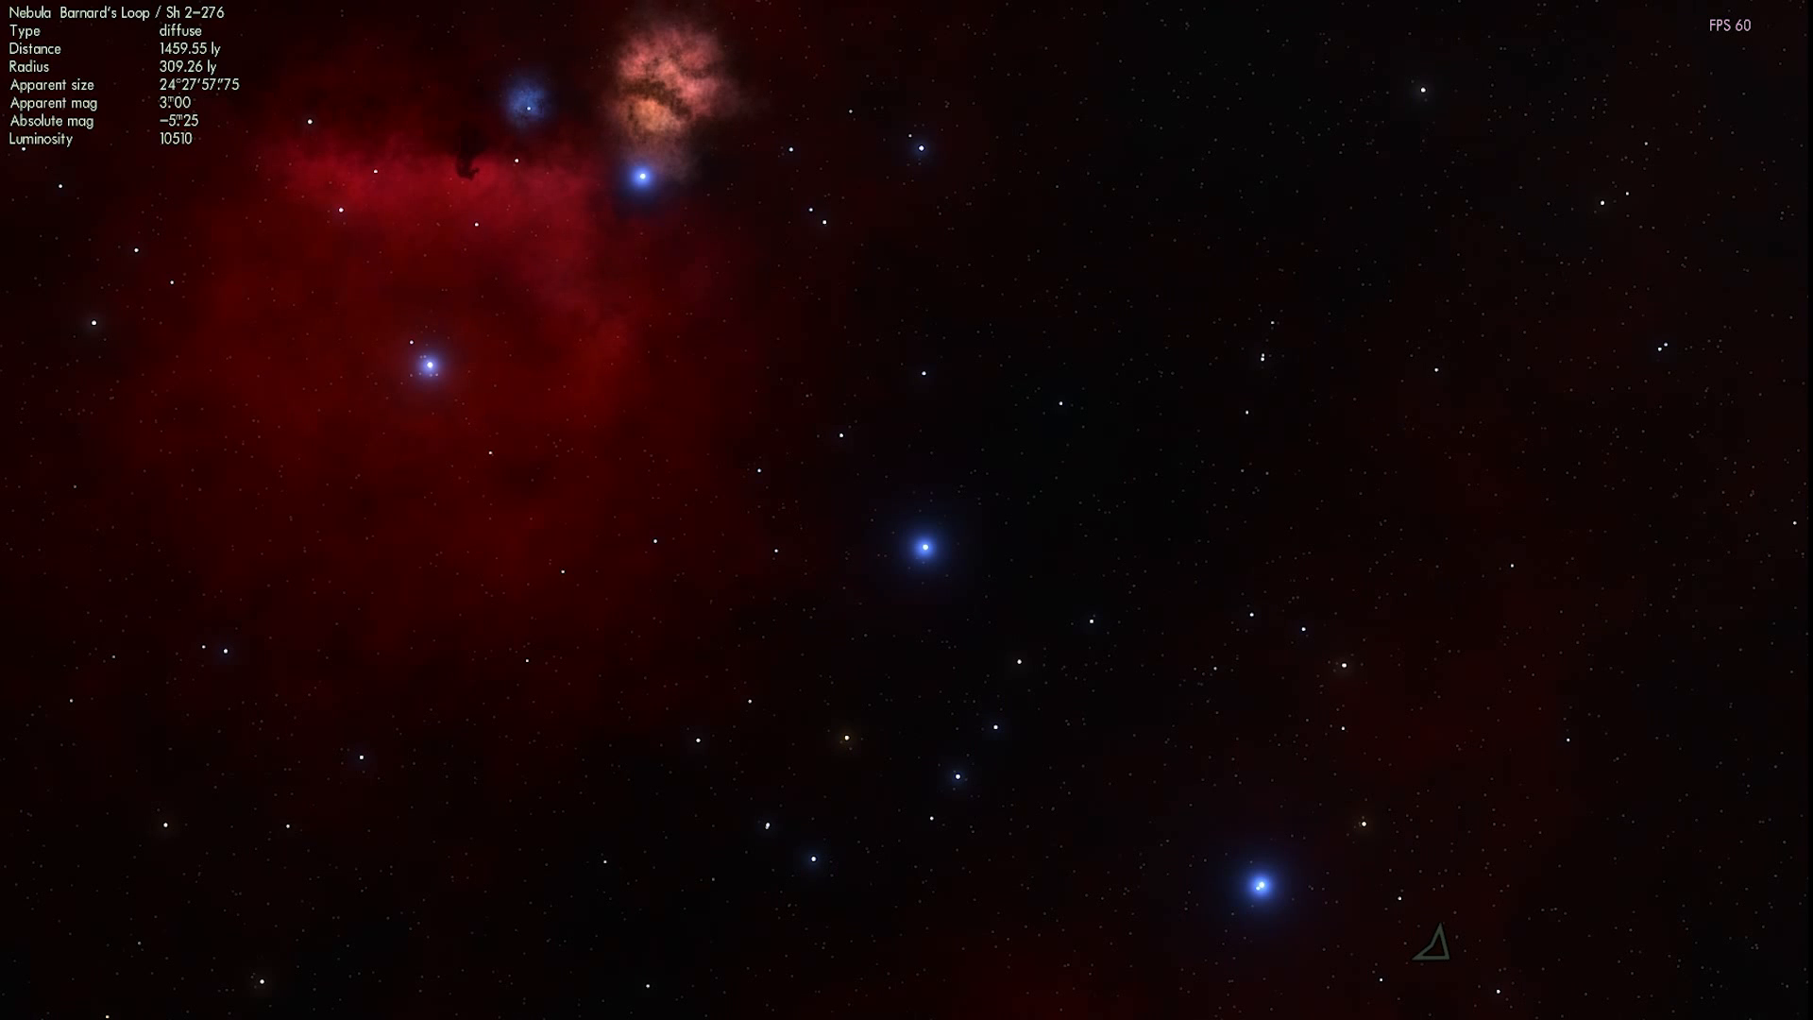
pyautogui.moveTo(1143, 517)
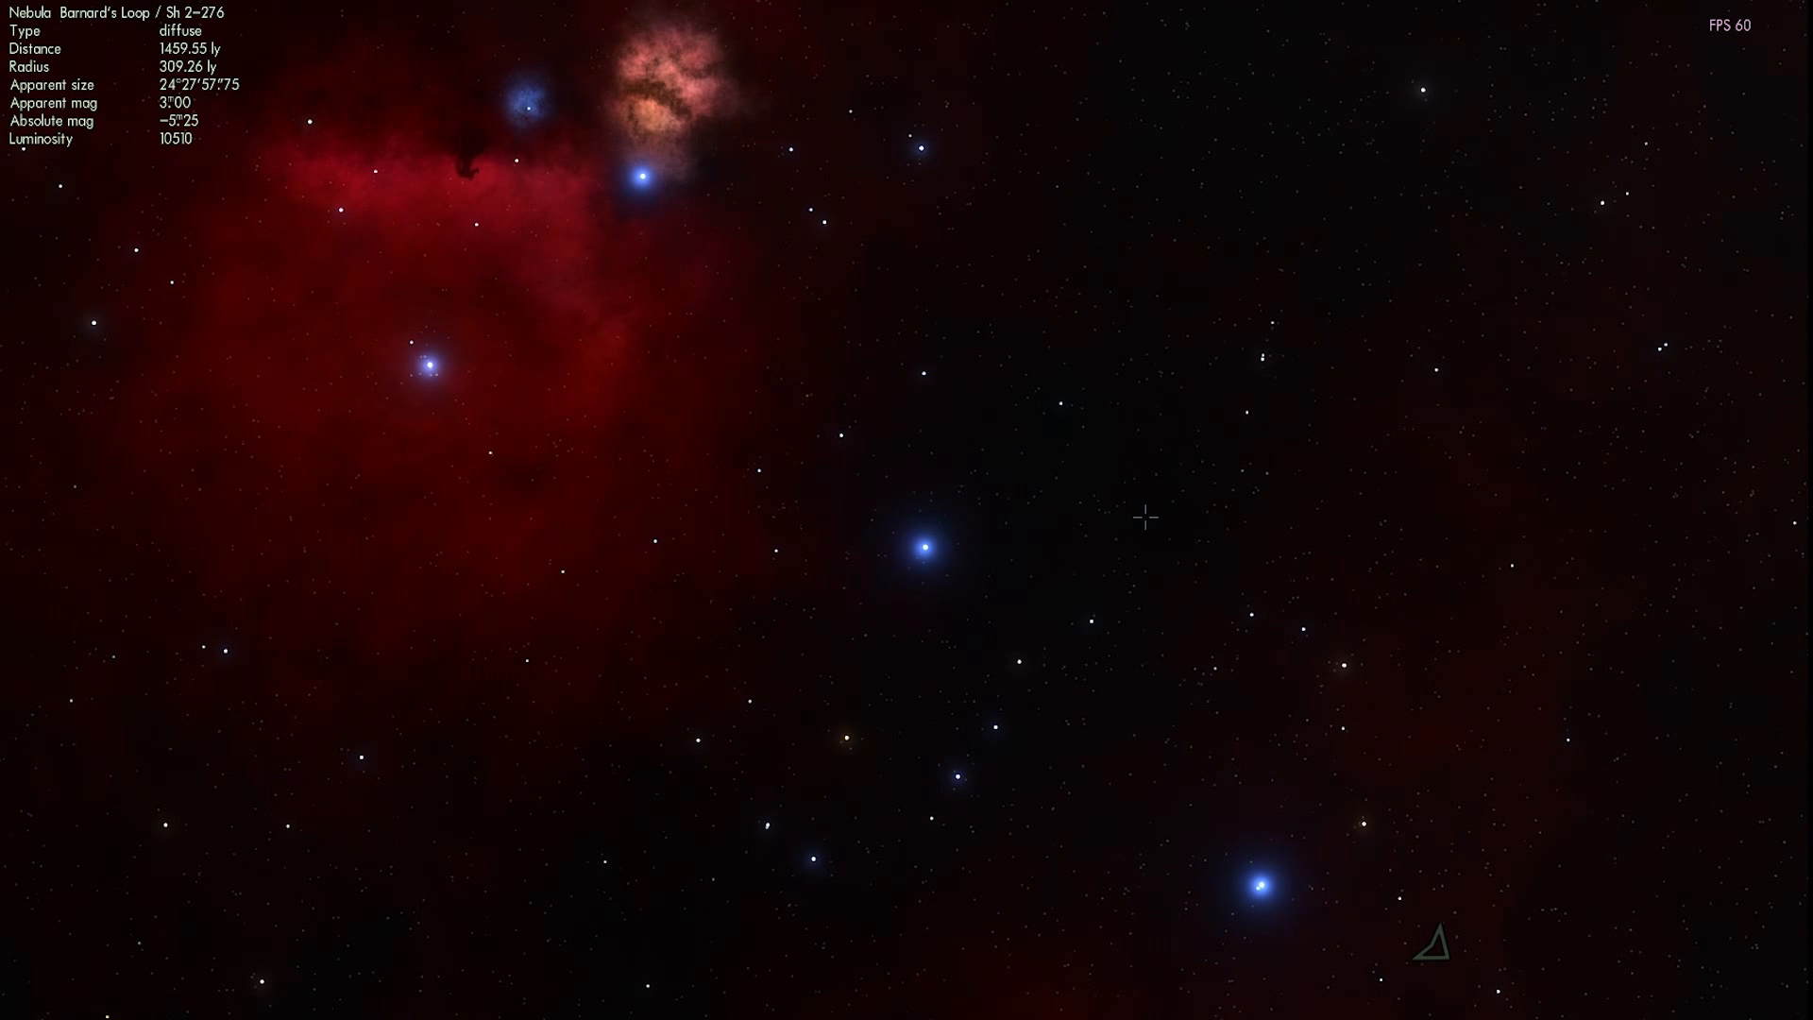
pyautogui.moveTo(1111, 506)
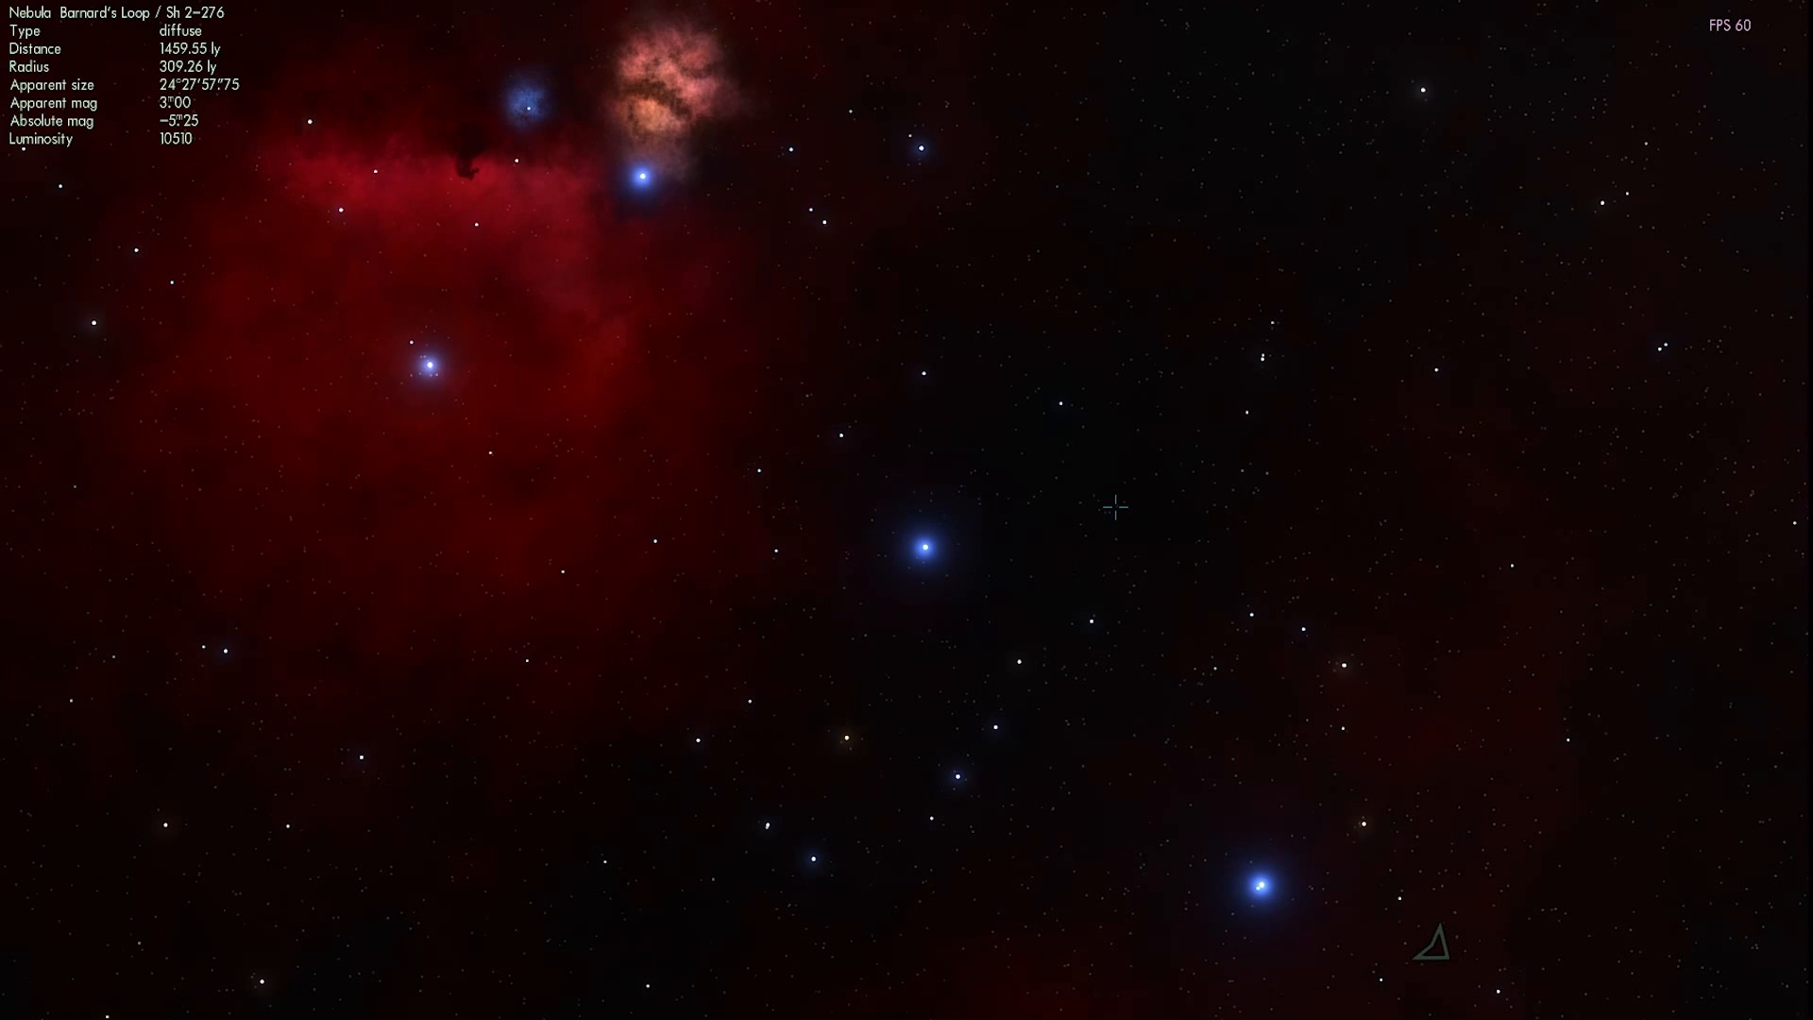
pyautogui.moveTo(1097, 483)
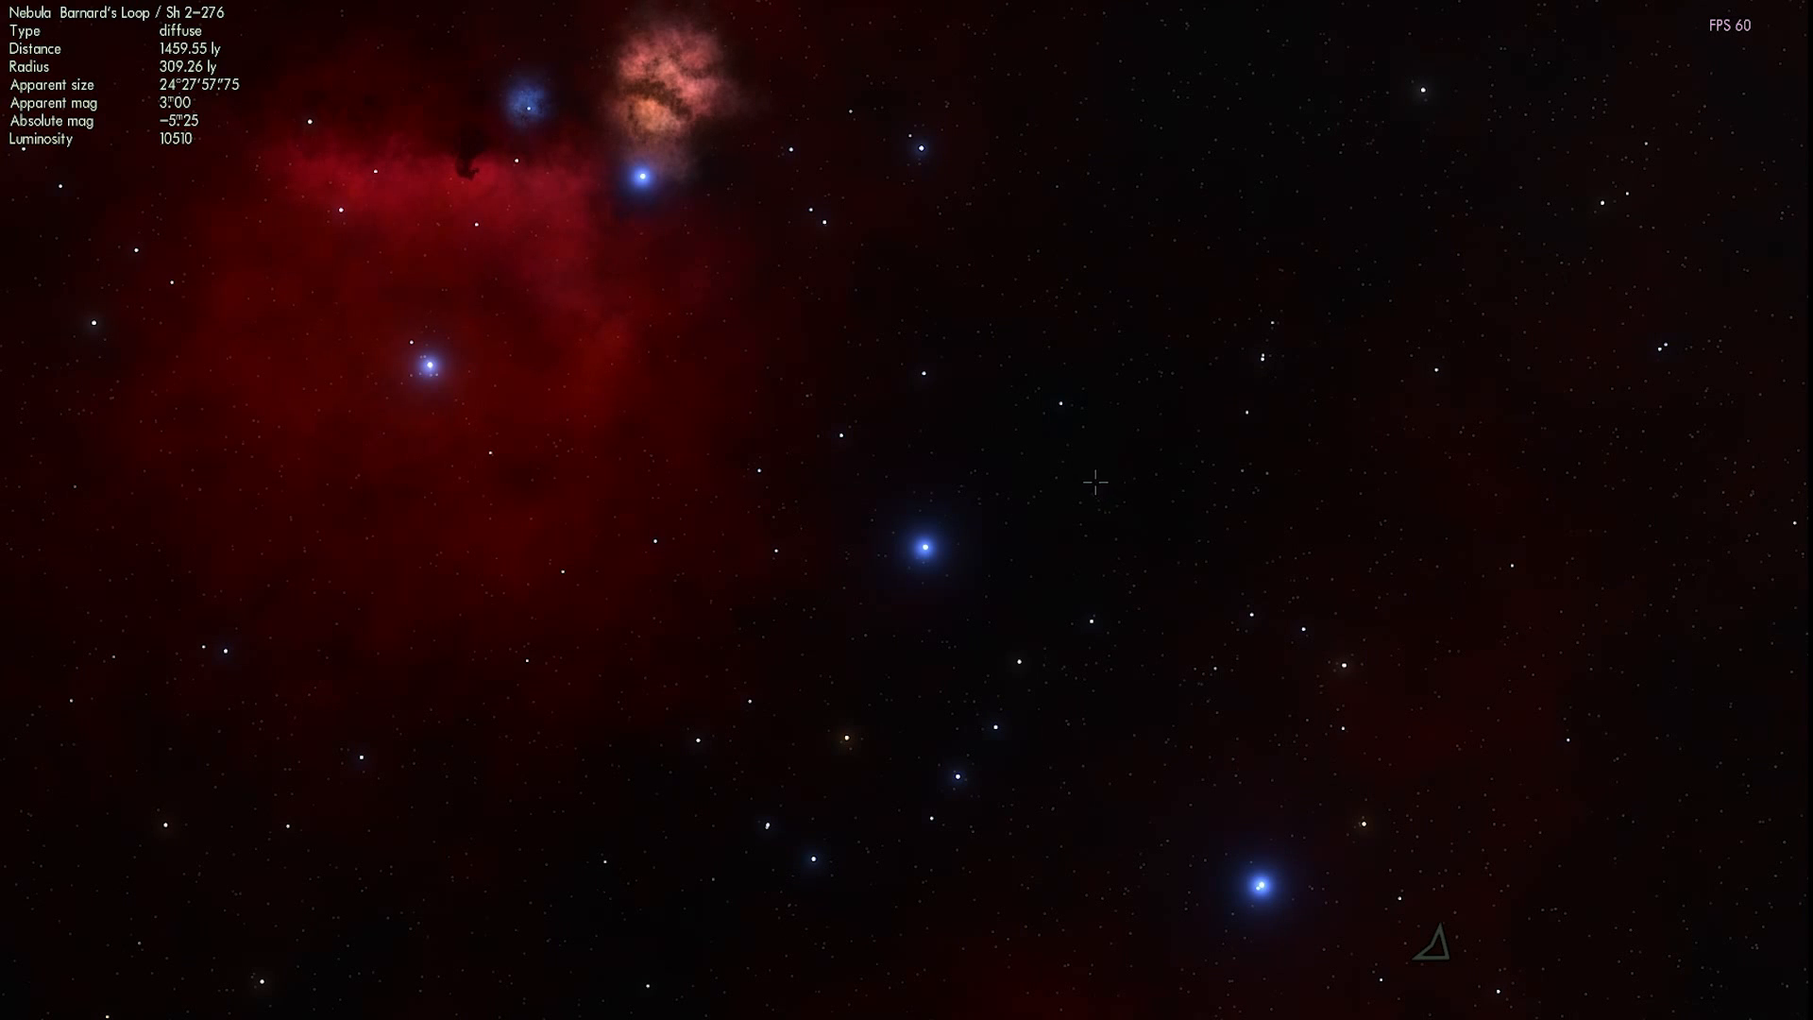
pyautogui.moveTo(975, 421)
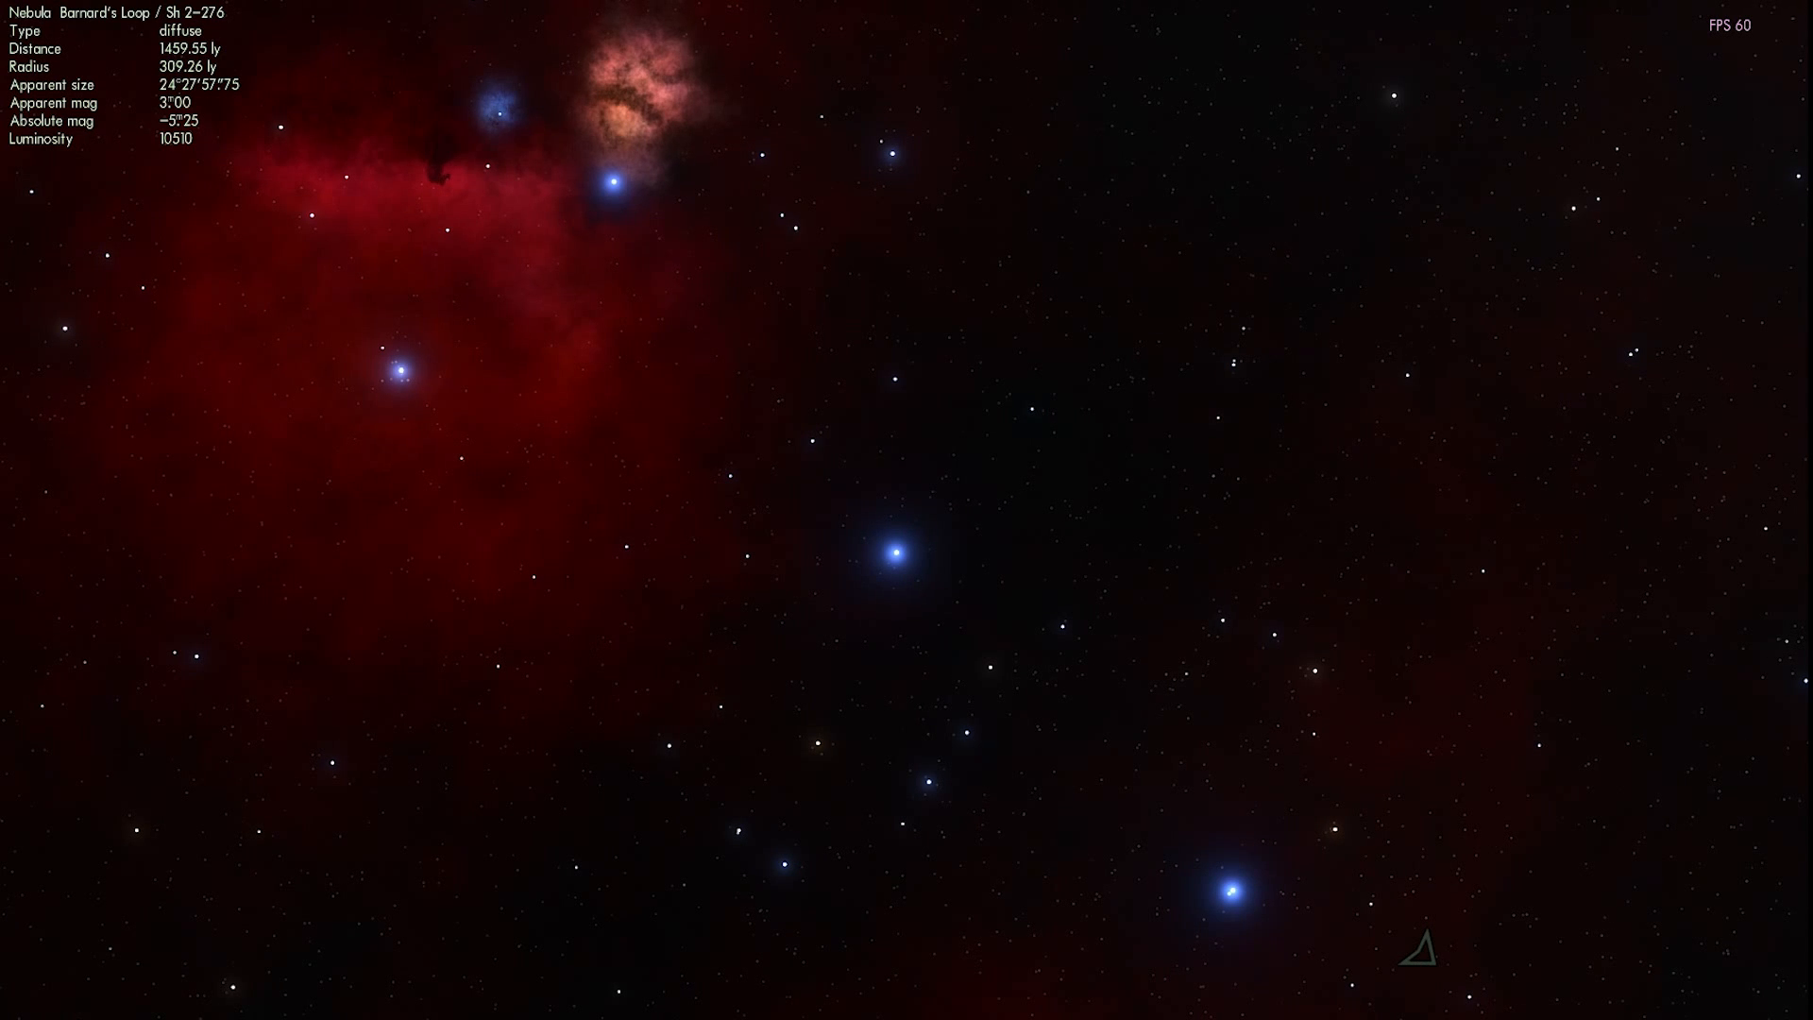
pyautogui.moveTo(737, 252)
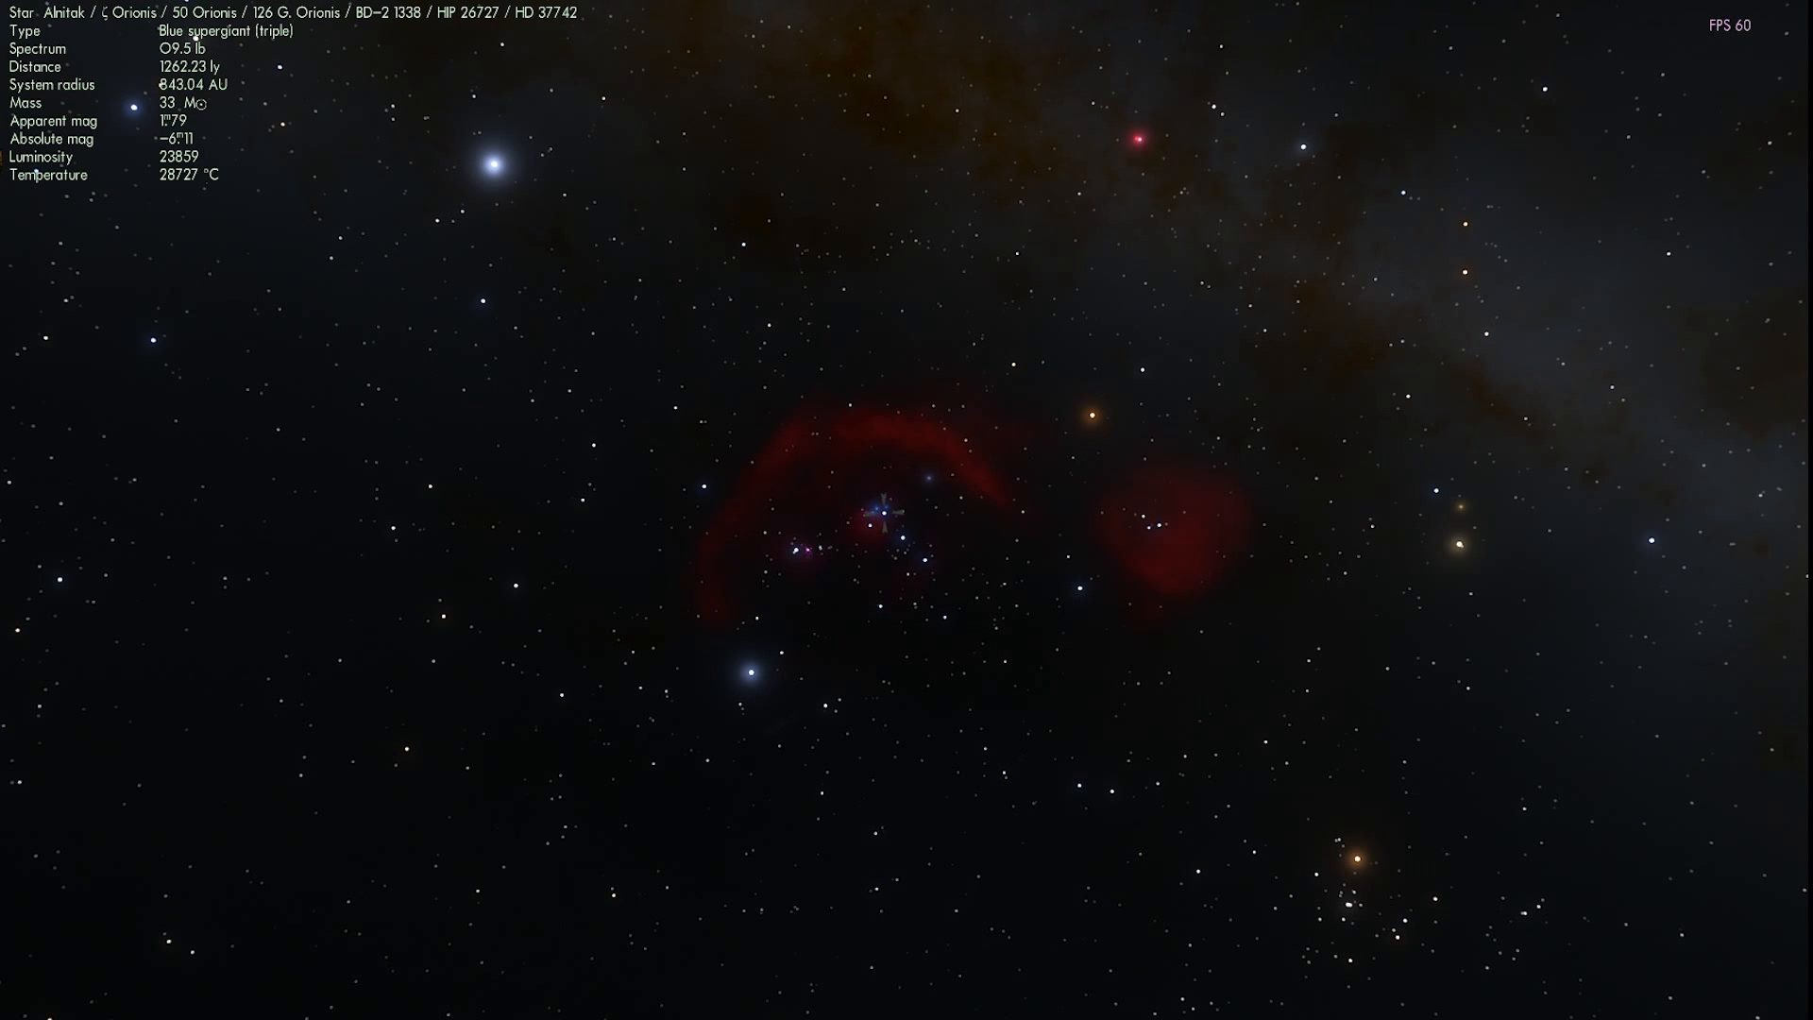
pyautogui.moveTo(787, 417)
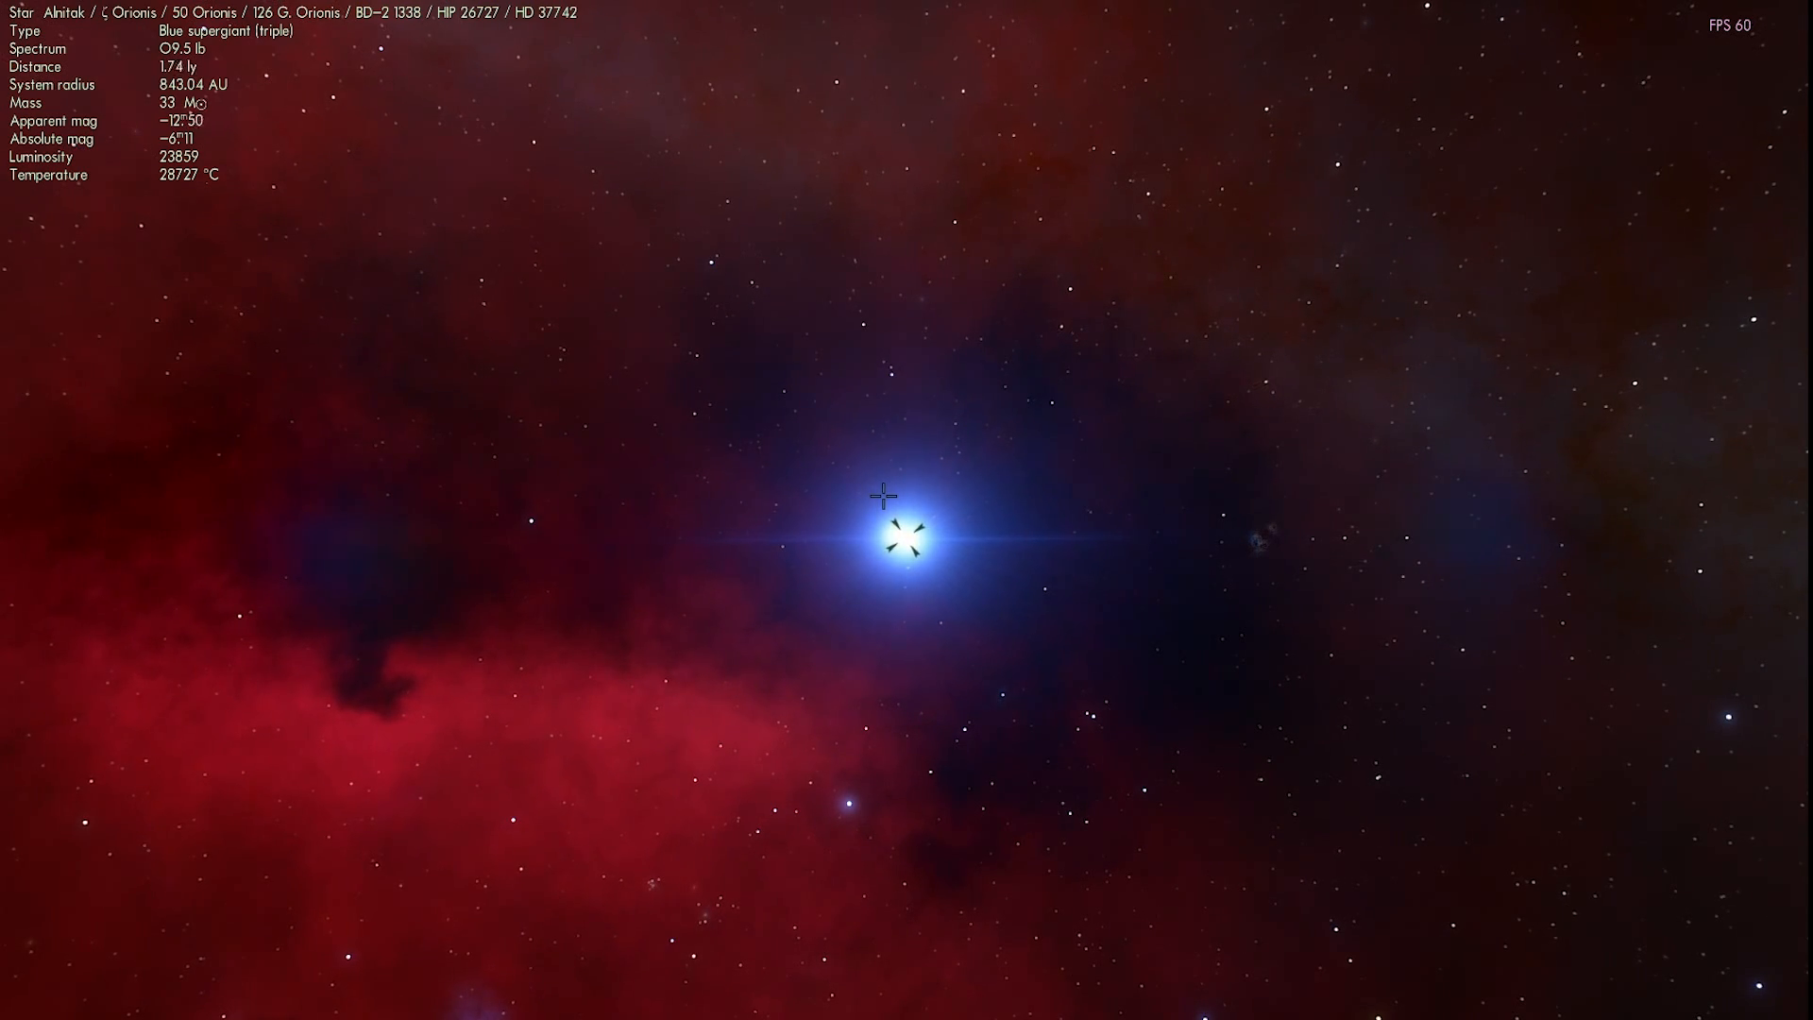
# Step: Zoom in on Alnitak until its blue stars appear large against the nebula
pyautogui.scroll(3)
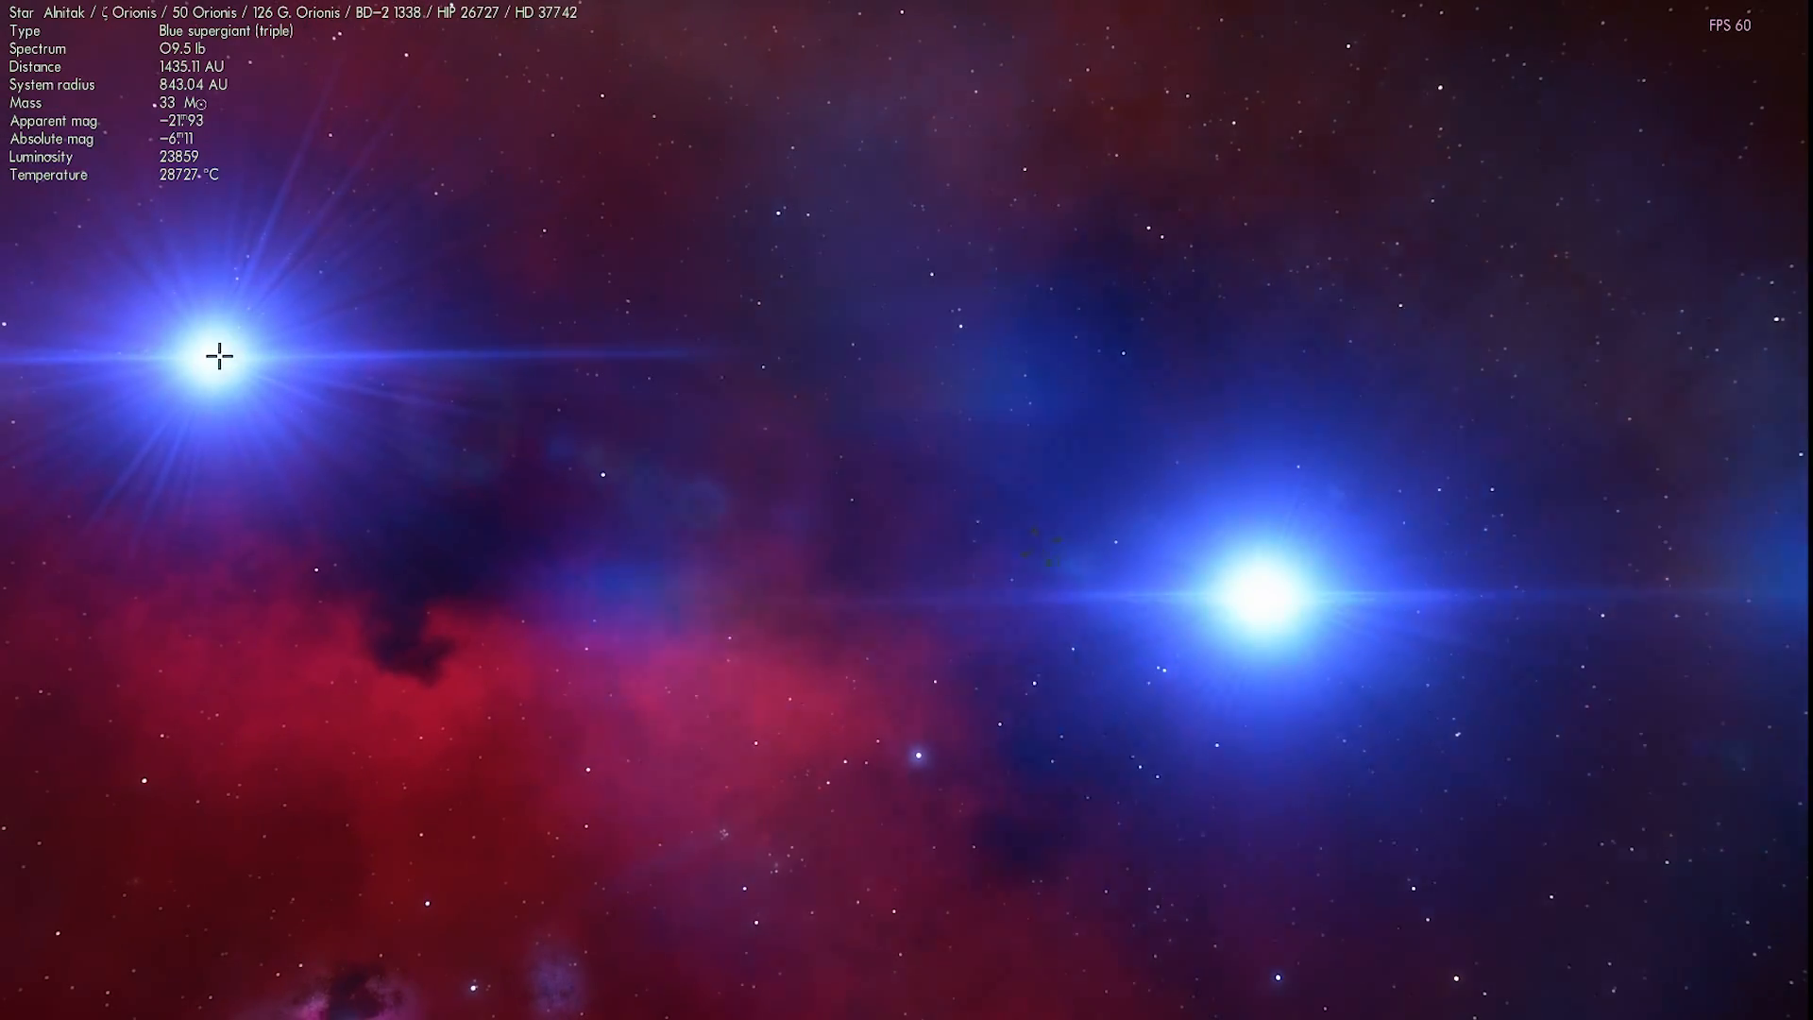
# Step: Select companion star Alnitak B, then the main blue supergiant Alnitak Aa
pyautogui.click(207, 359)
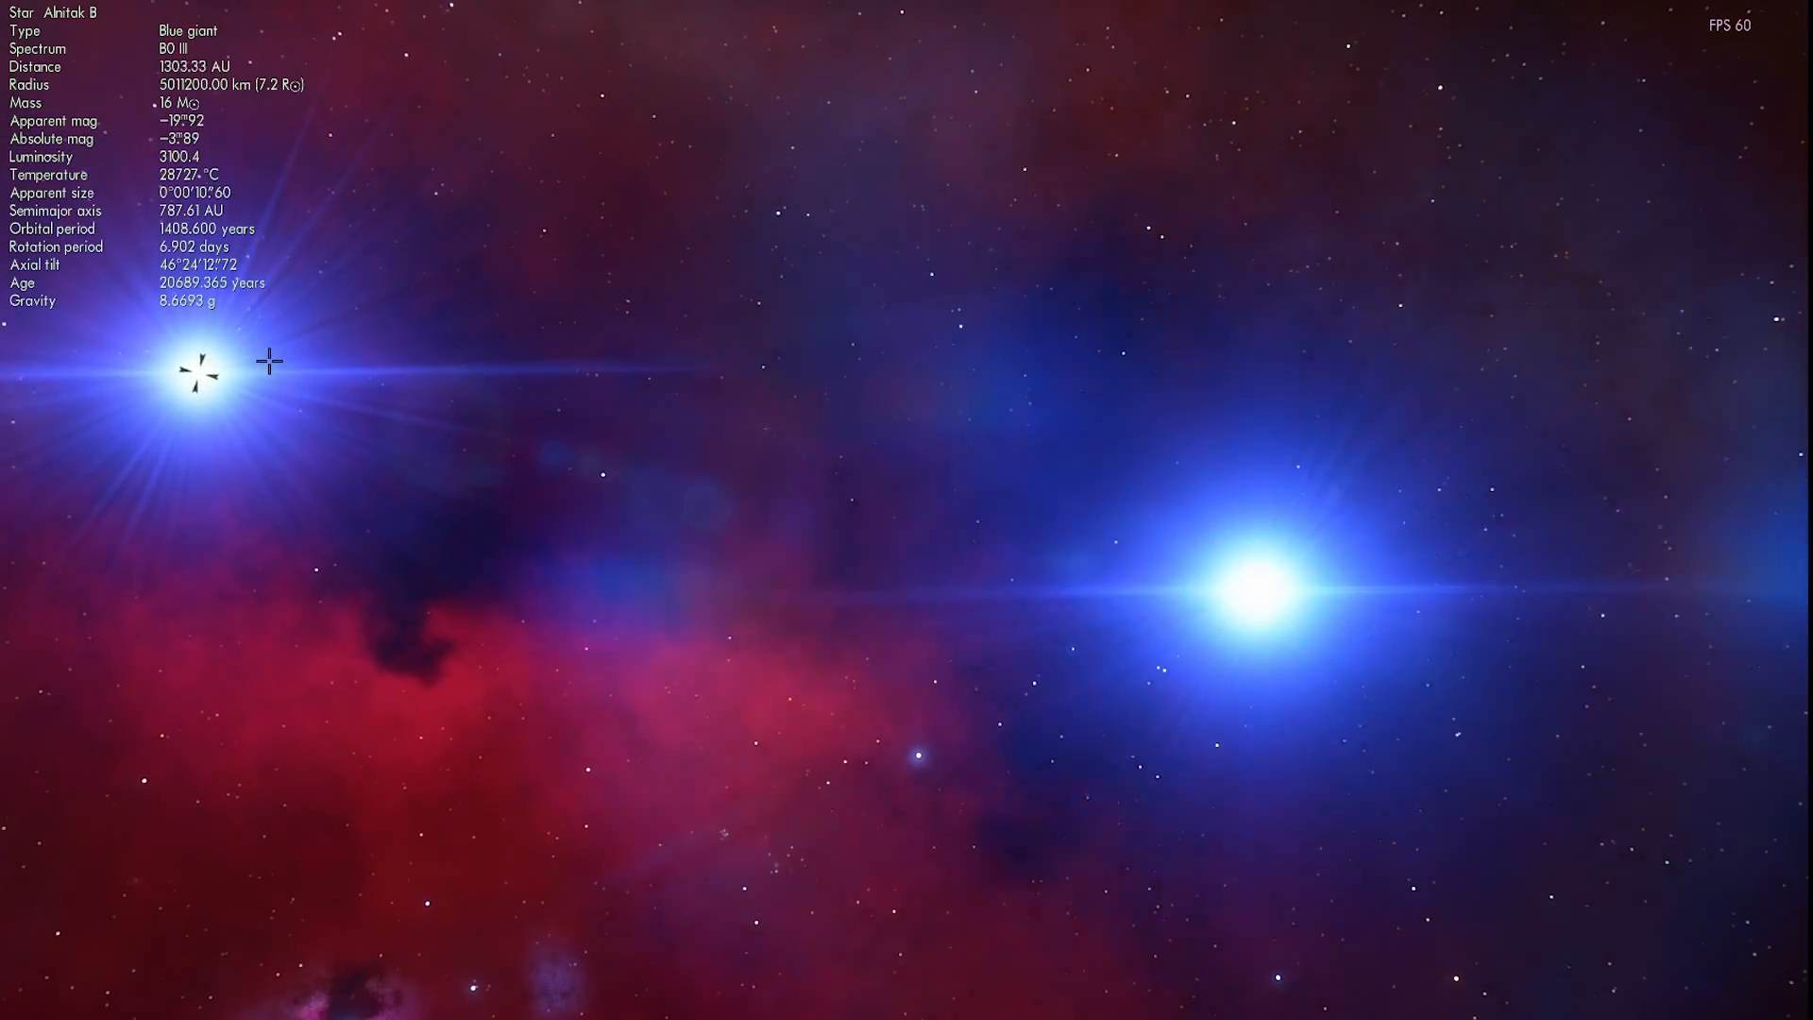
pyautogui.click(1250, 587)
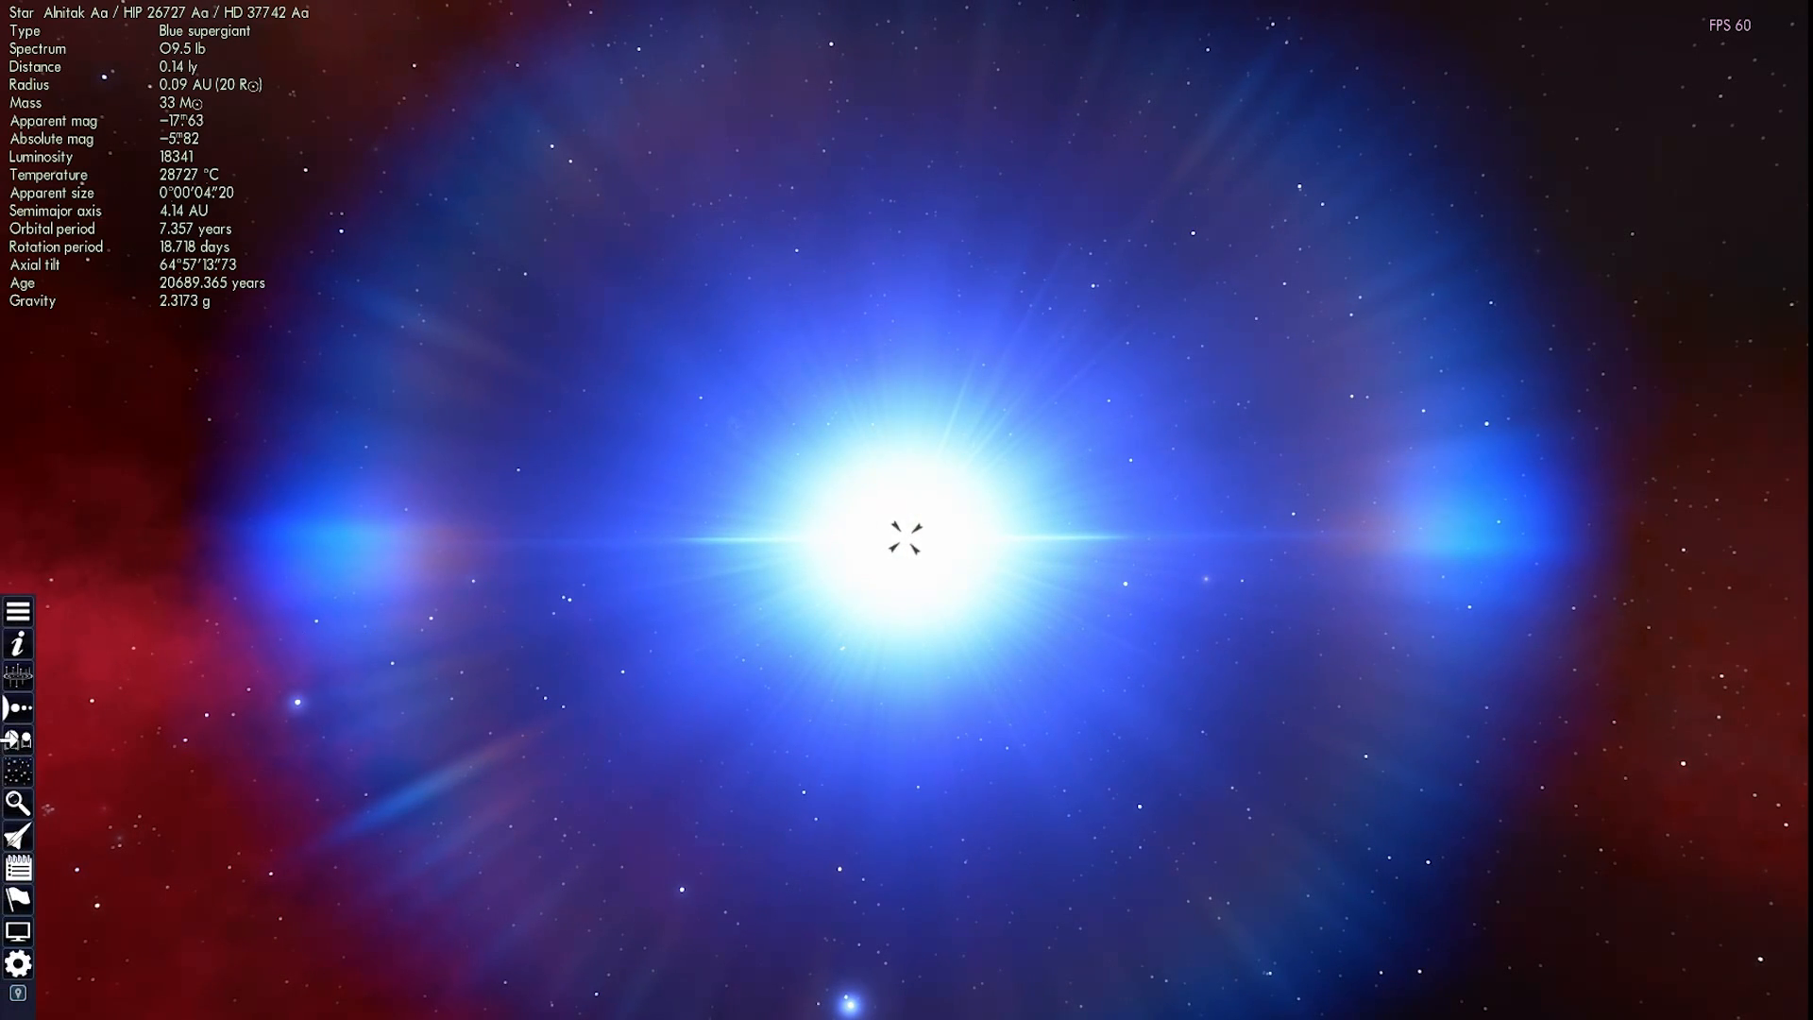
# Step: Open the object search and begin entering the star name Mintaka
pyautogui.click(17, 802)
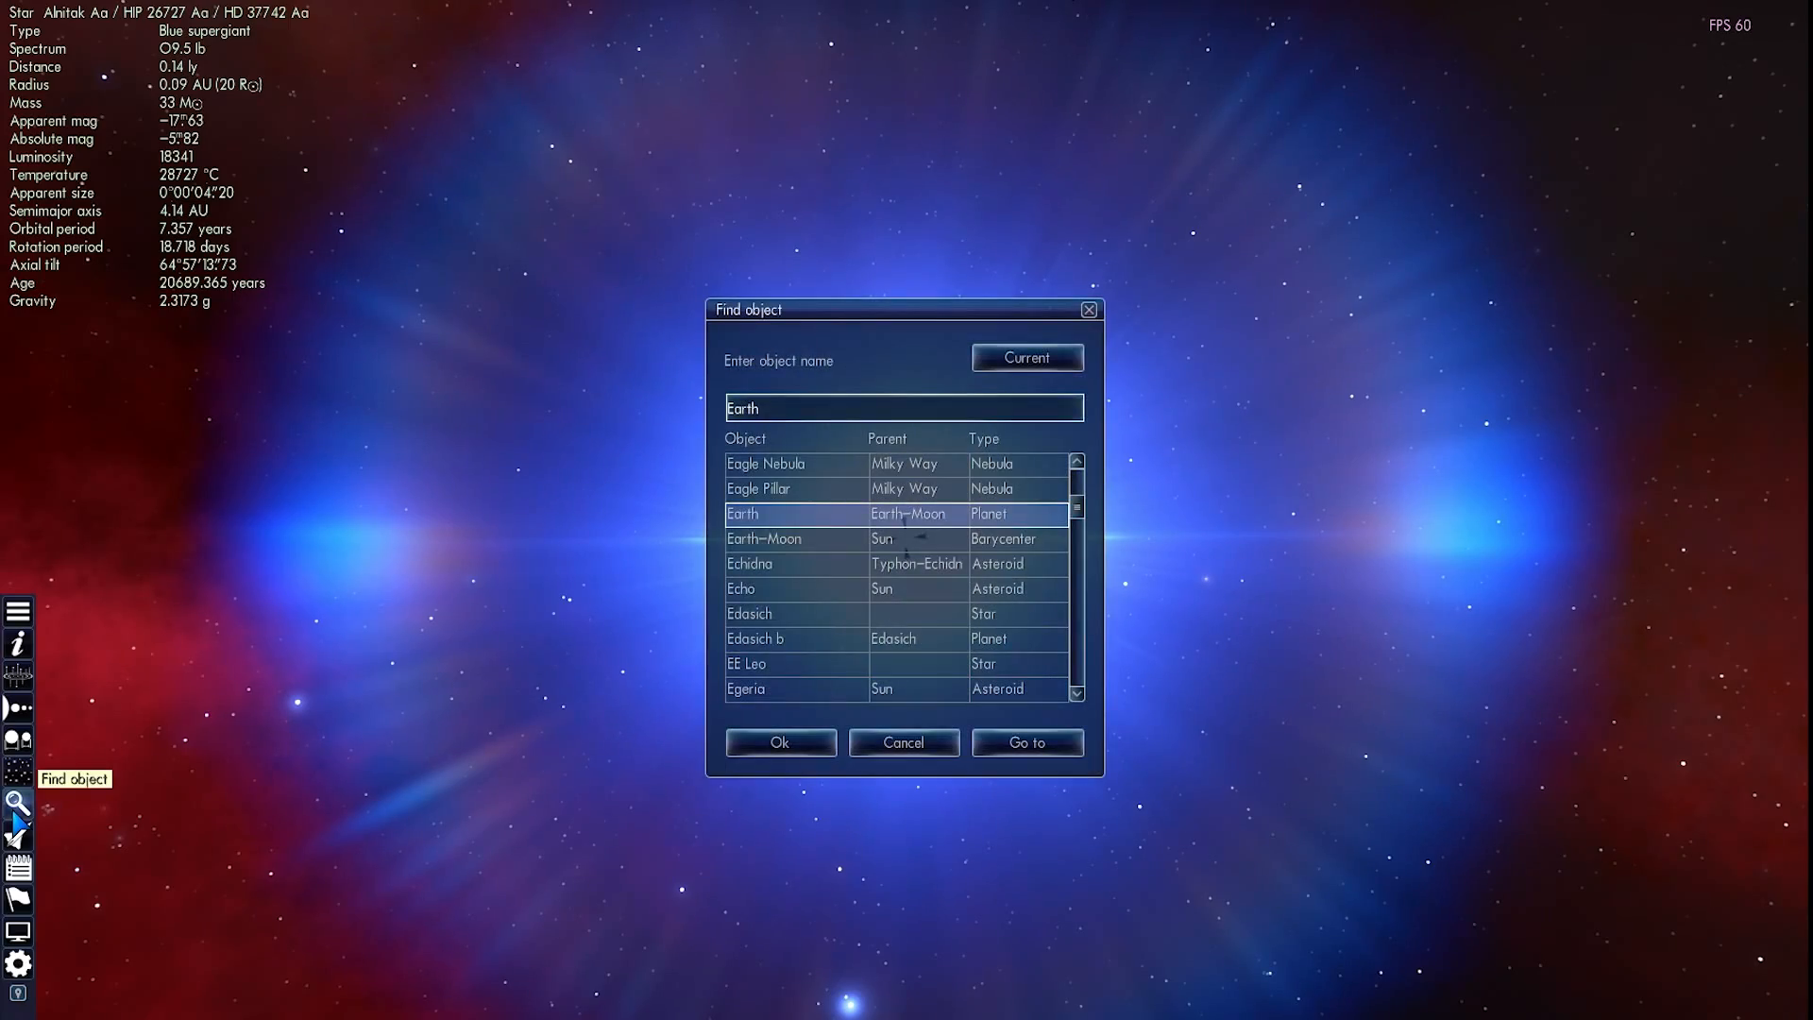
pyautogui.click(1026, 743)
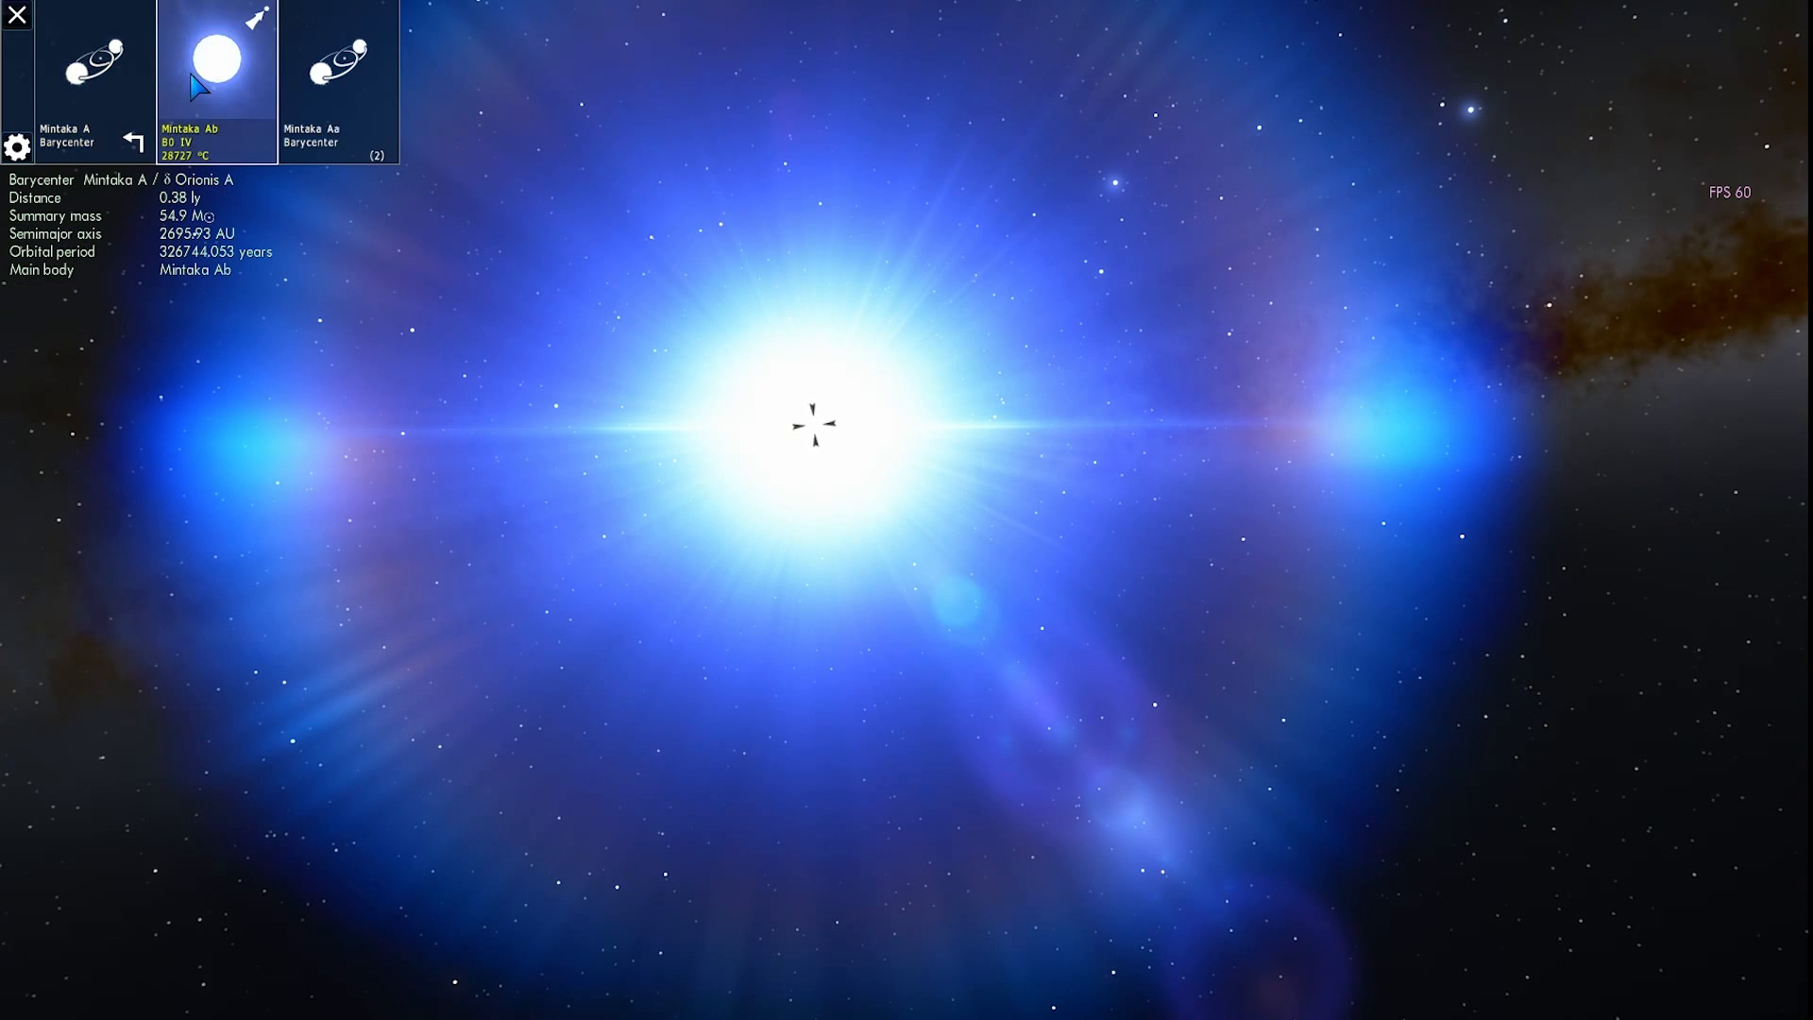
# Step: Open the Mintaka Aa pair, select Aa1 then Aa2, and zoom in close
pyautogui.click(216, 58)
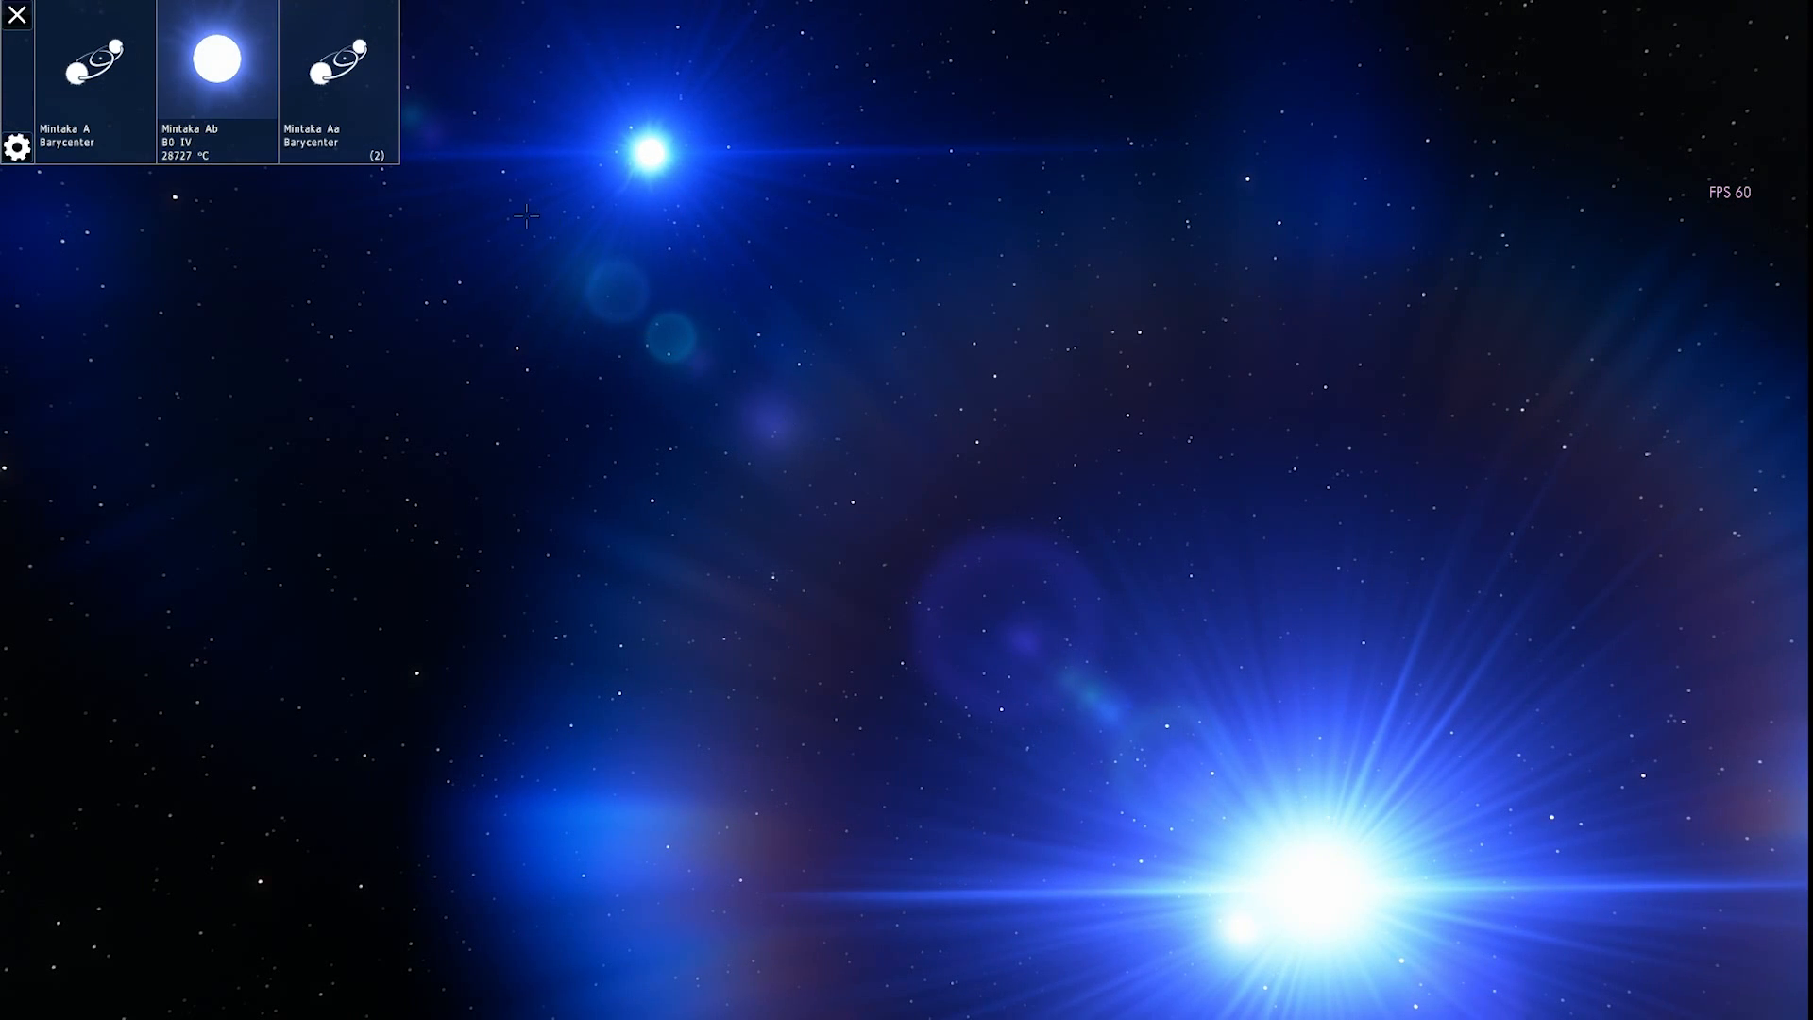
pyautogui.click(340, 58)
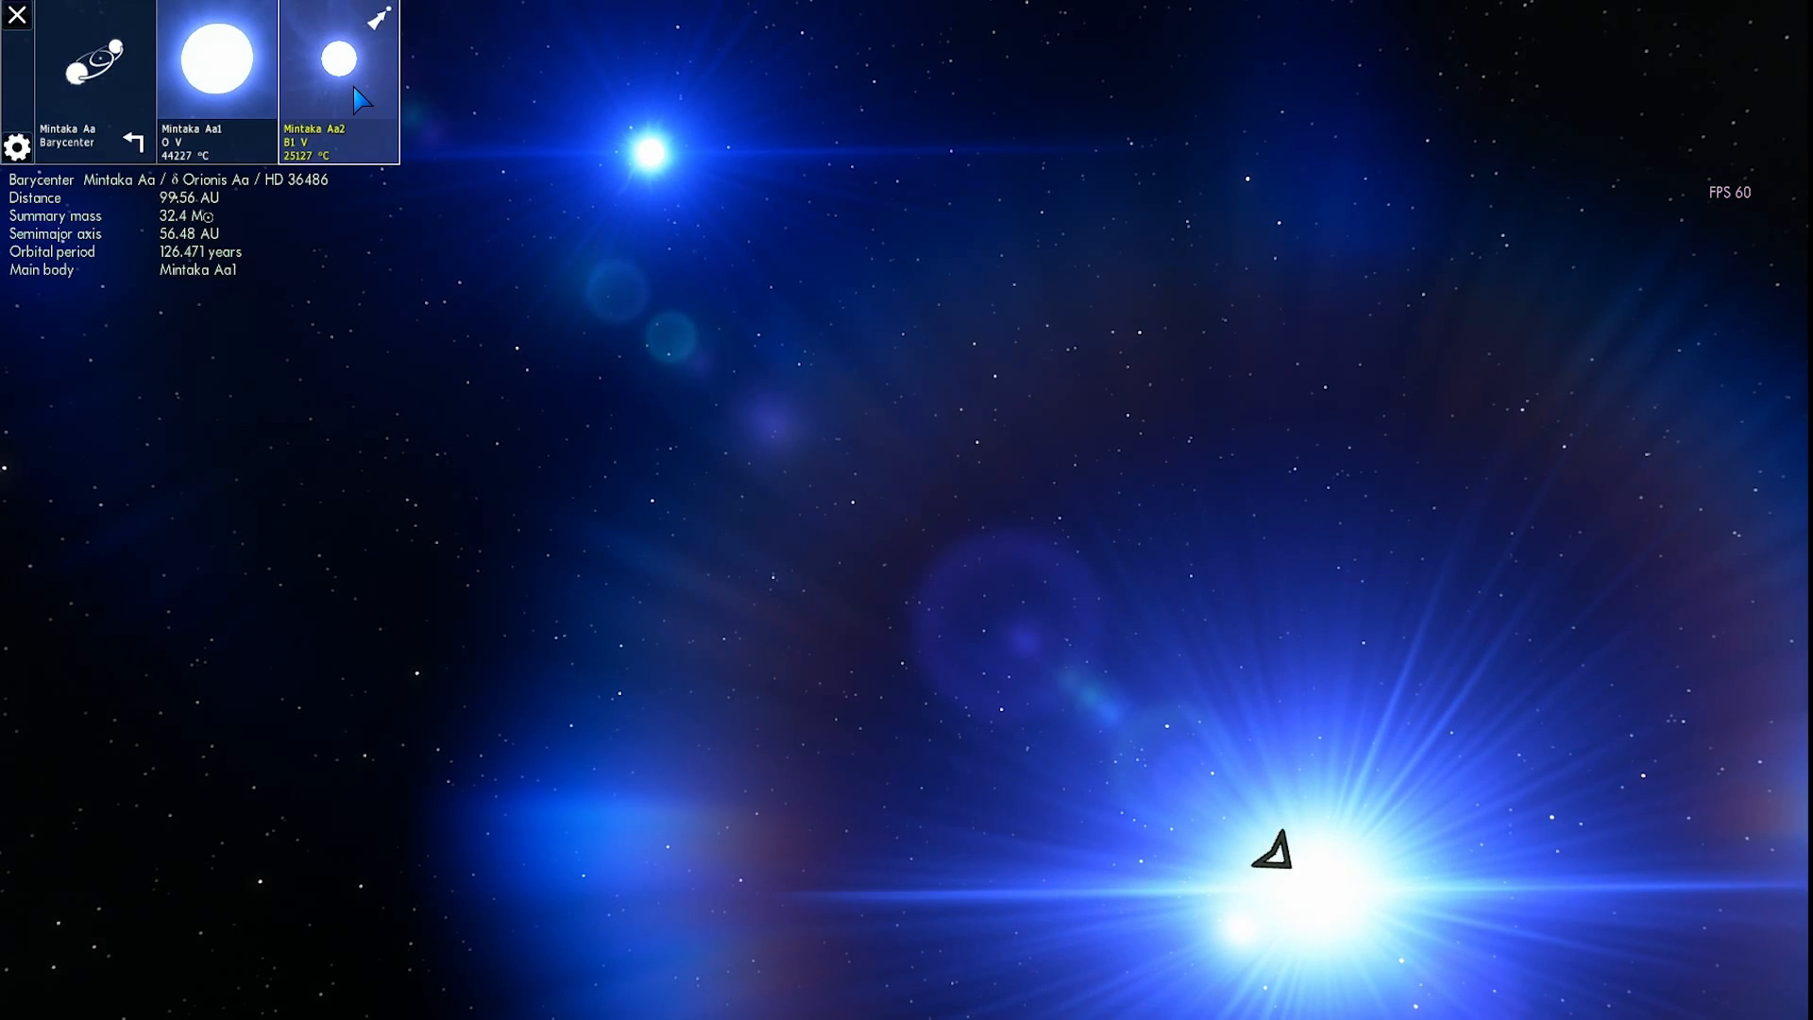
pyautogui.click(218, 63)
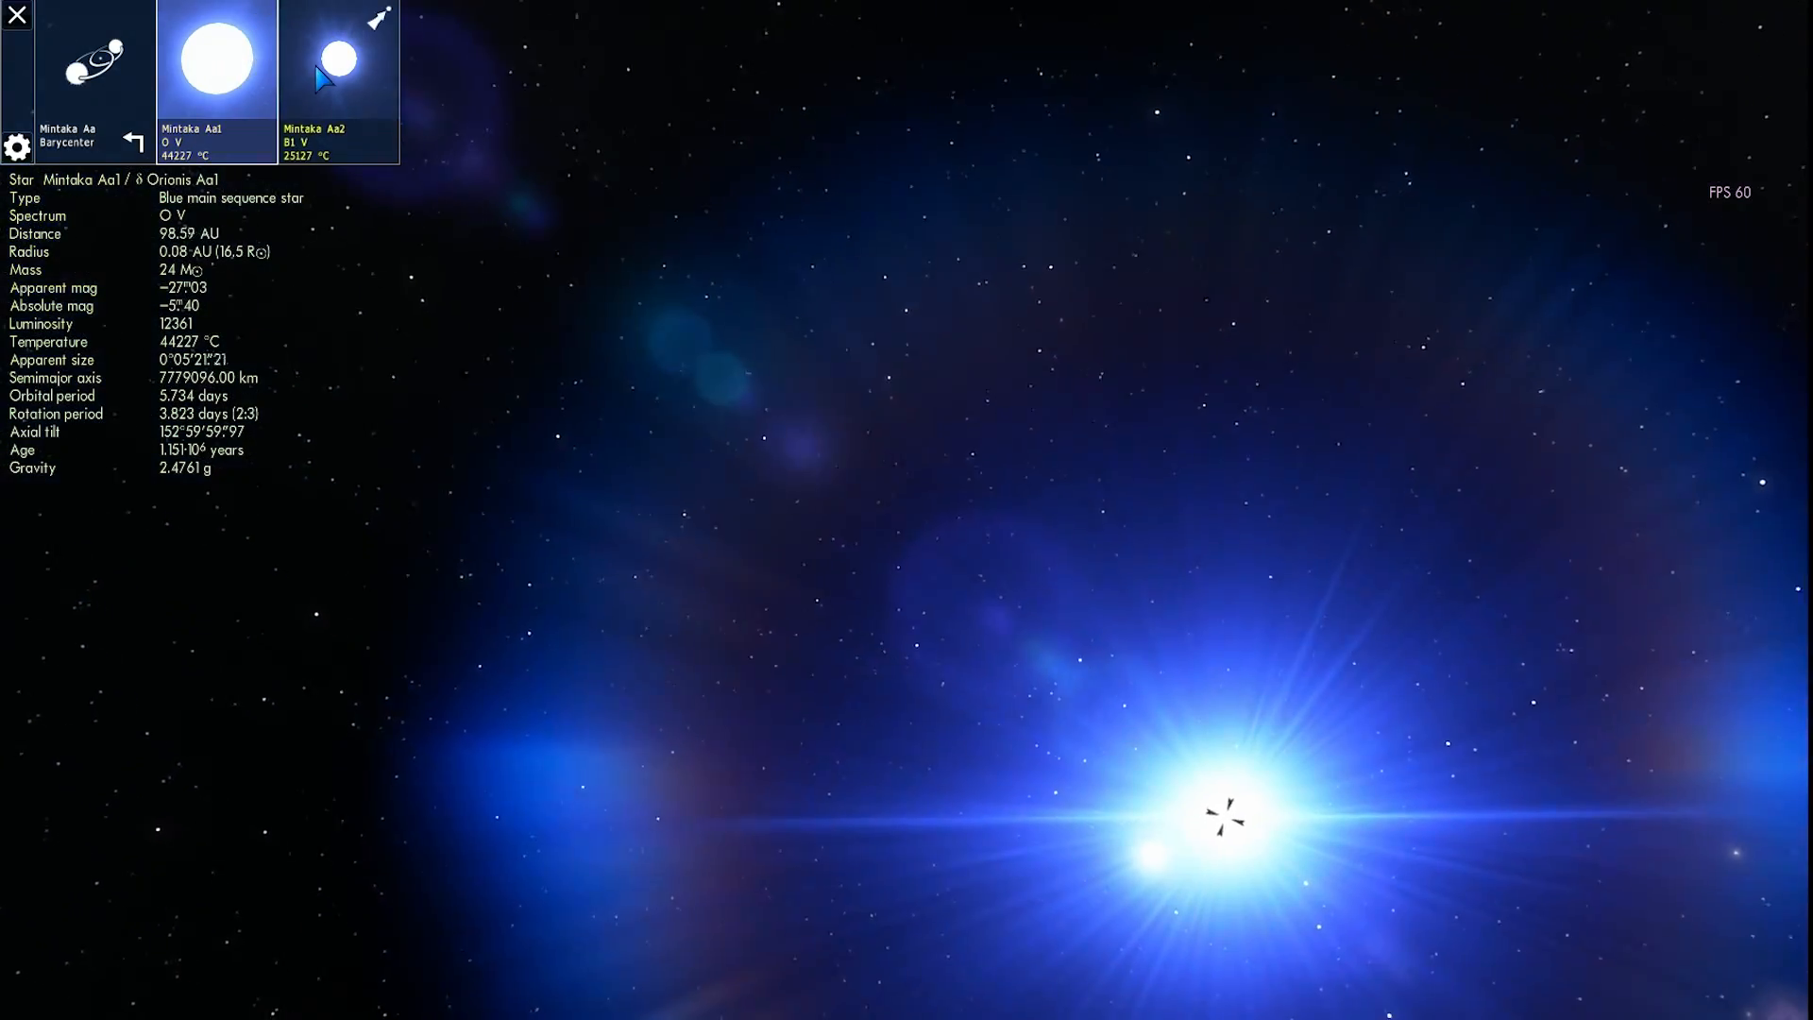
pyautogui.click(339, 64)
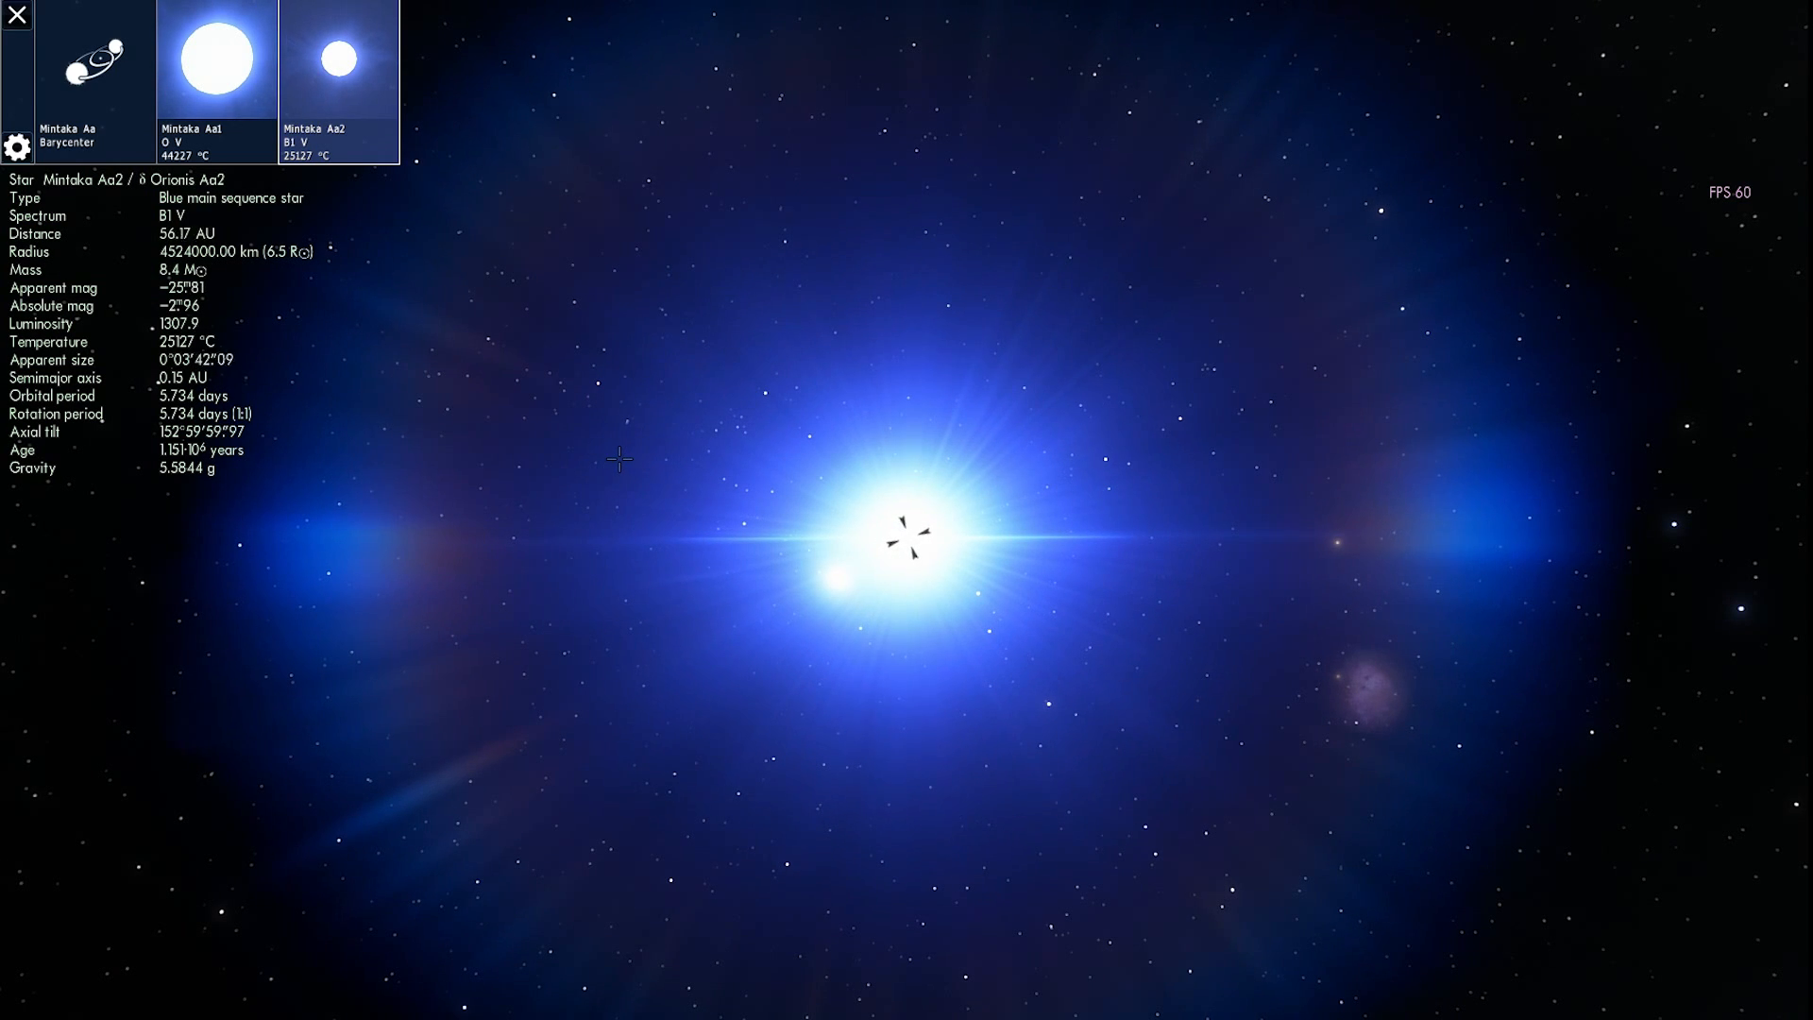
pyautogui.scroll(3)
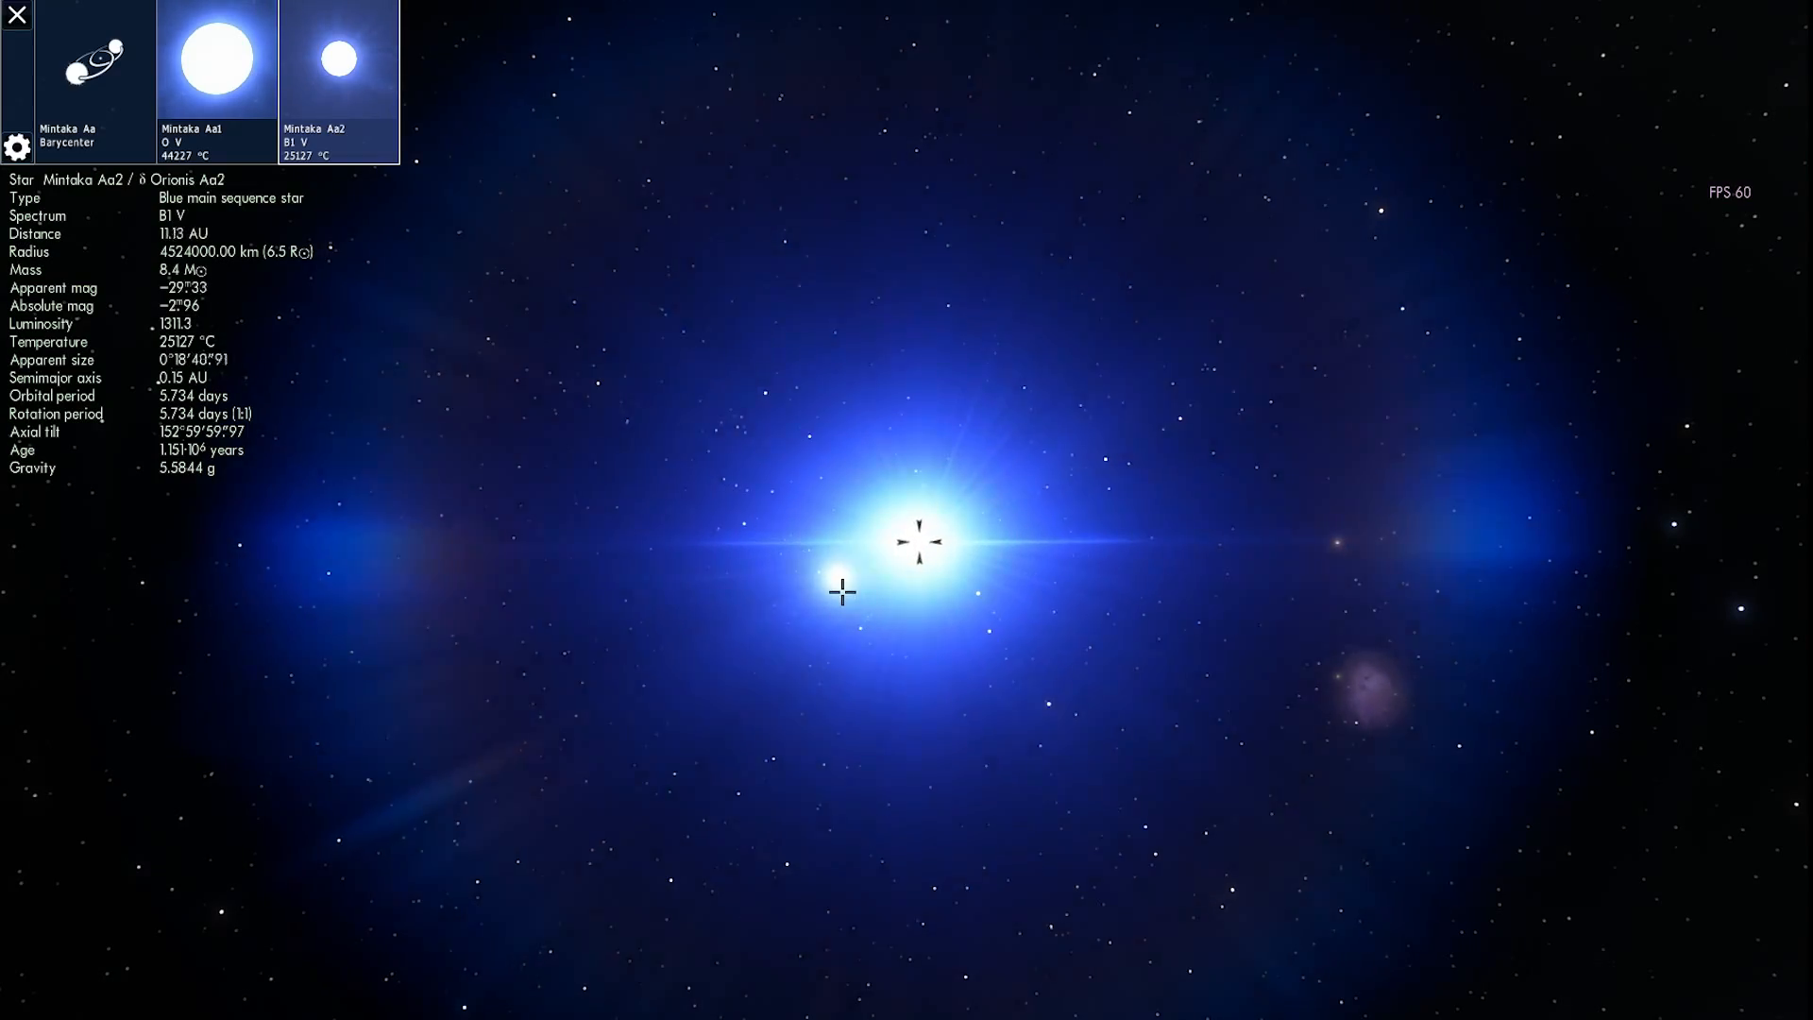
pyautogui.scroll(3)
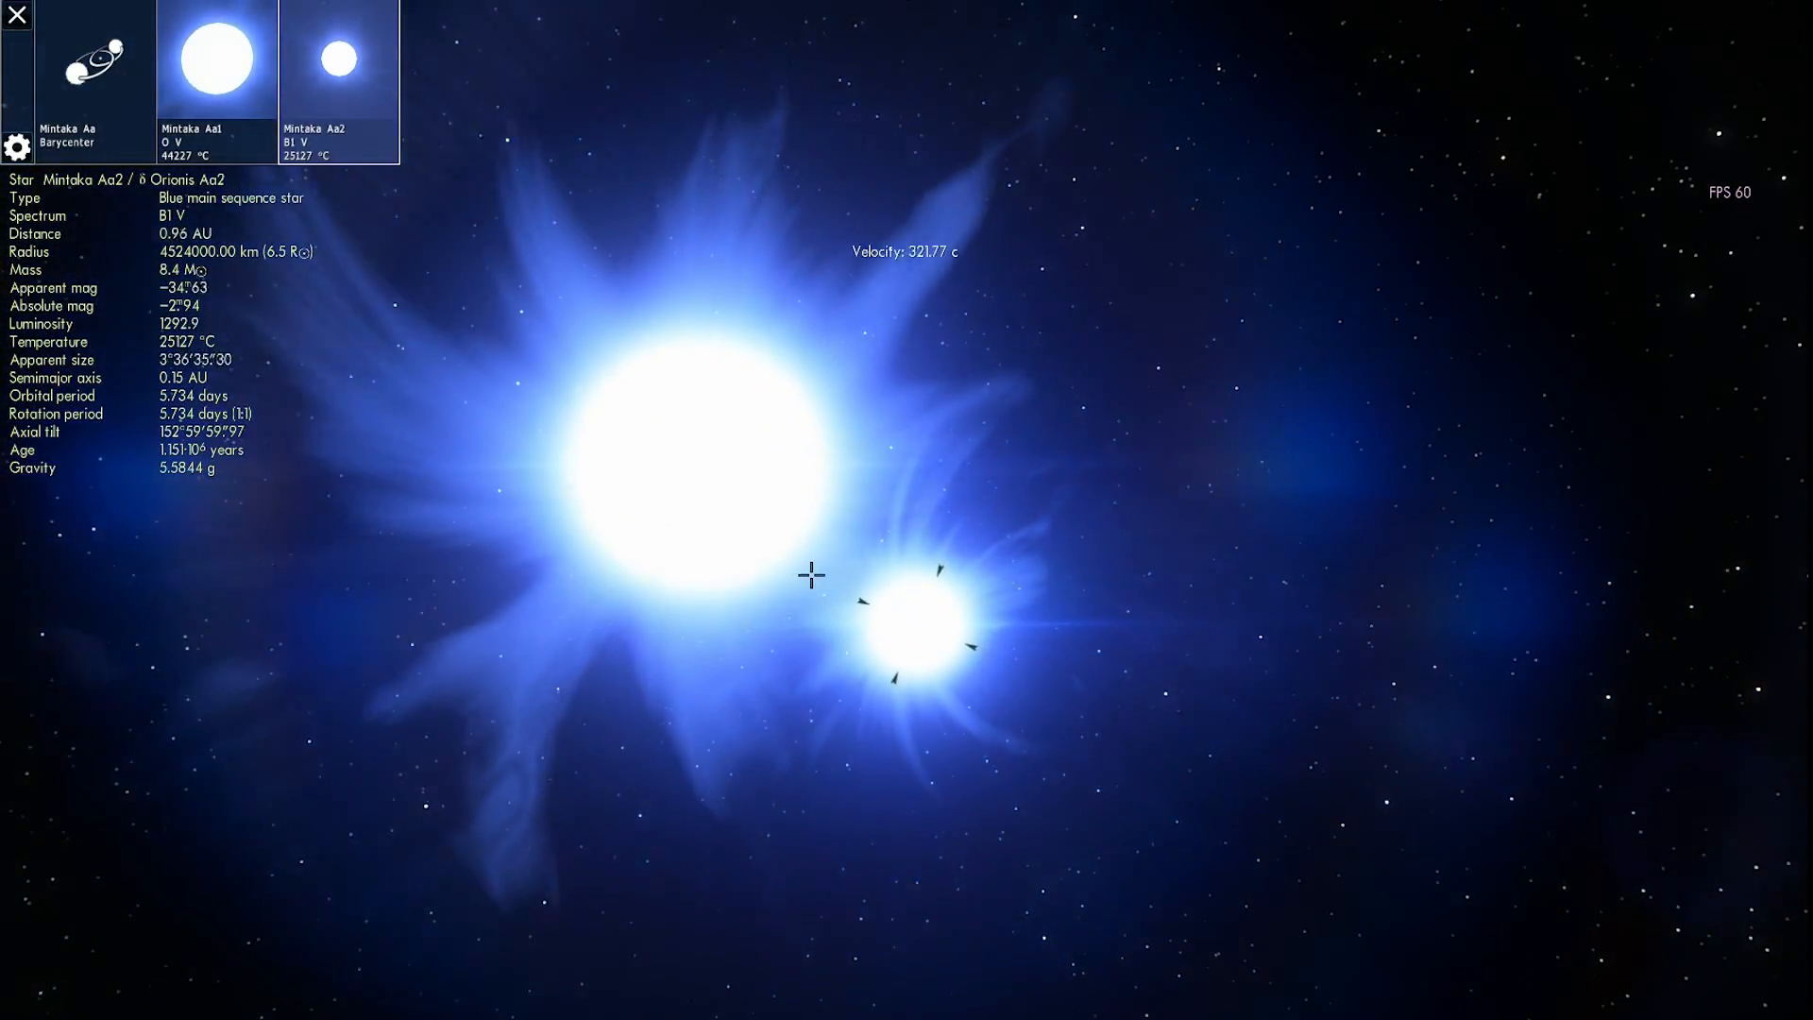
# Step: Zoom back out from Mintaka Ca and select its companion star Mintaka Cb
pyautogui.scroll(-3)
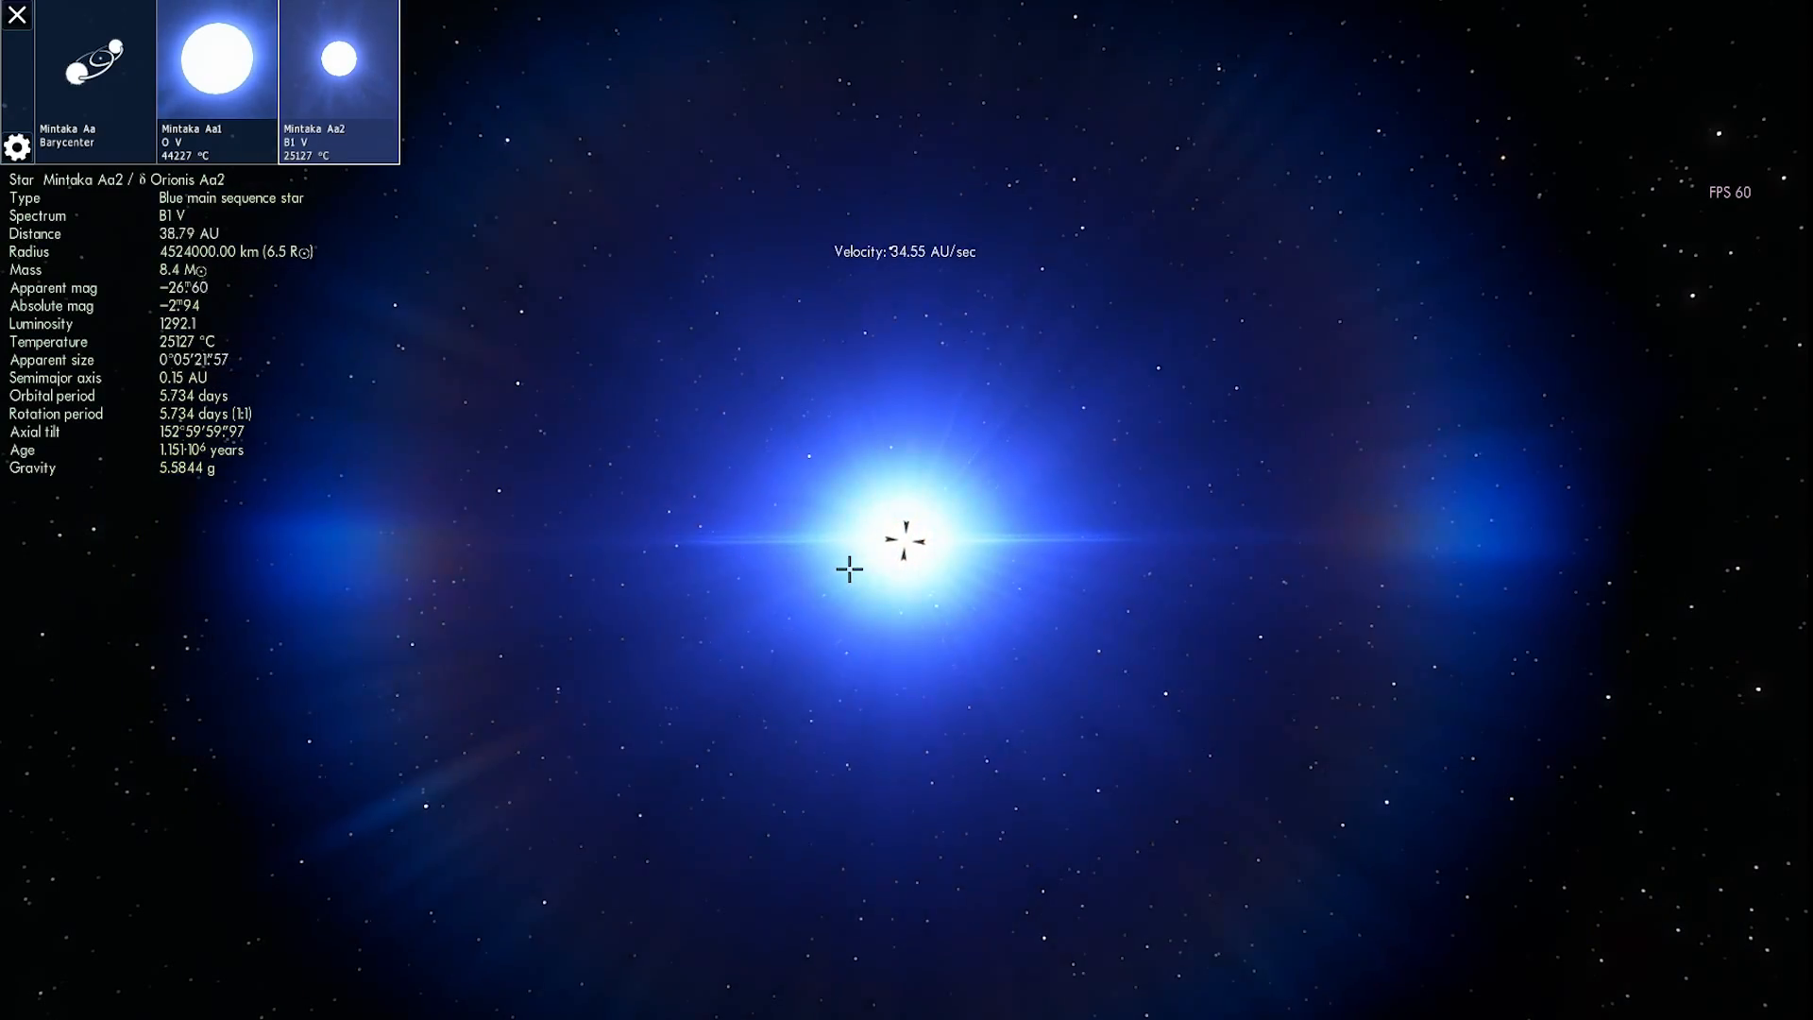
pyautogui.scroll(-3)
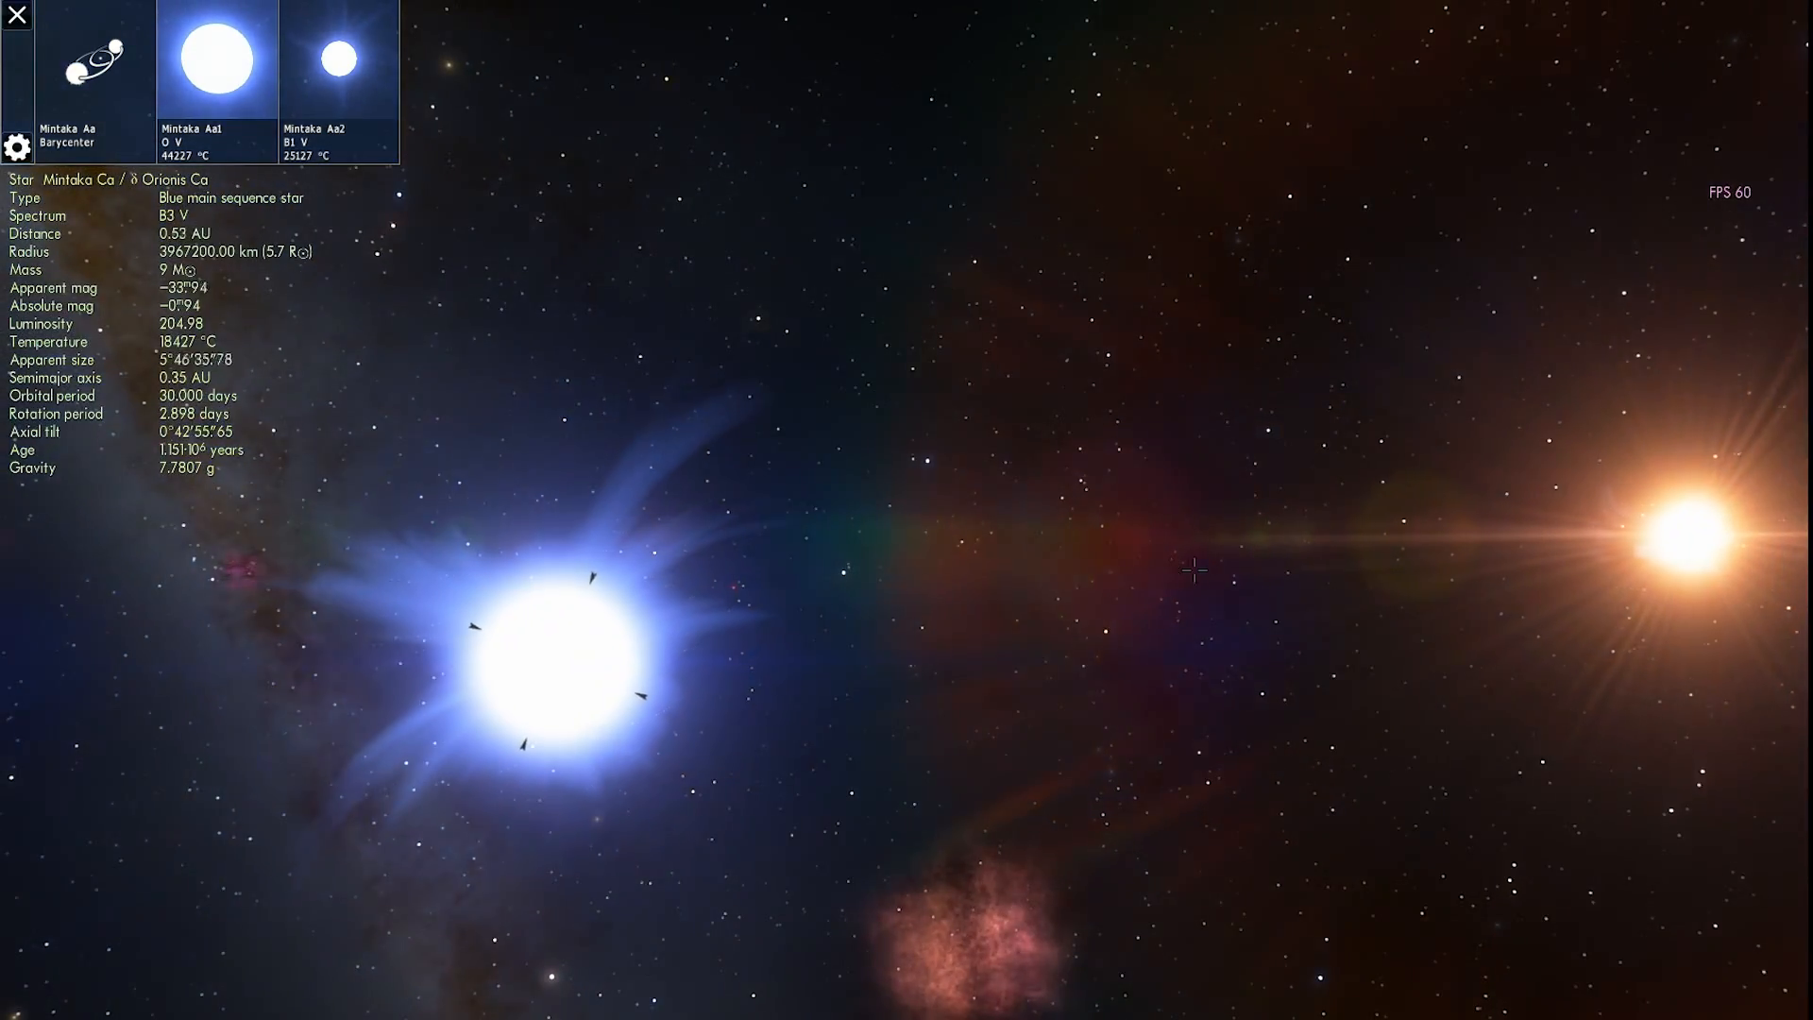
pyautogui.click(1653, 526)
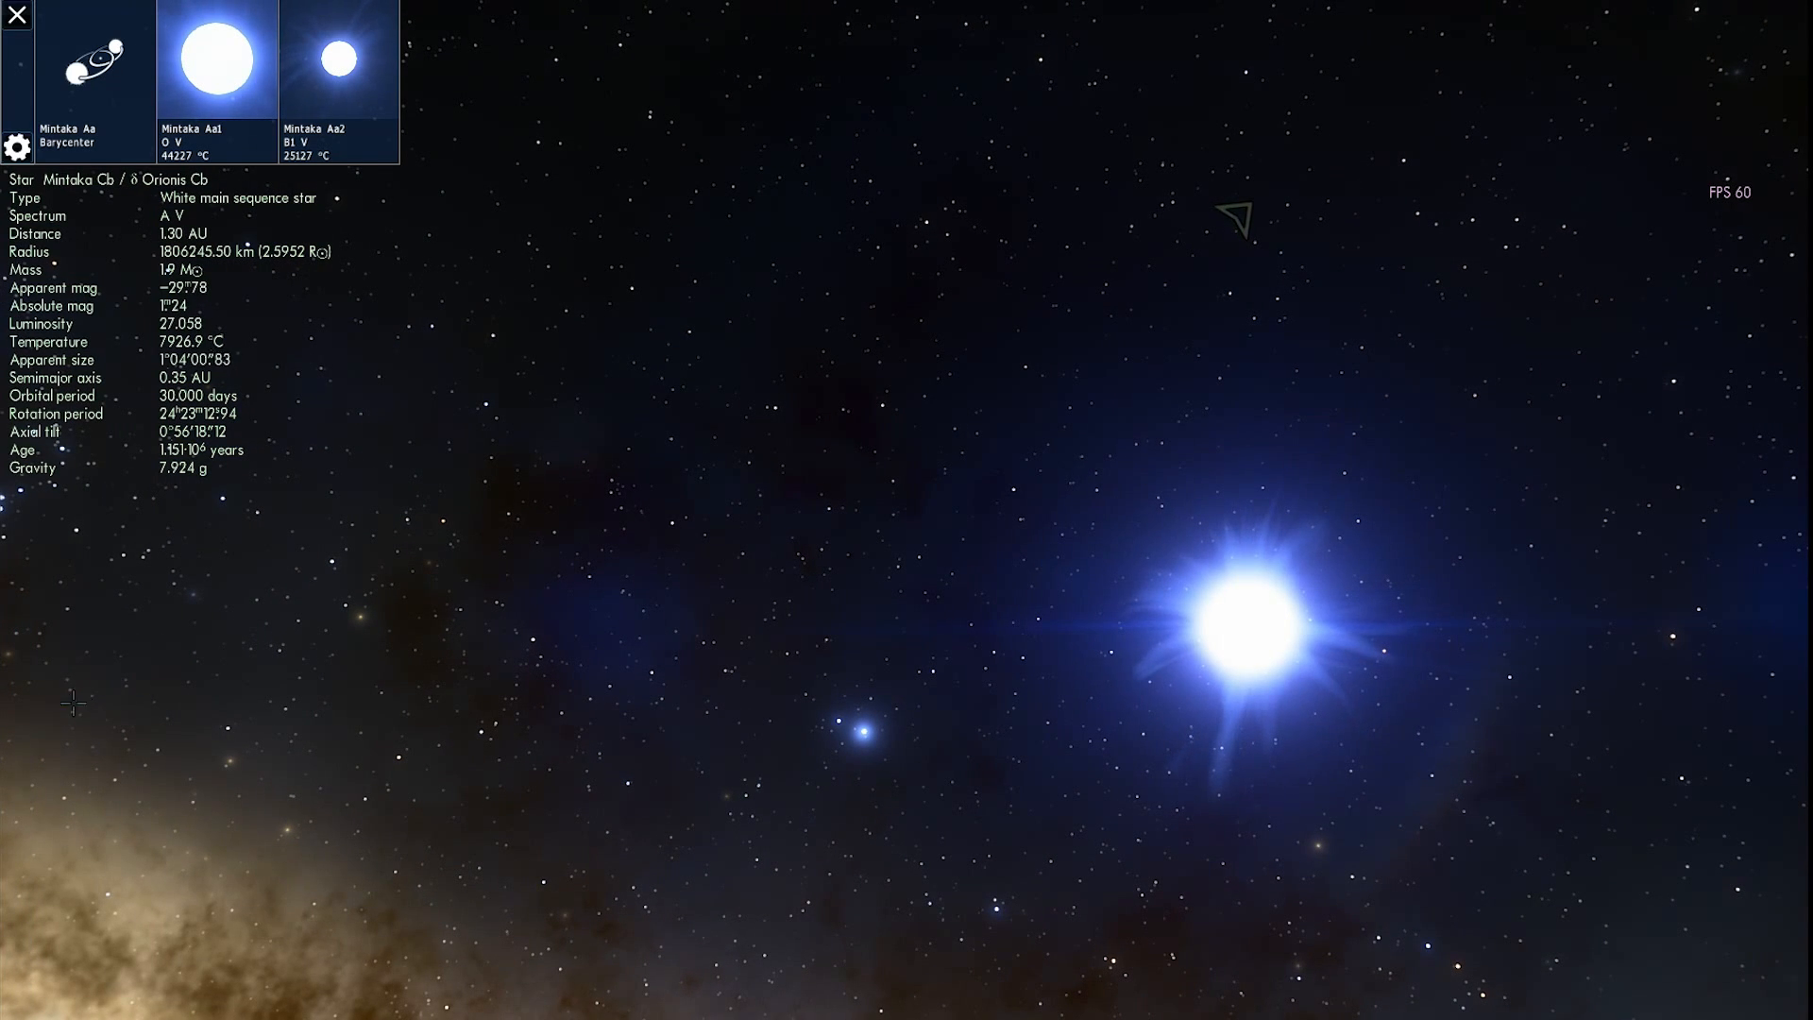
# Step: Search for Alnilam and zoom out while approaching its planetary system
pyautogui.click(17, 806)
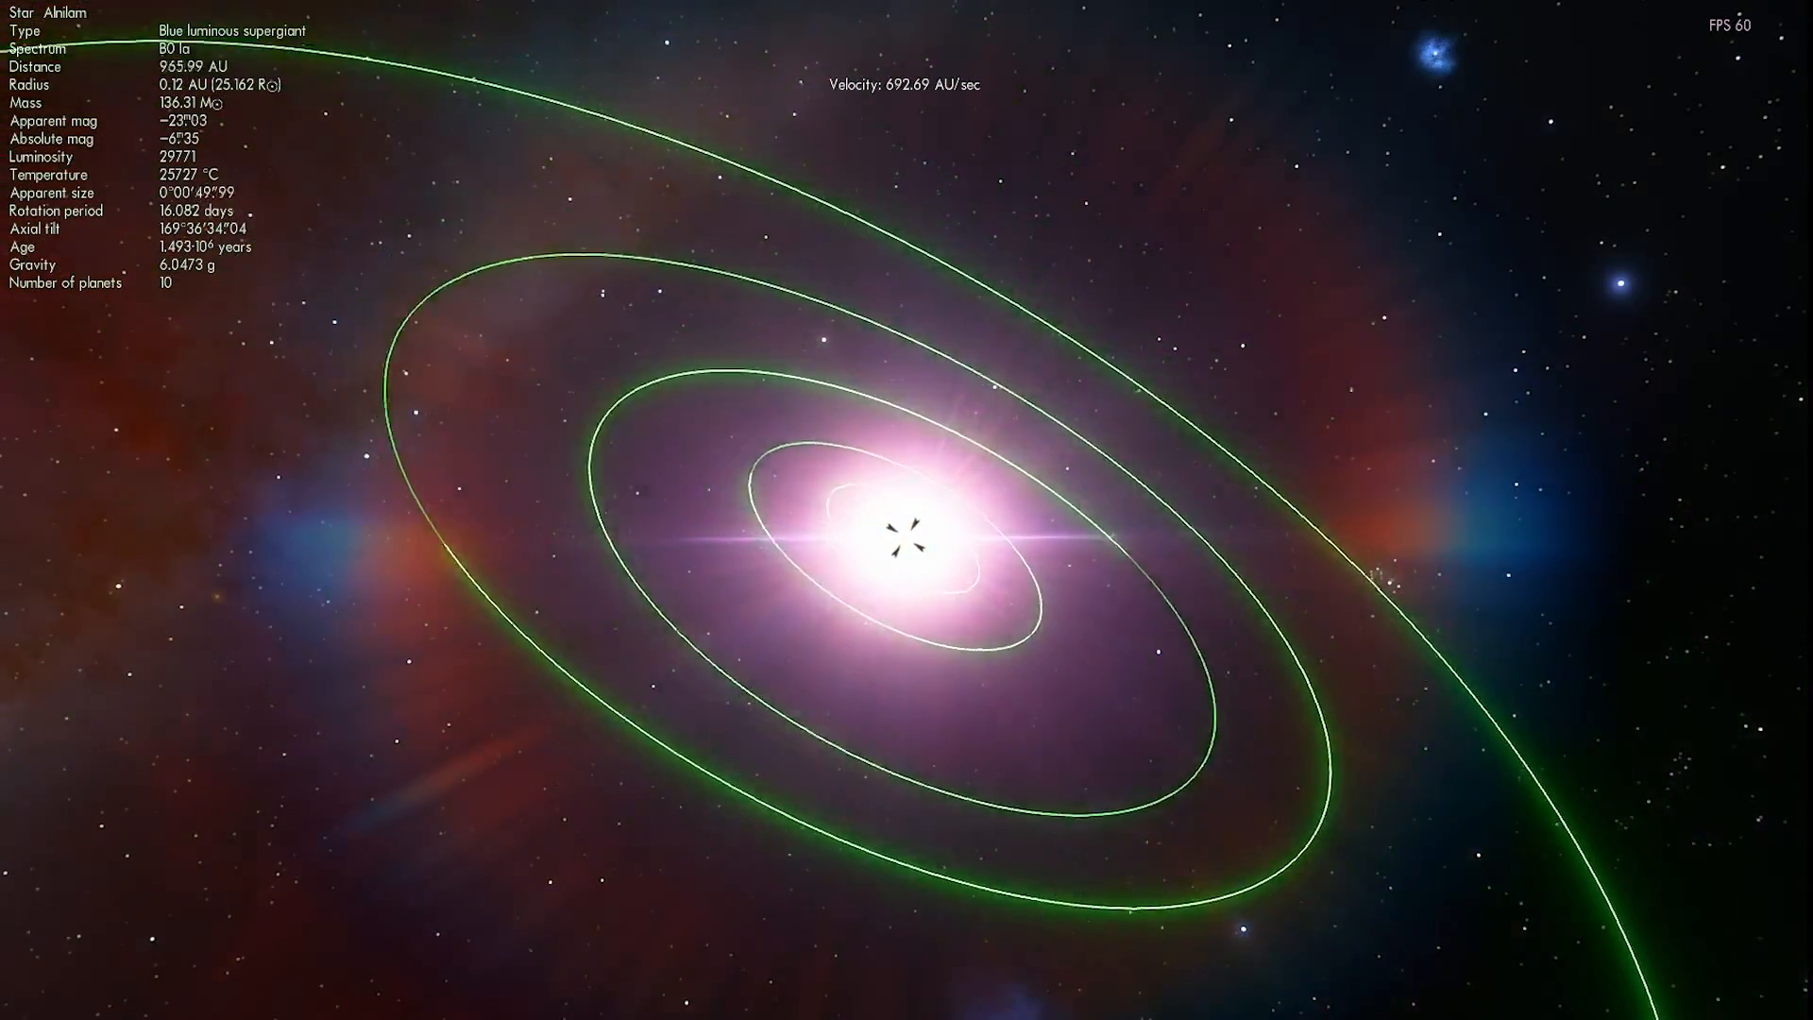
pyautogui.scroll(-3)
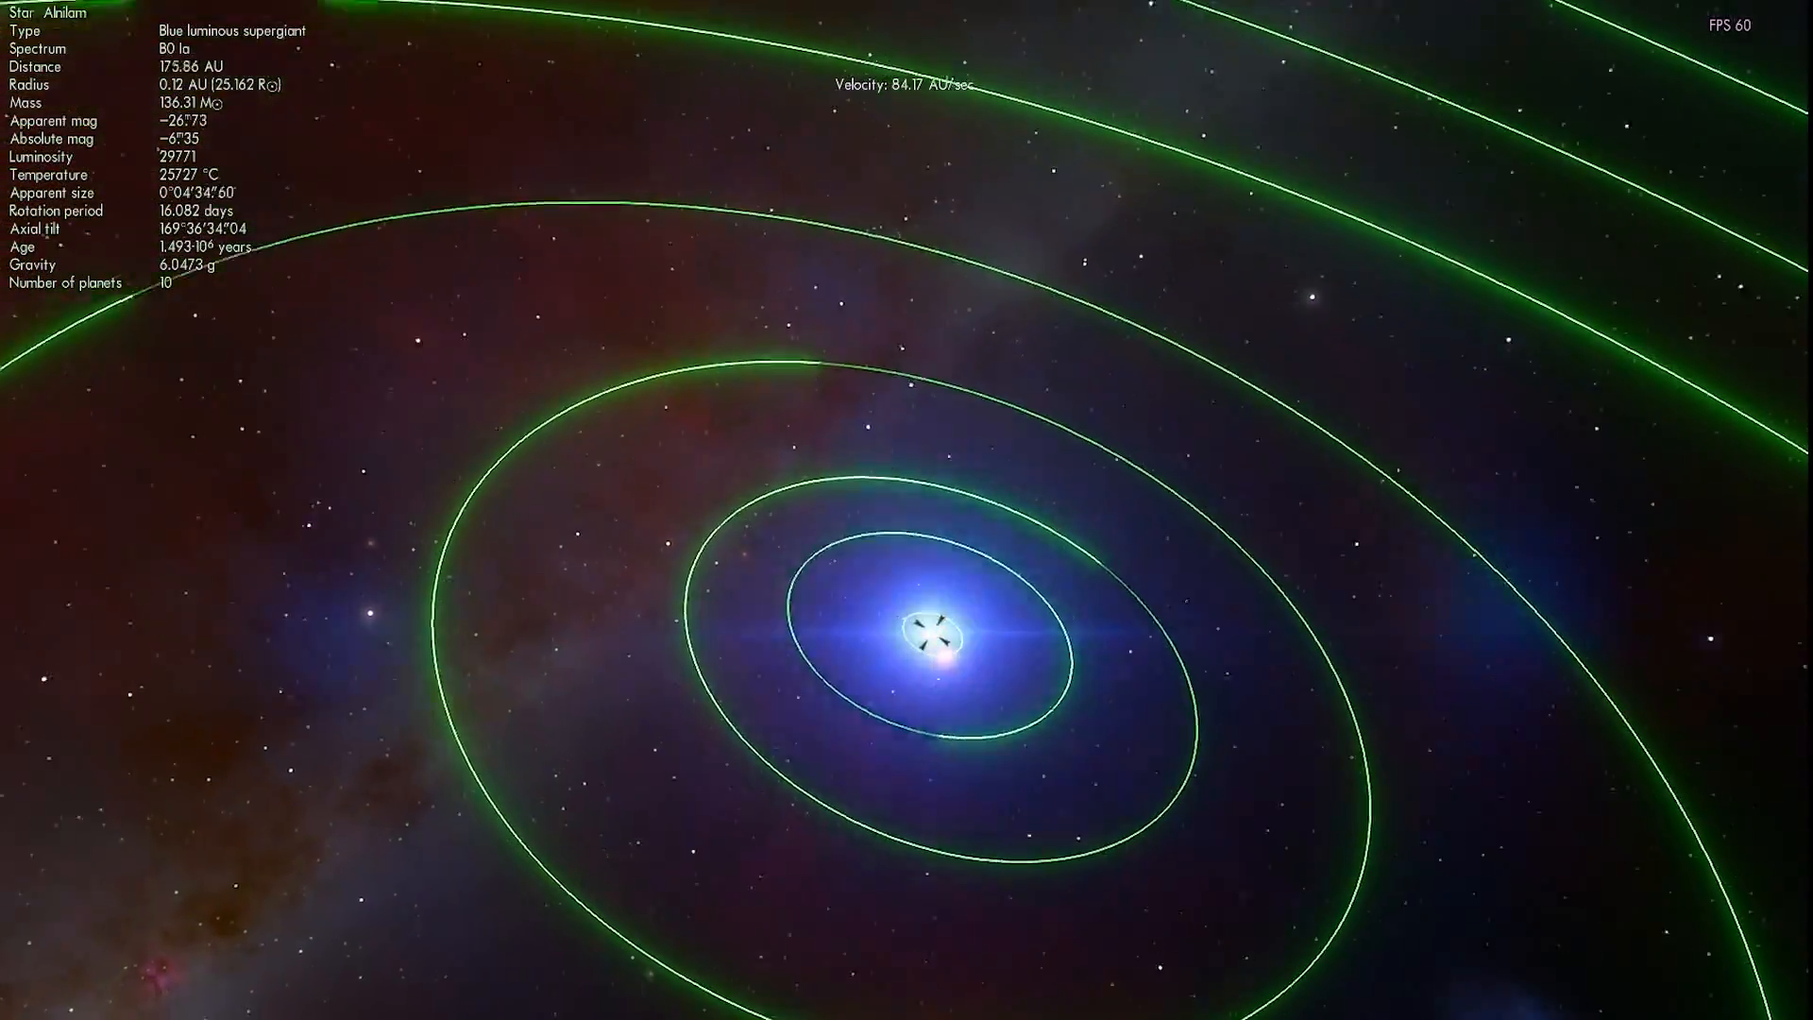
pyautogui.scroll(-3)
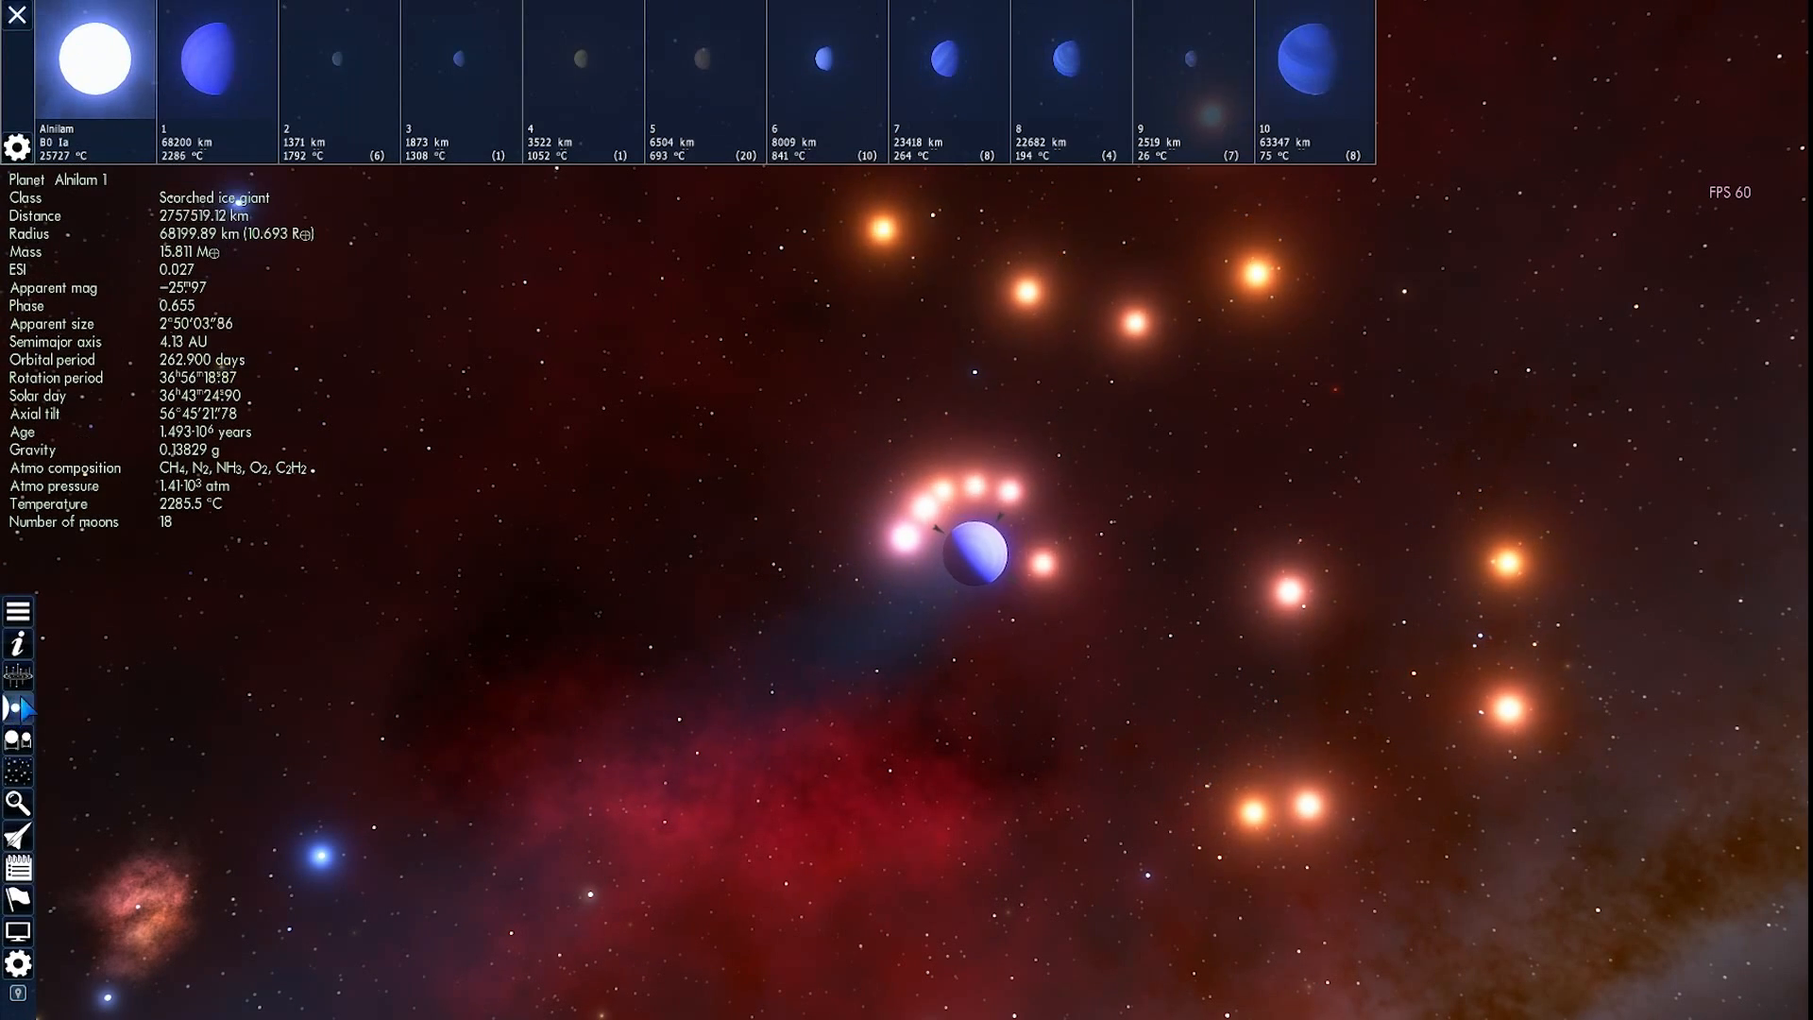
# Step: Select planet Alnilam 1, the star Alnilam, Alnilam 1 again, then planet Alnilam 2
pyautogui.click(217, 64)
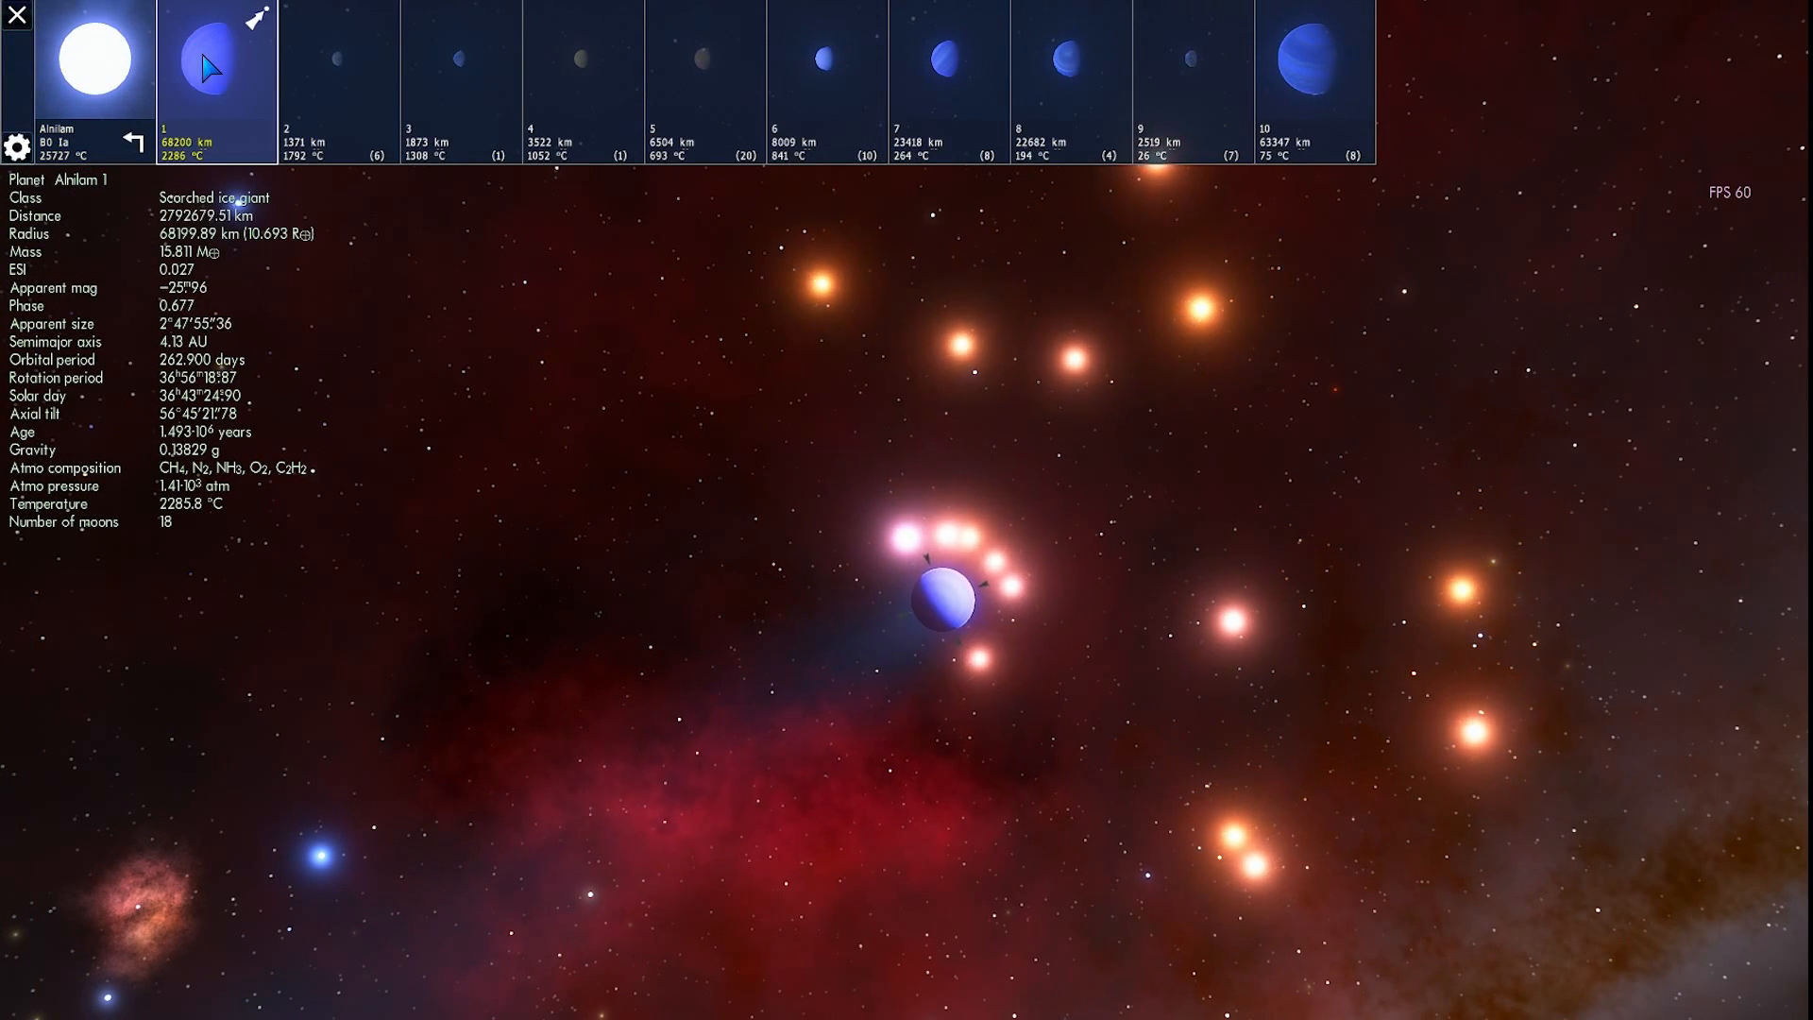
pyautogui.click(91, 69)
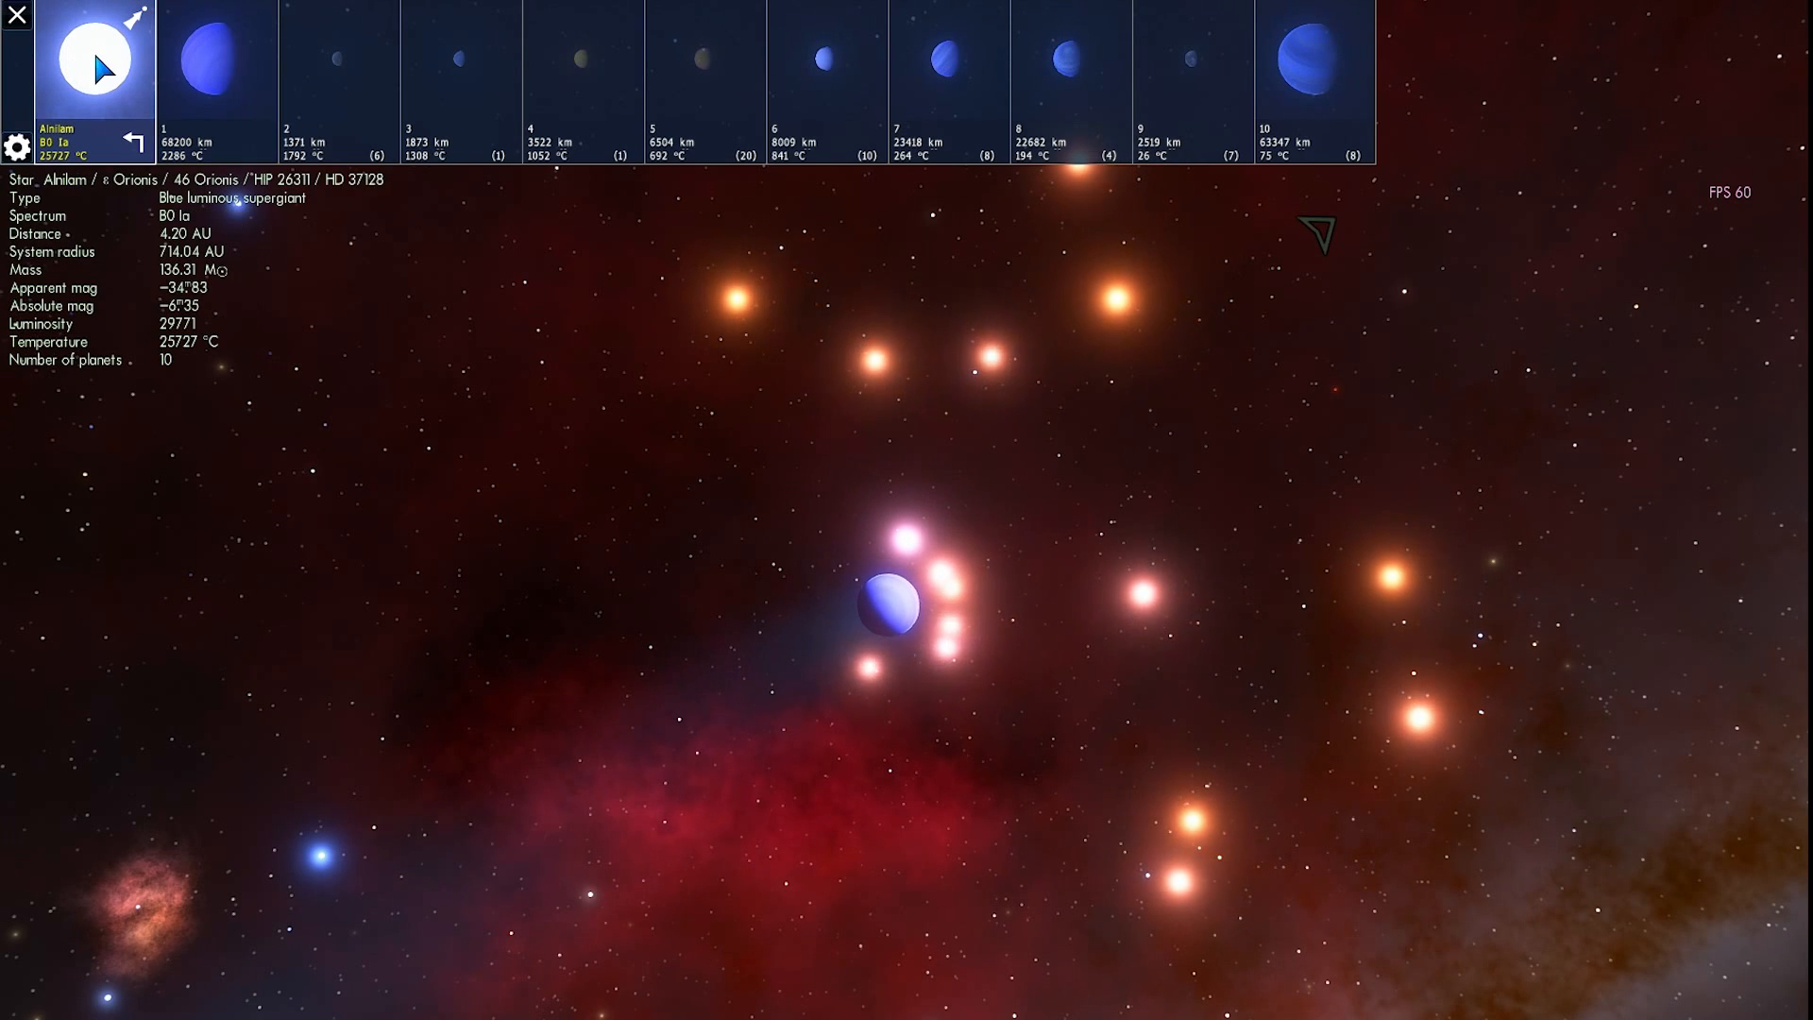
pyautogui.click(217, 64)
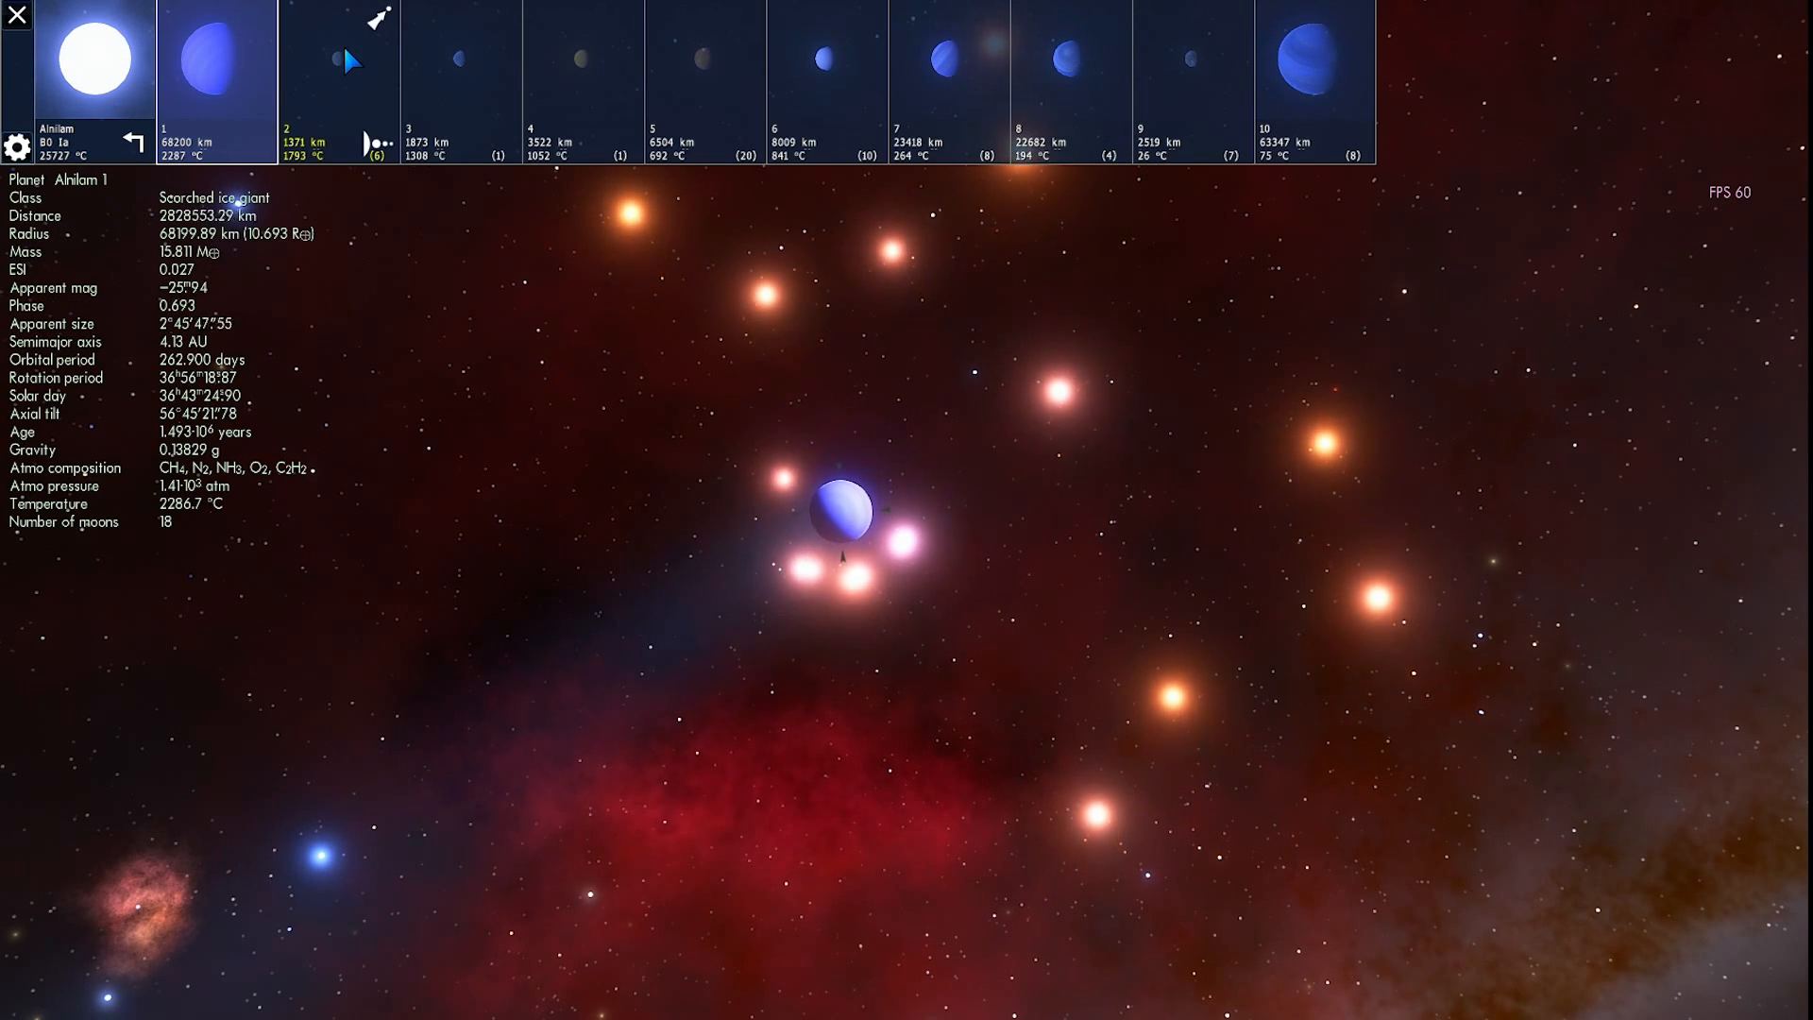
pyautogui.click(340, 57)
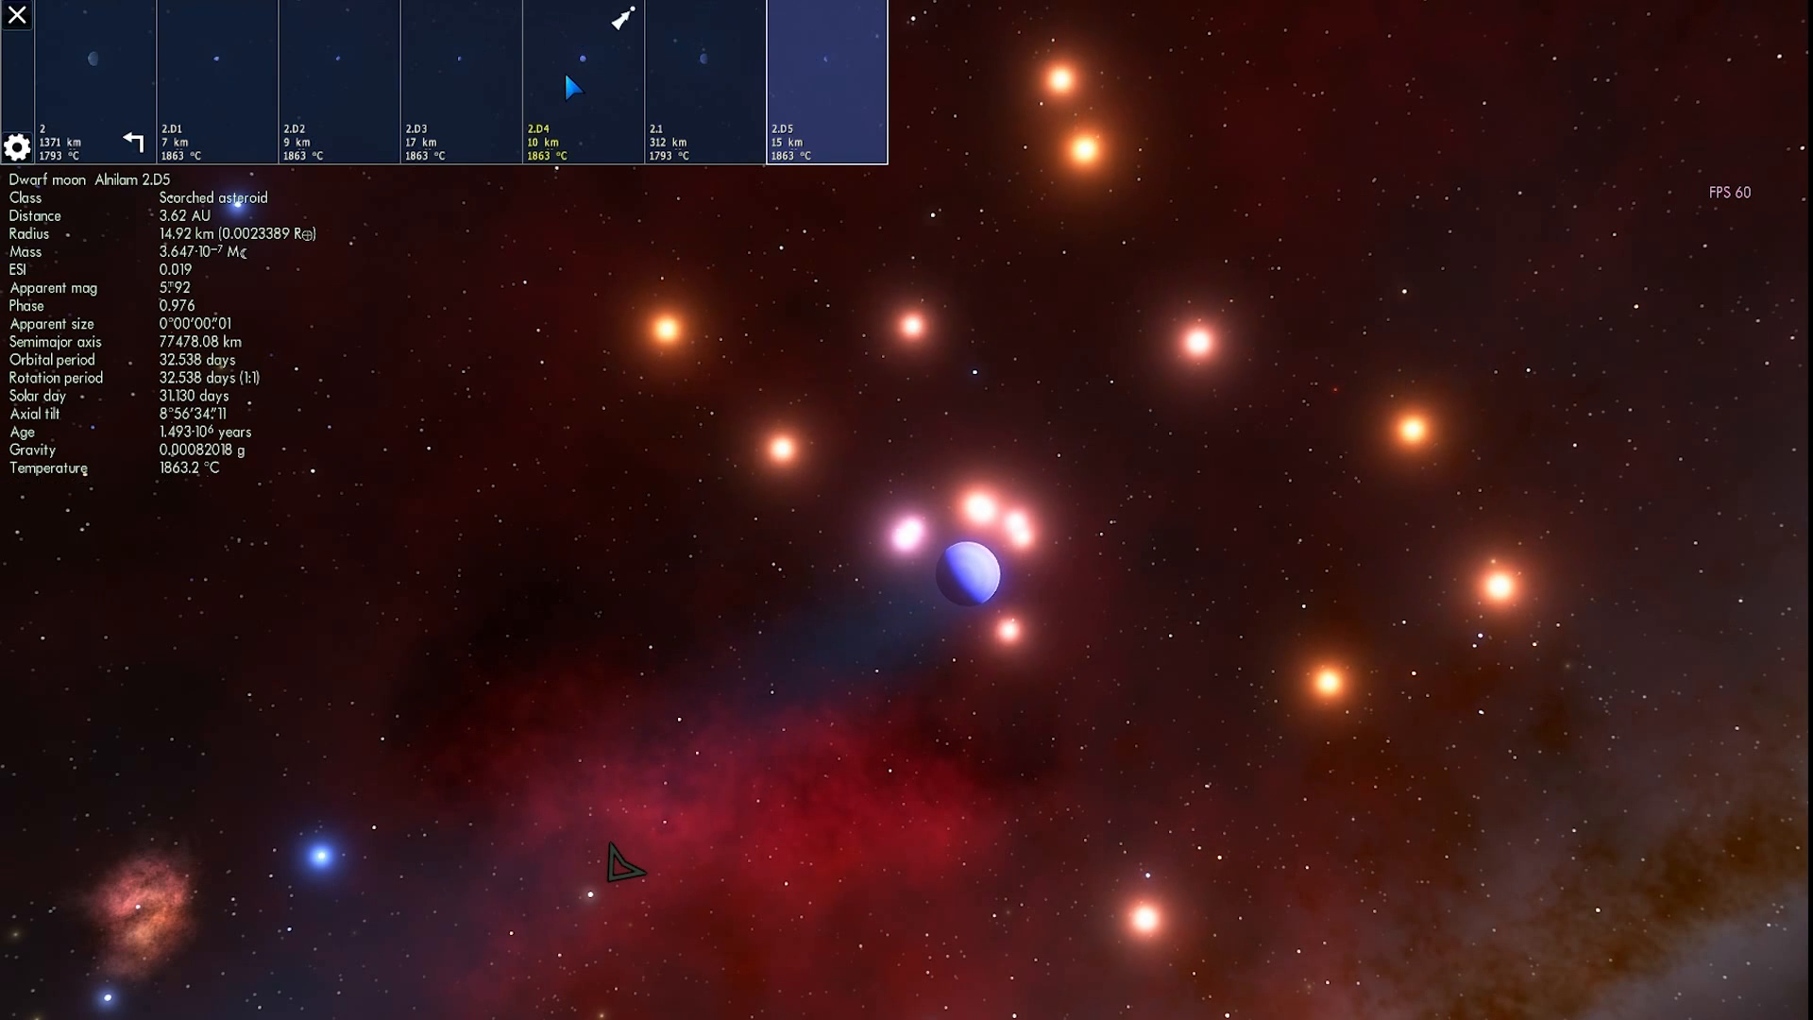
# Step: View moons 2.D1 and Alnilam 3's moon, then return to the planet list
pyautogui.click(216, 81)
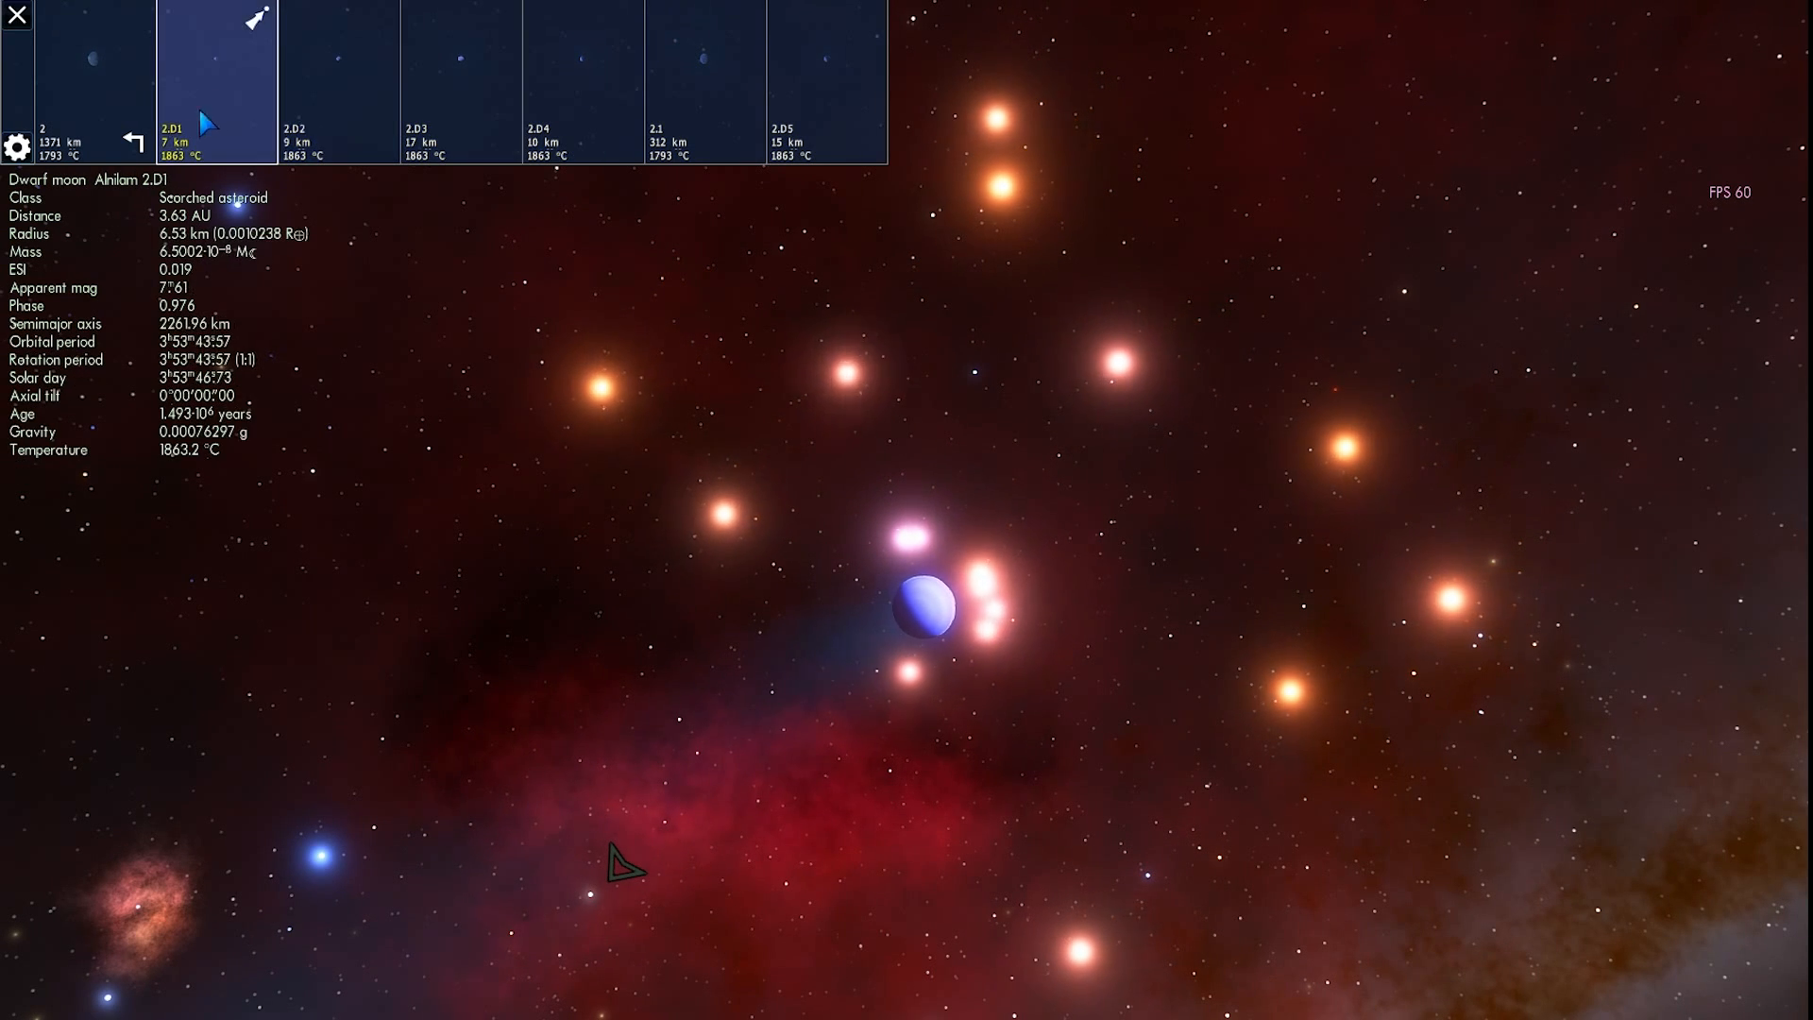
pyautogui.click(134, 135)
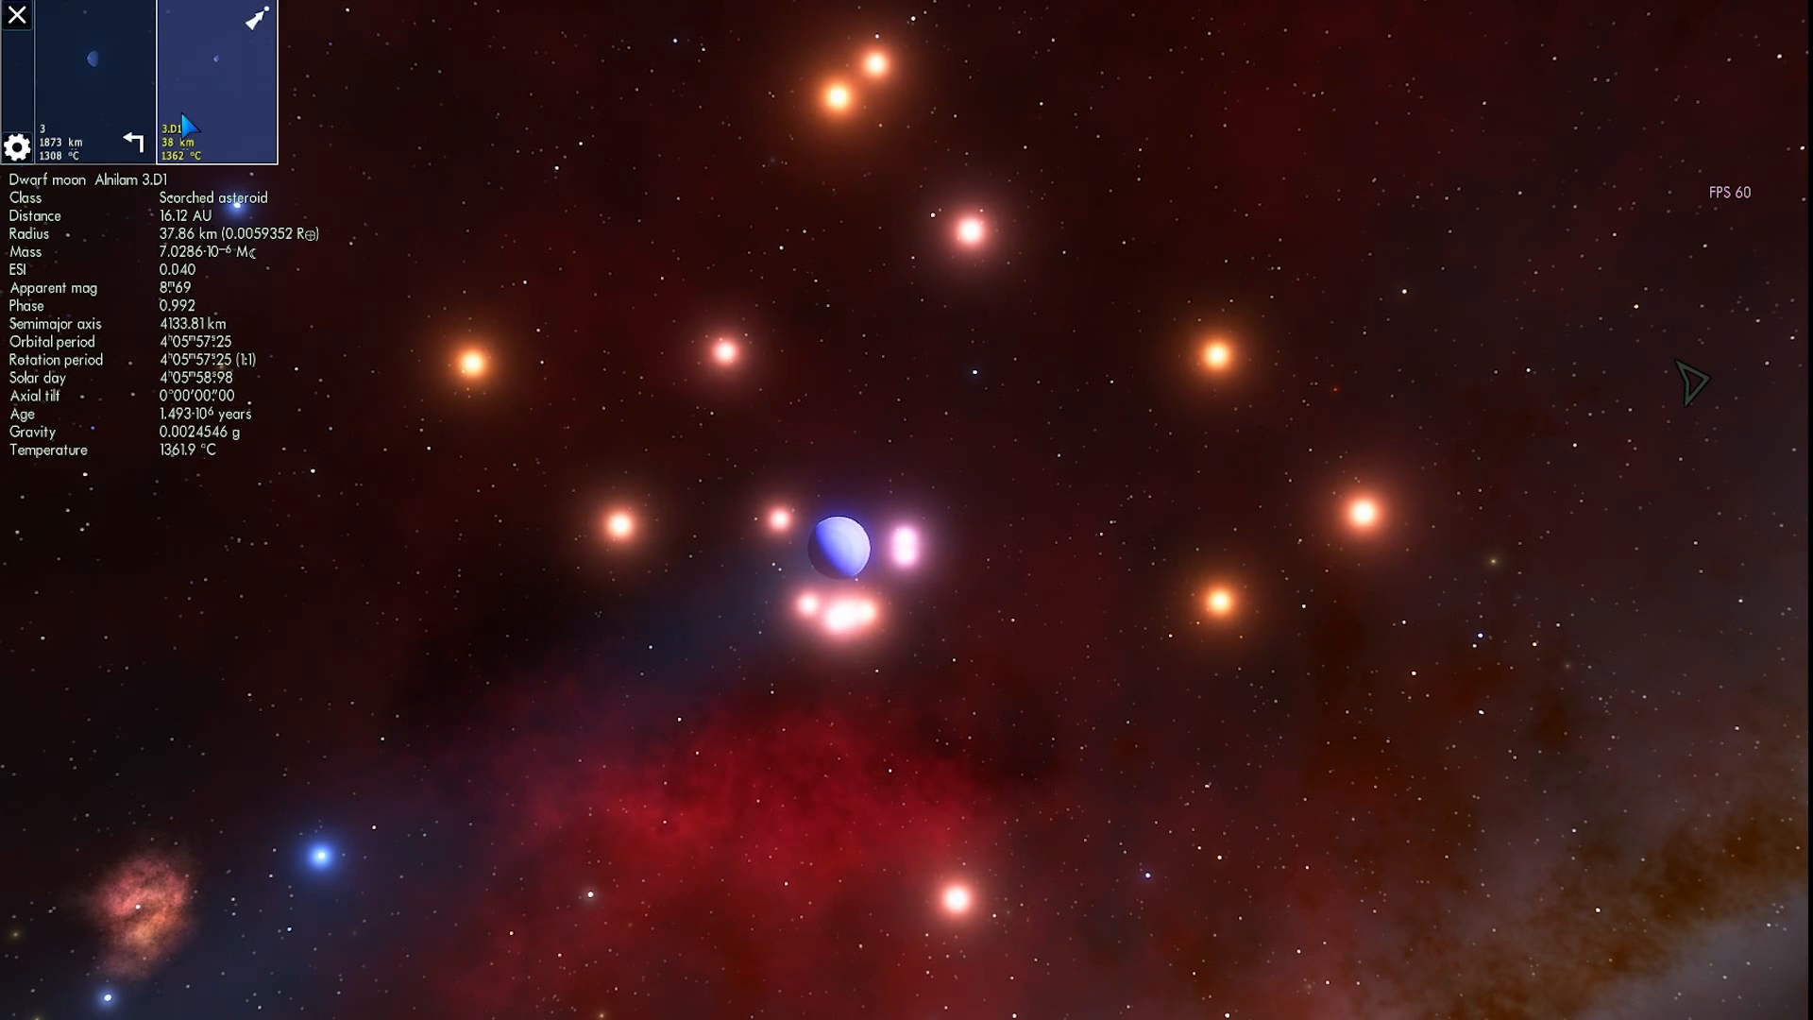
pyautogui.click(135, 139)
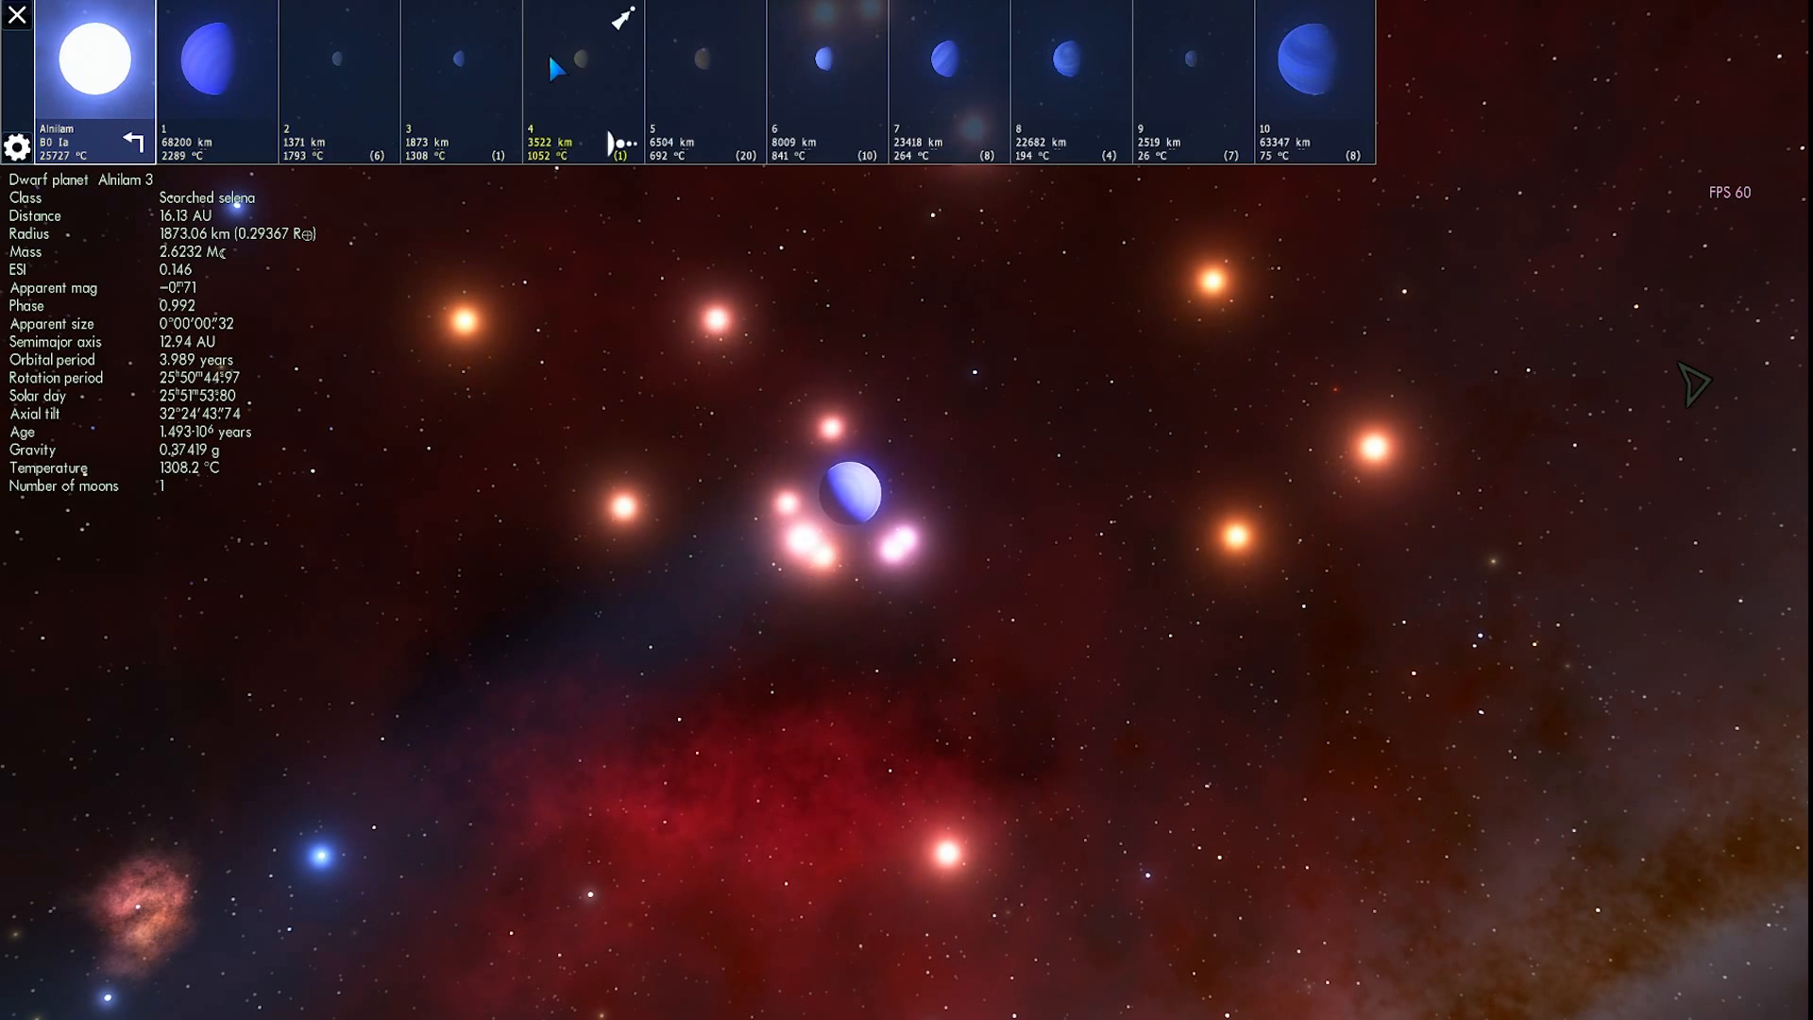
# Step: Select scorched desert planet Alnilam 4, fly to it, and descend over its surface
pyautogui.click(584, 63)
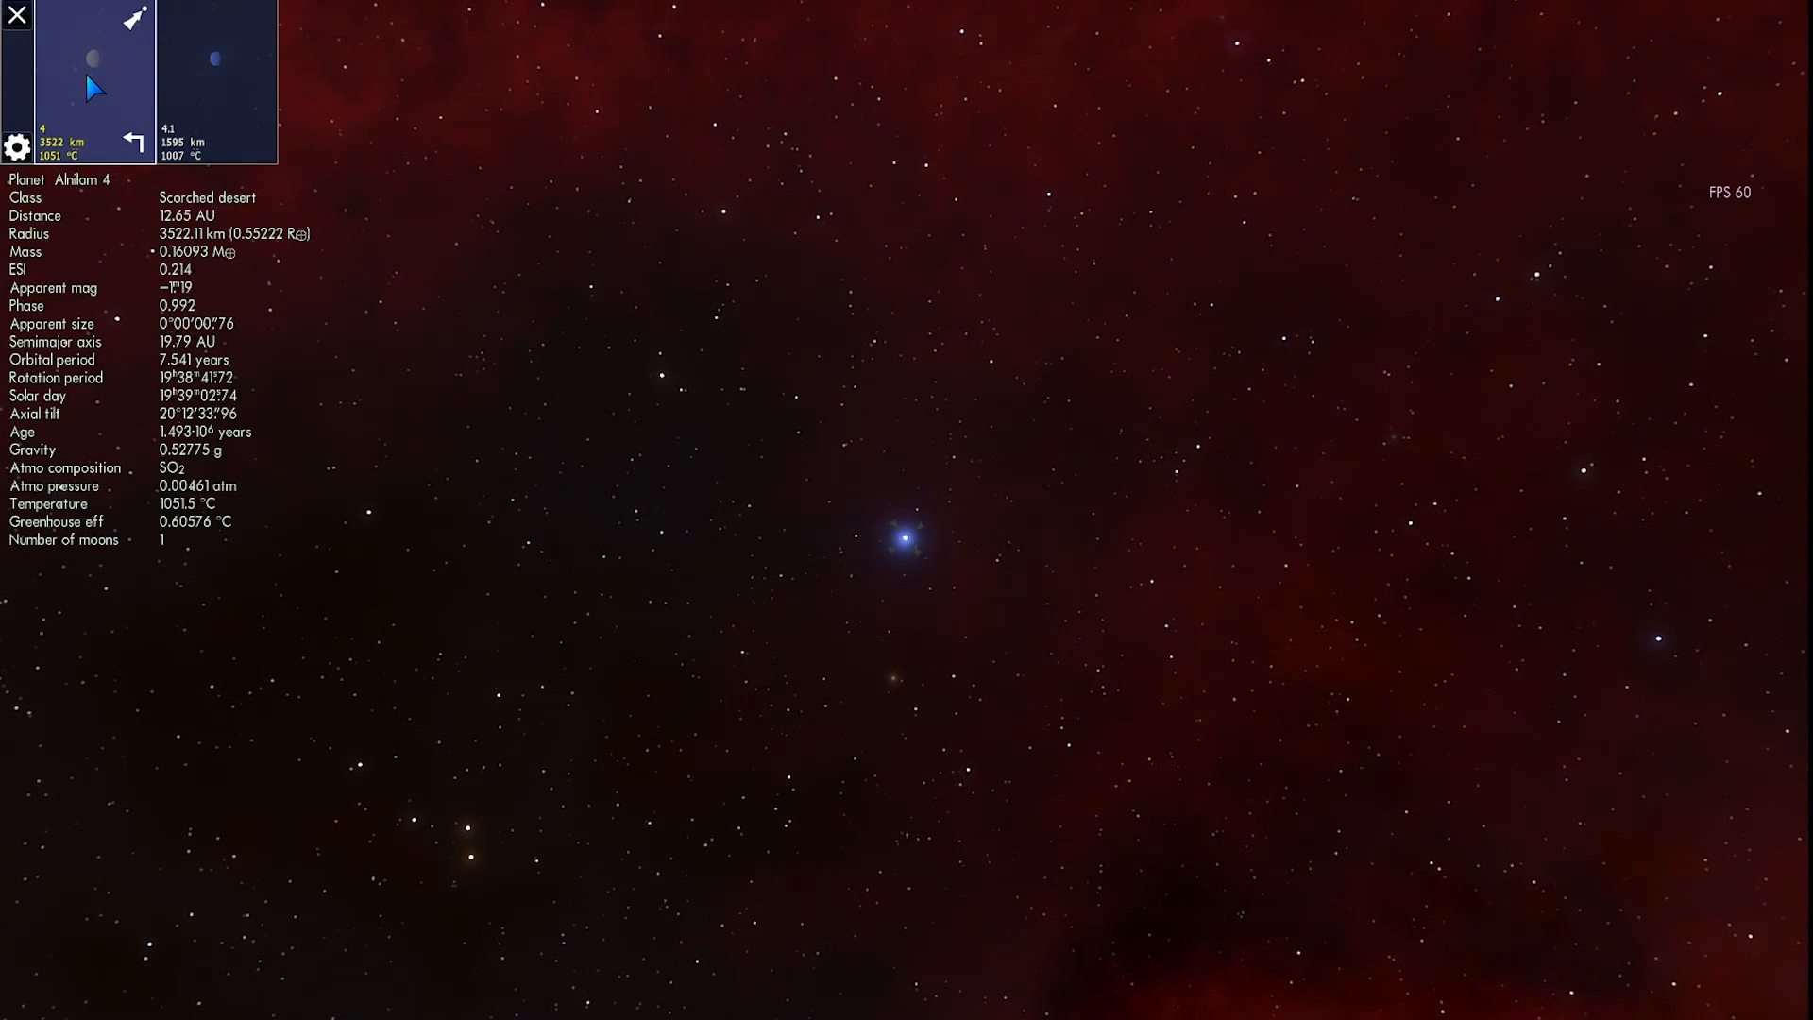
pyautogui.click(135, 138)
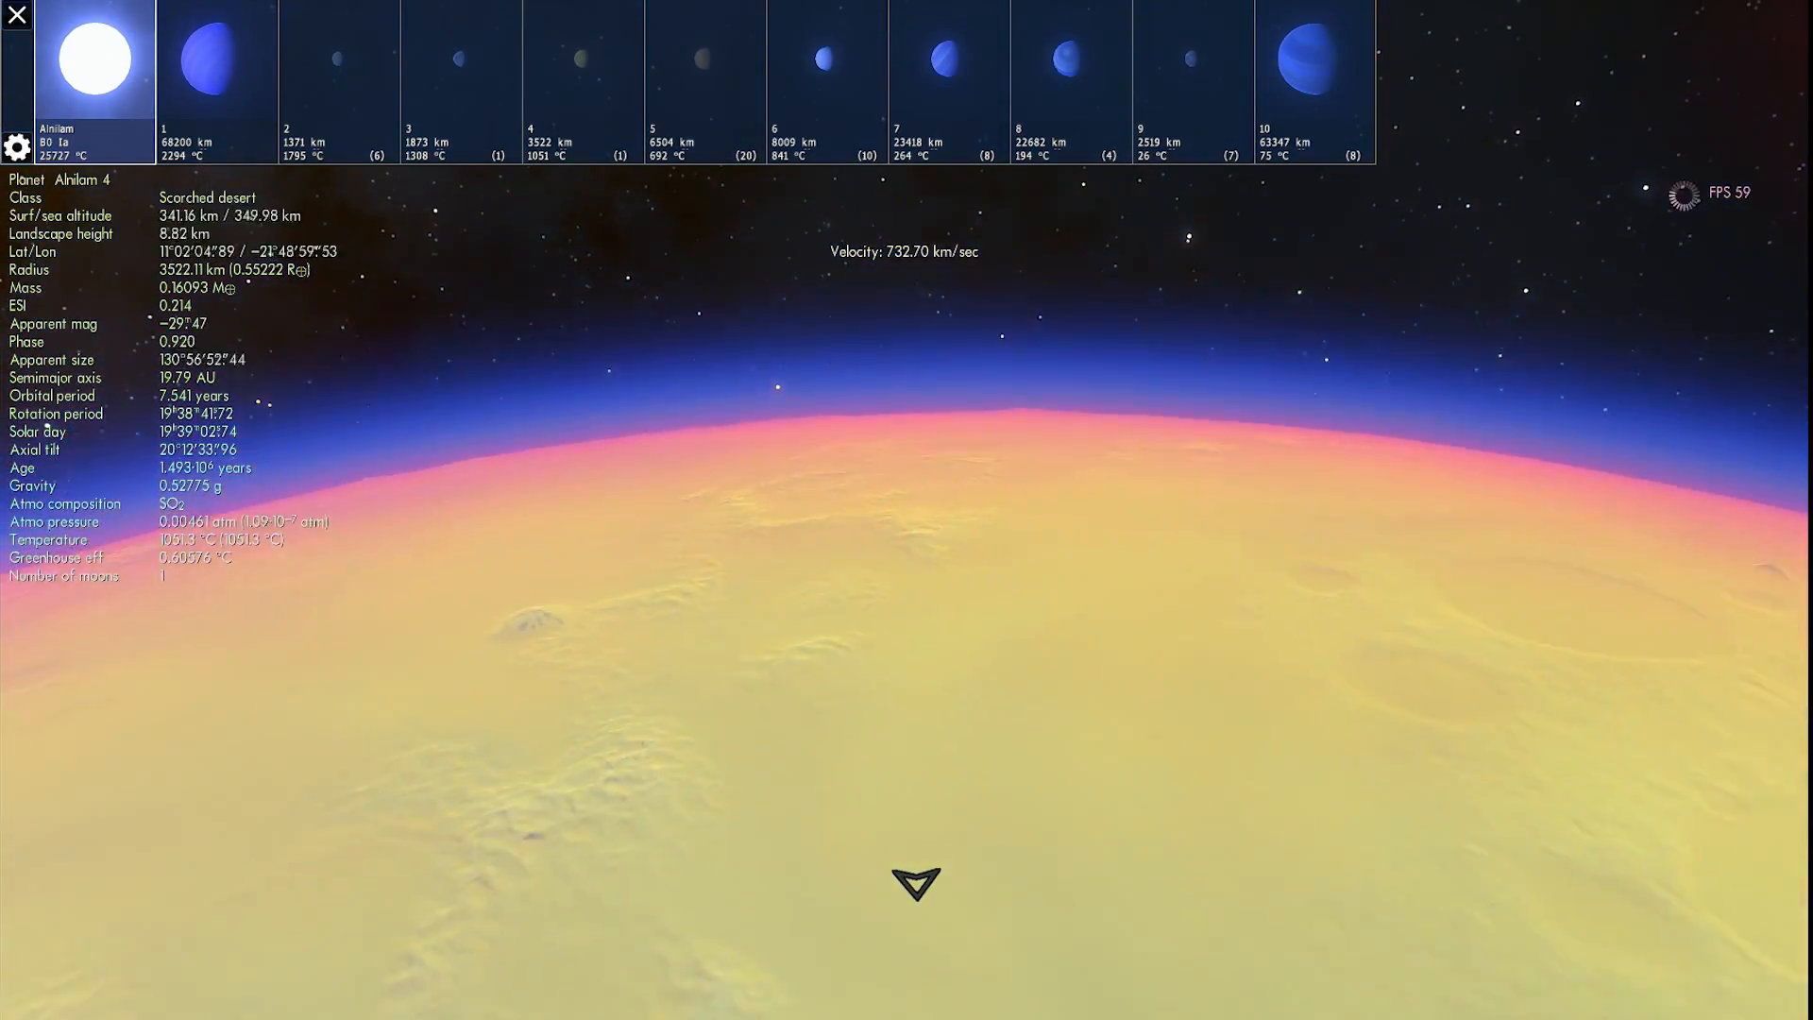
pyautogui.scroll(-3)
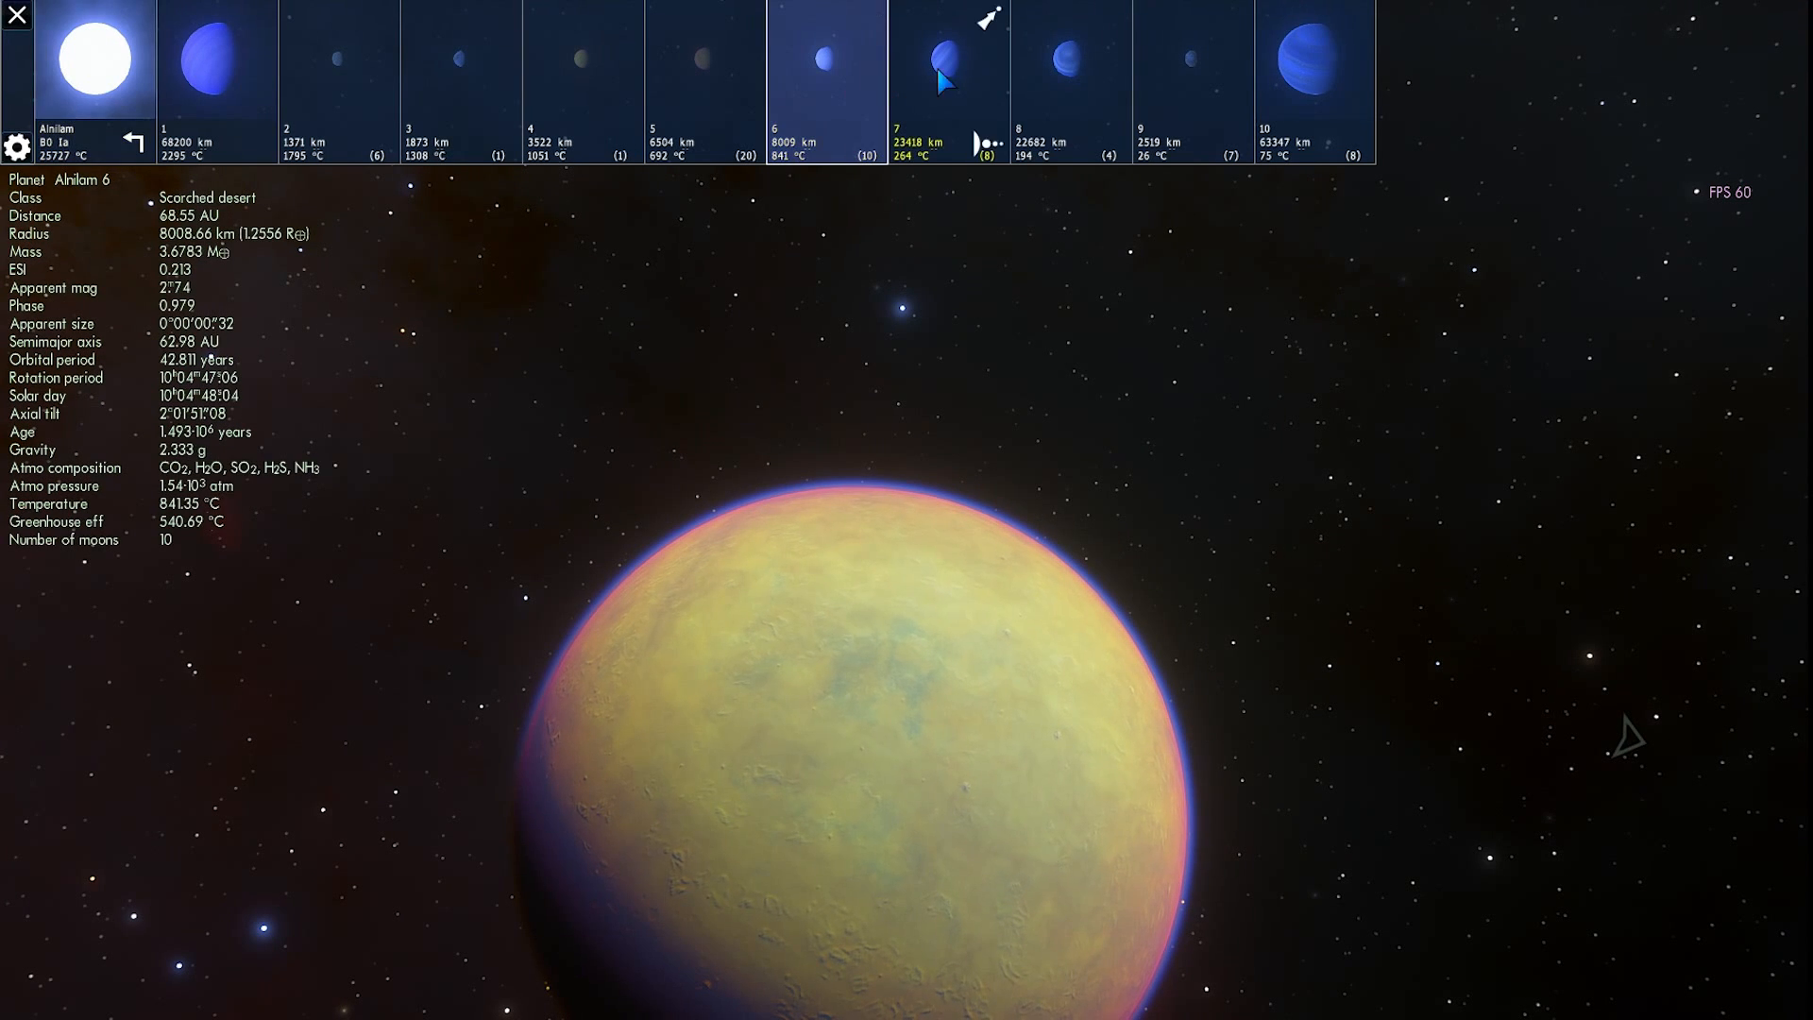
# Step: Select Alnilam 9, inspect moons 9.D5 and 9.D1, pick 9.1, then fly to Alnilam 9
pyautogui.click(1193, 63)
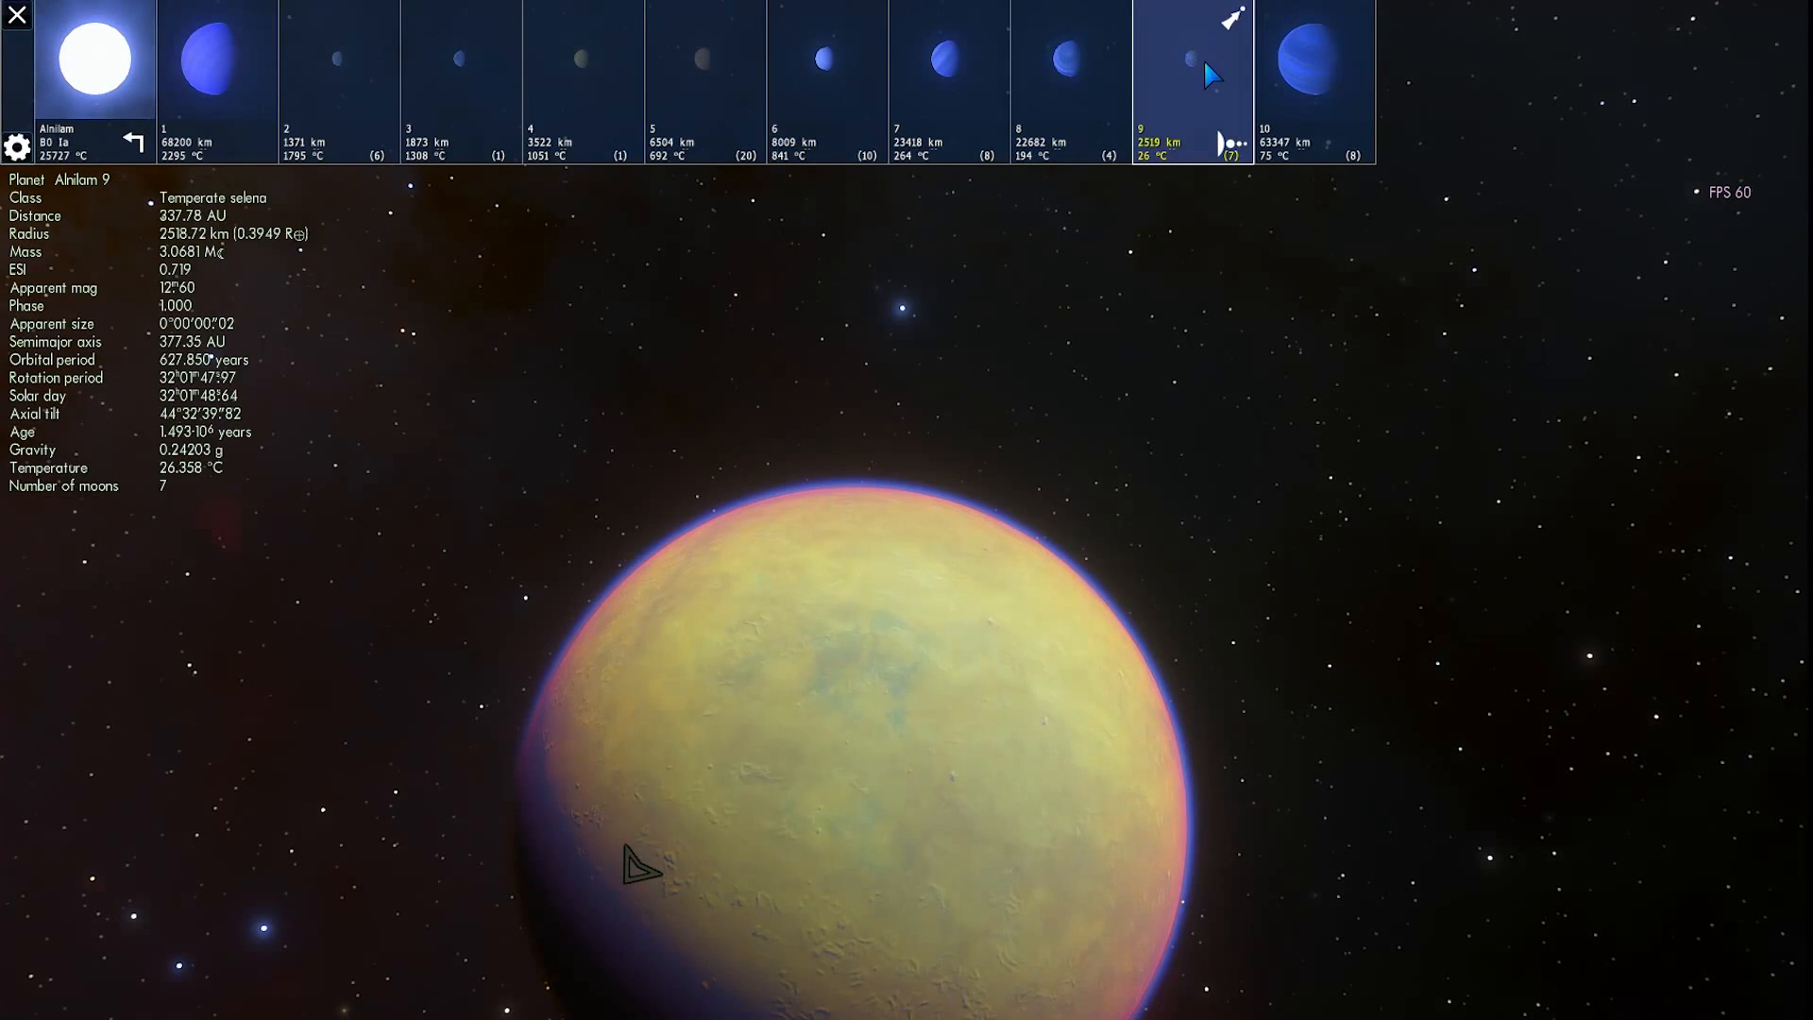
pyautogui.moveTo(1191, 75)
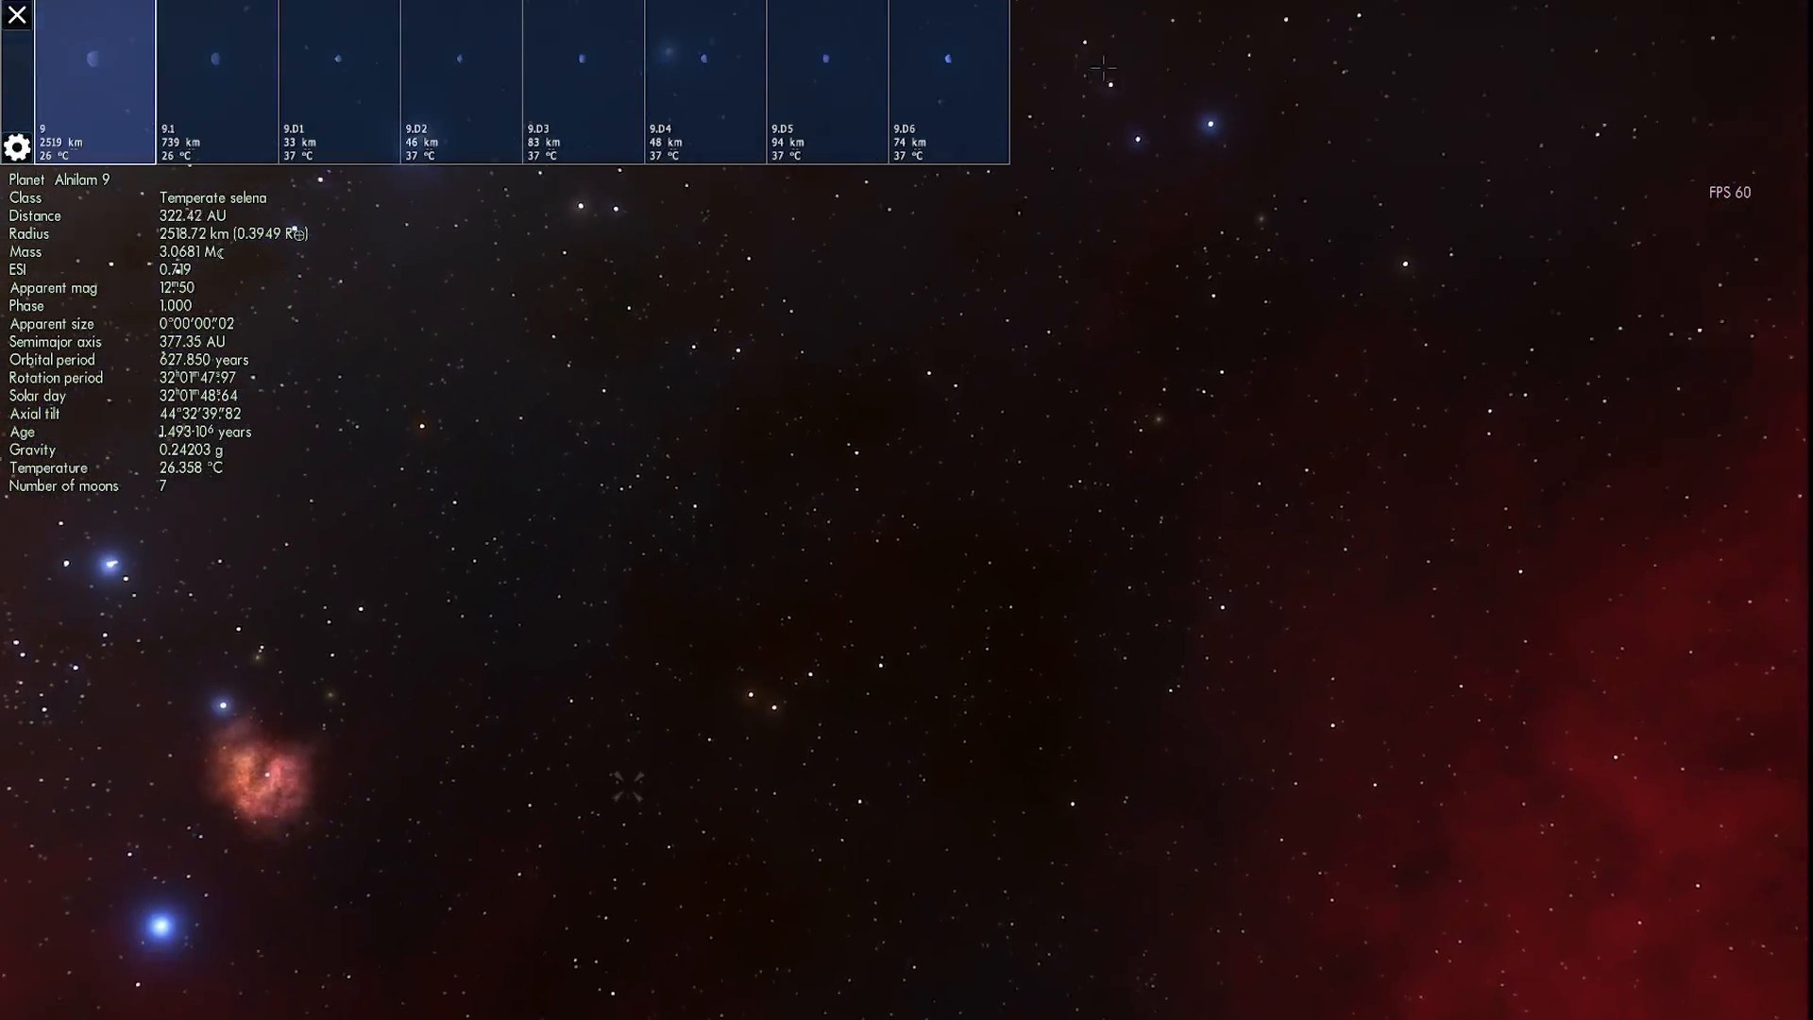
pyautogui.click(825, 82)
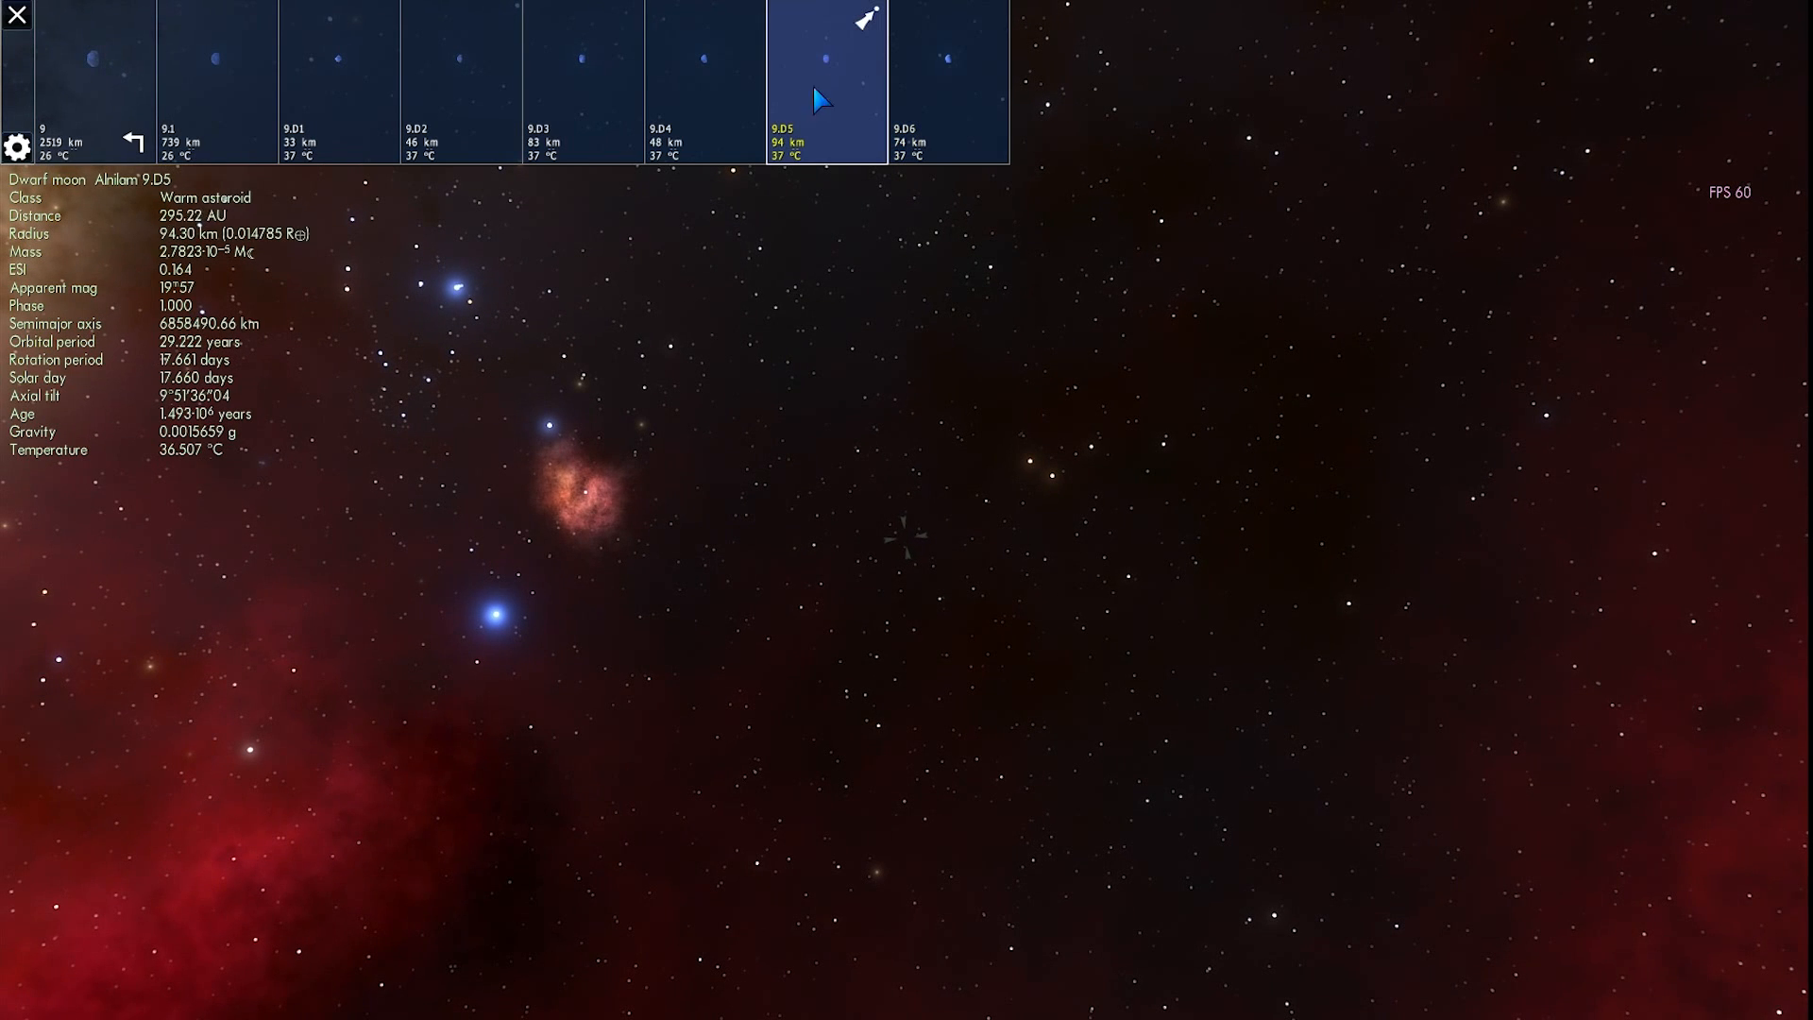
pyautogui.click(338, 81)
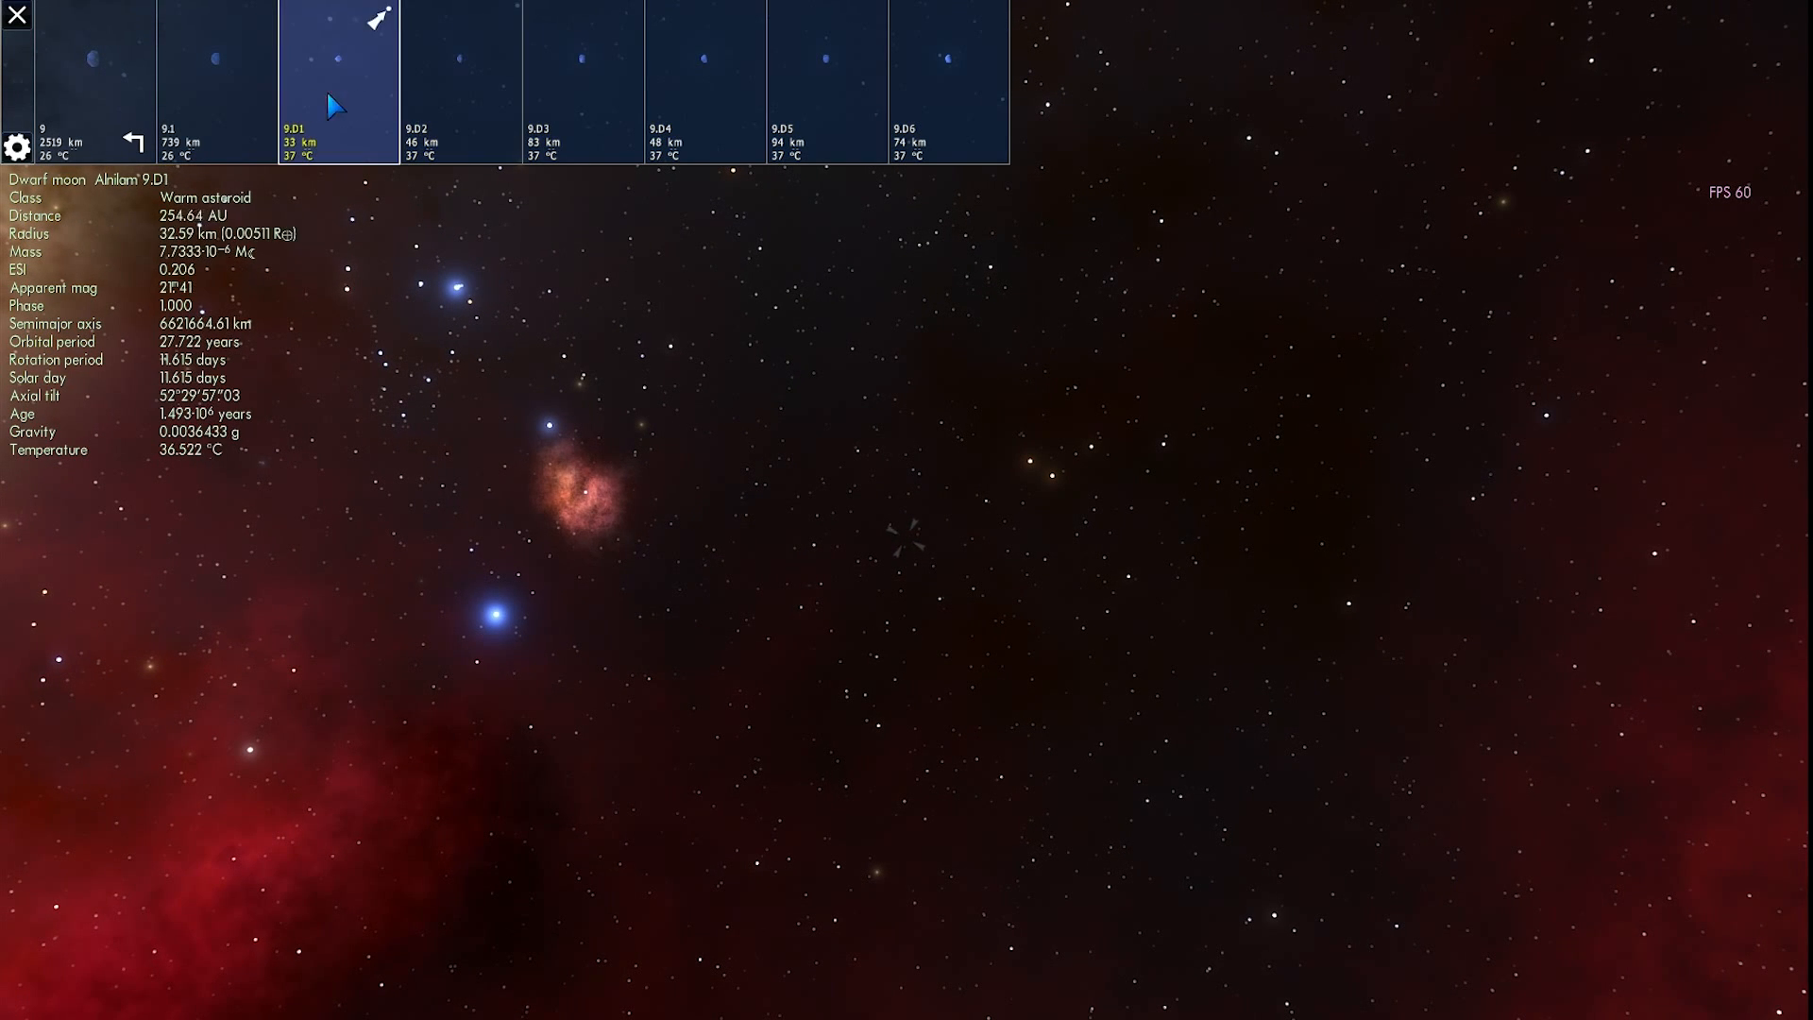
pyautogui.click(216, 82)
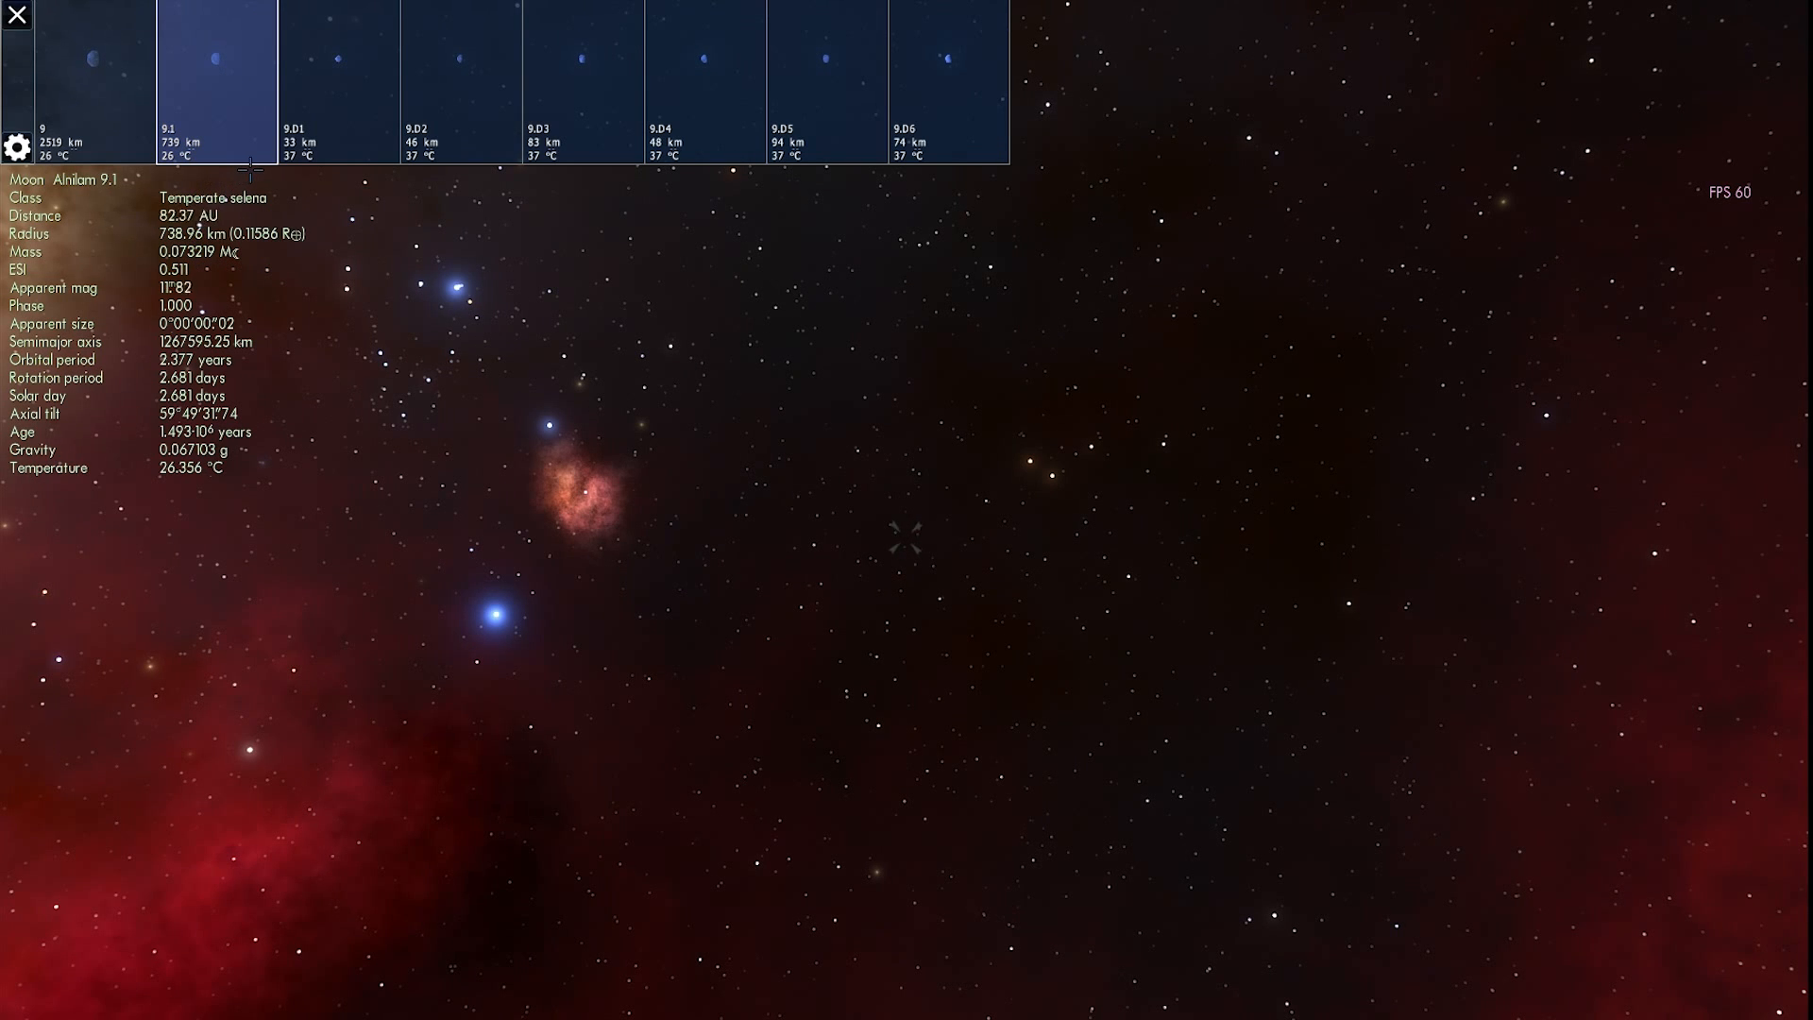
pyautogui.click(217, 82)
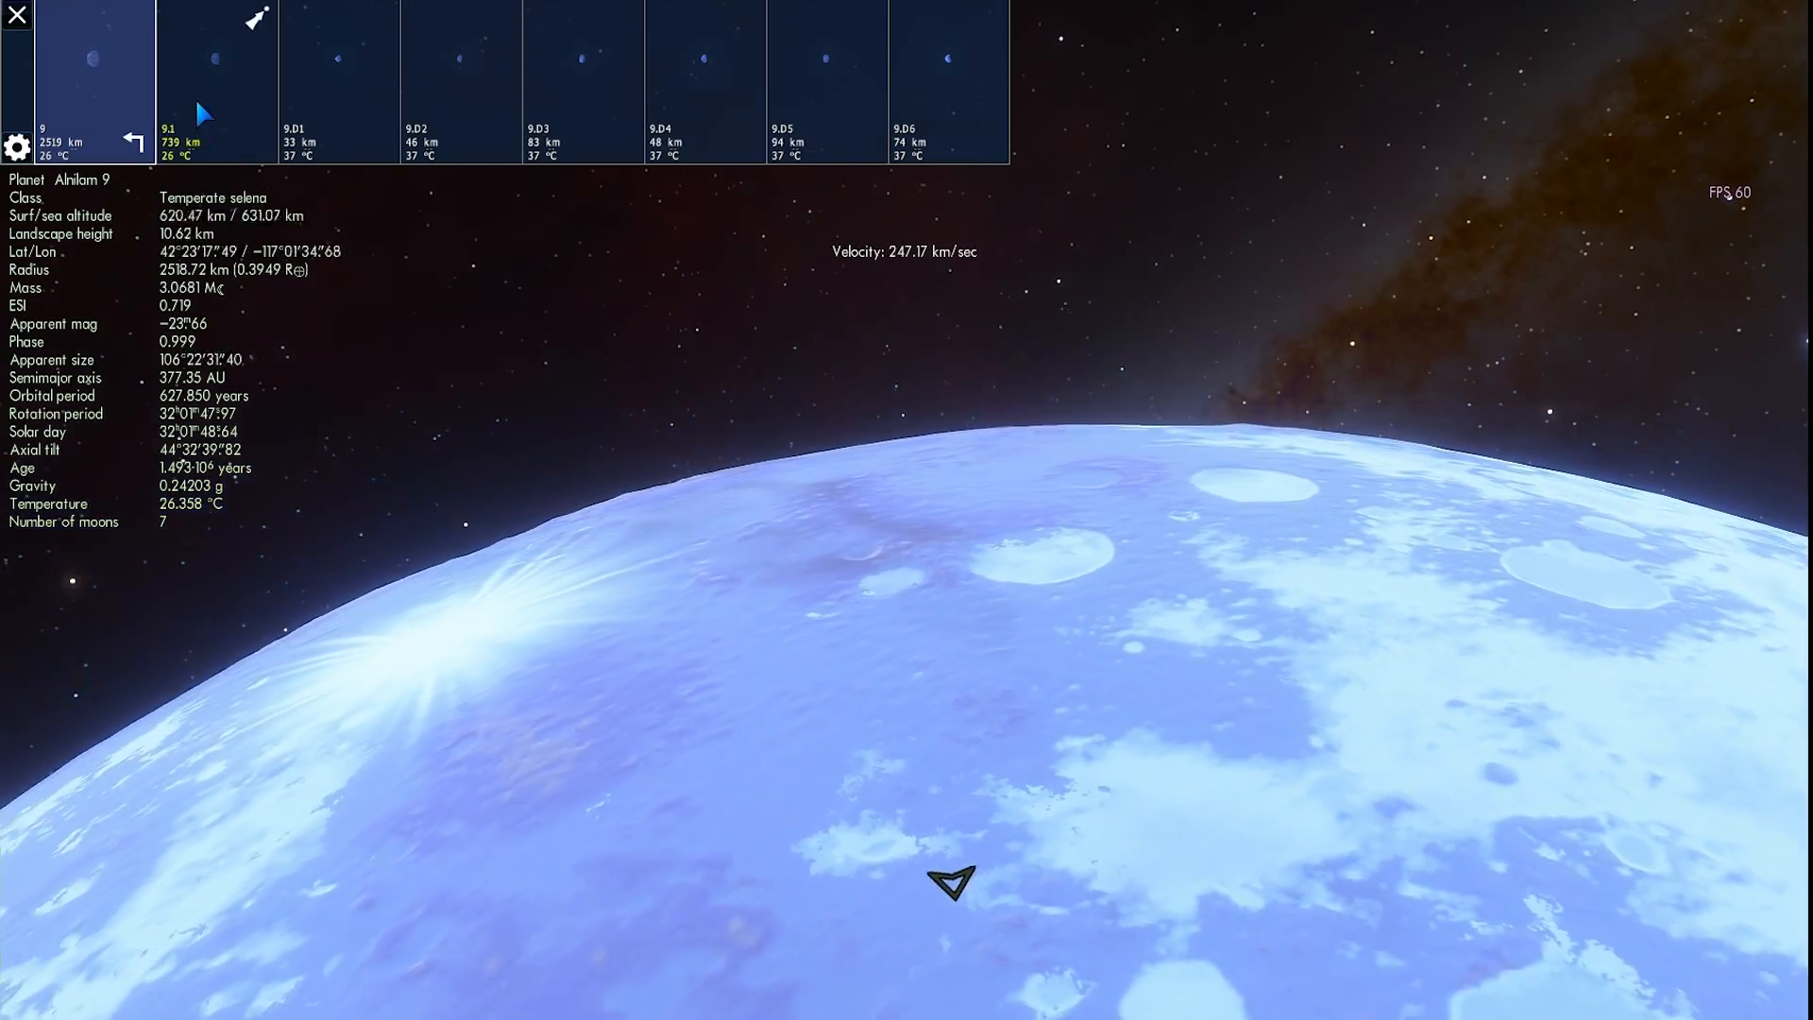
# Step: Select Alnilam 9.1, the temperate selena moon at 26 °C, over planet 9's icy terrain
pyautogui.click(215, 58)
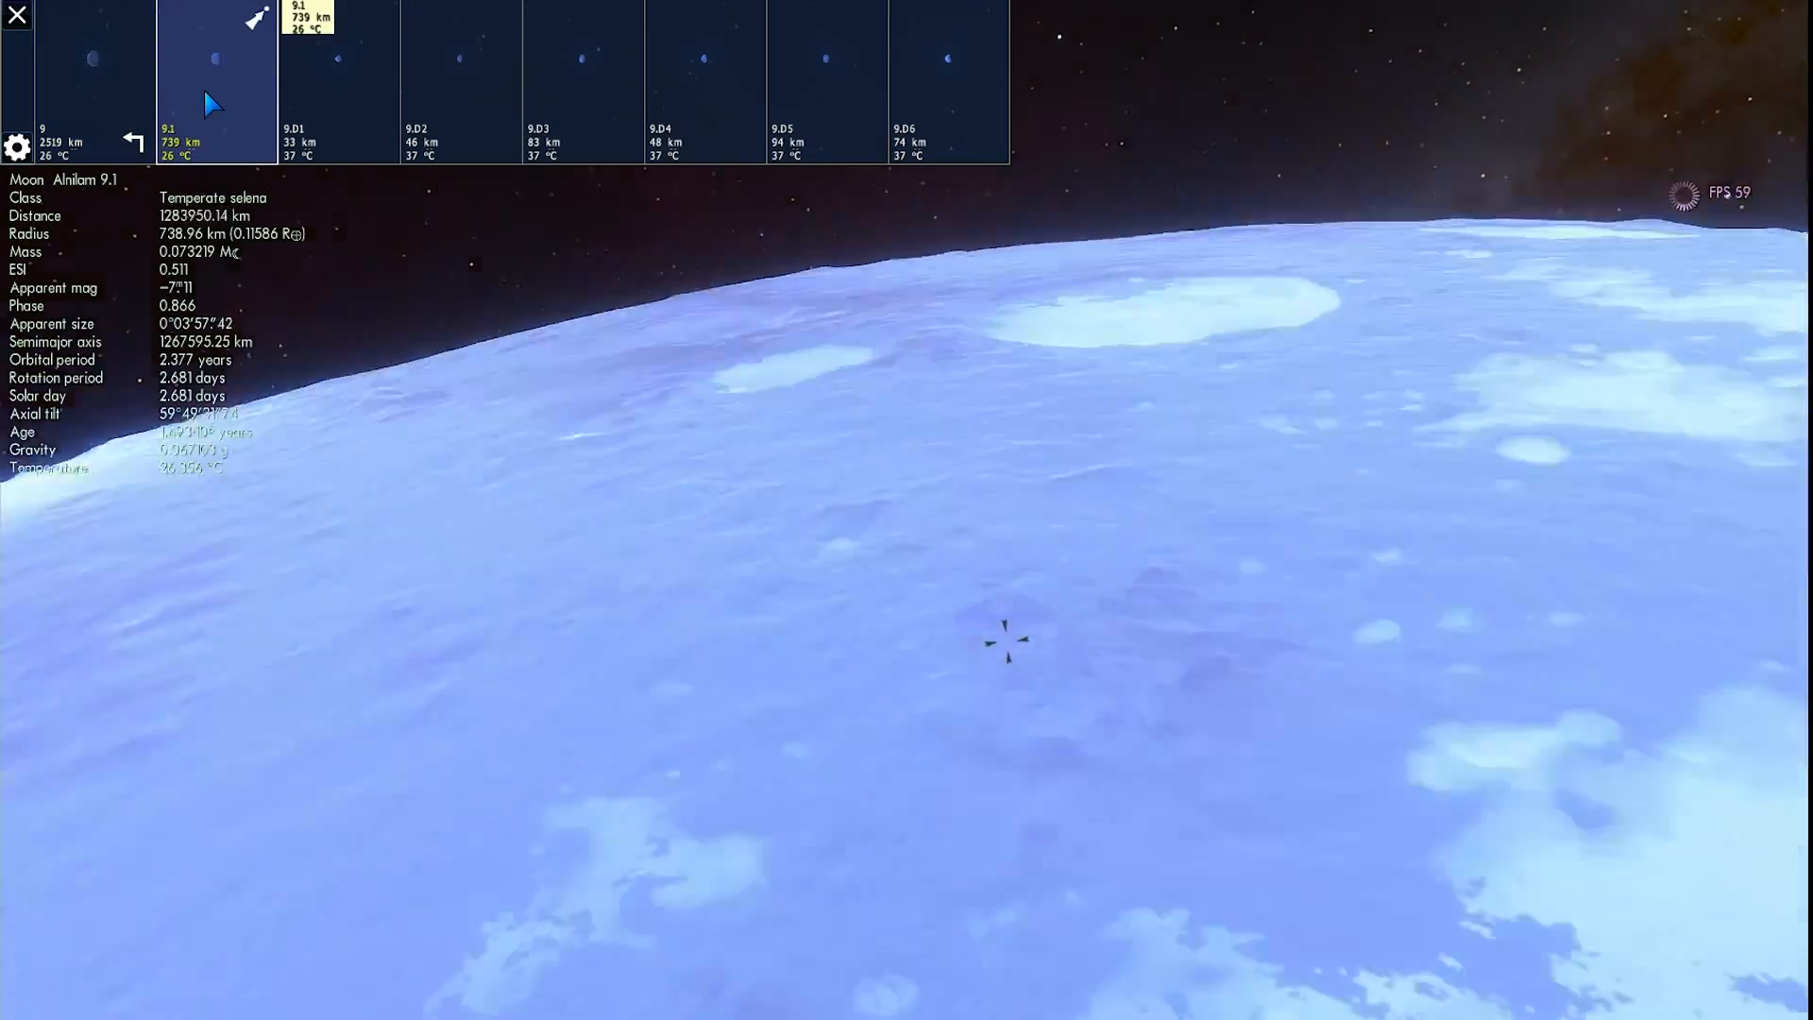